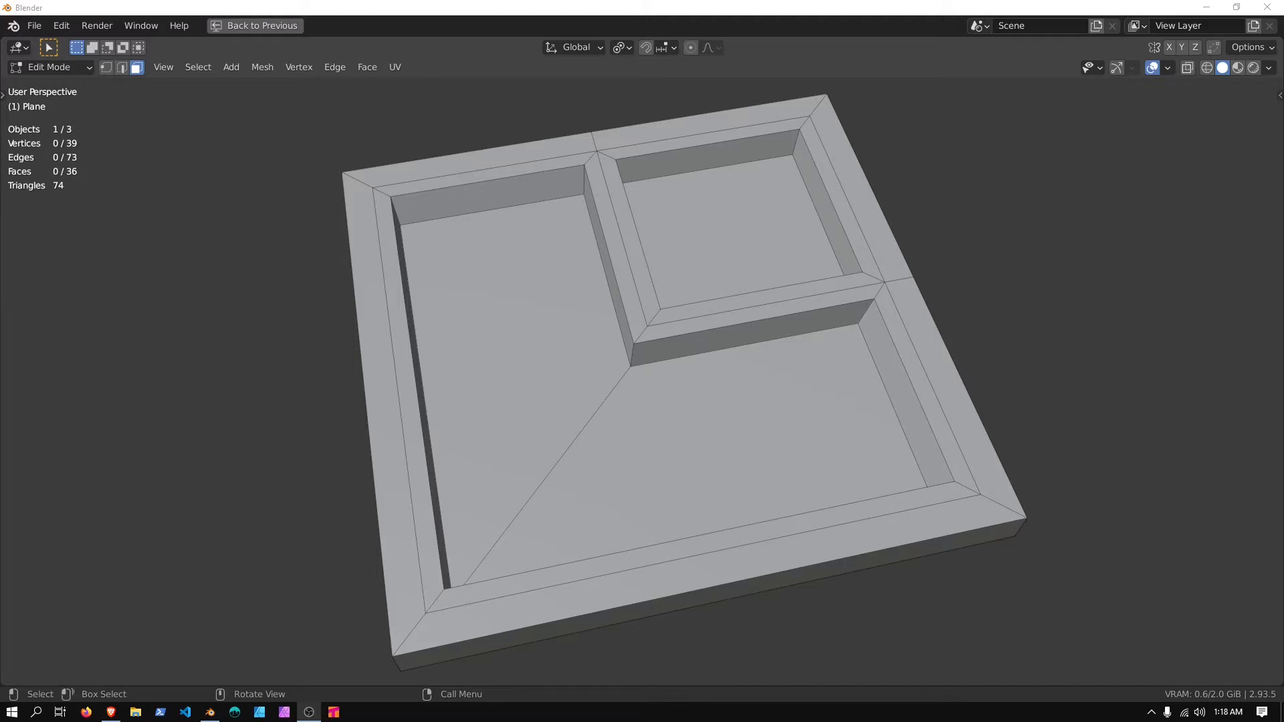
mouse_move(528, 396)
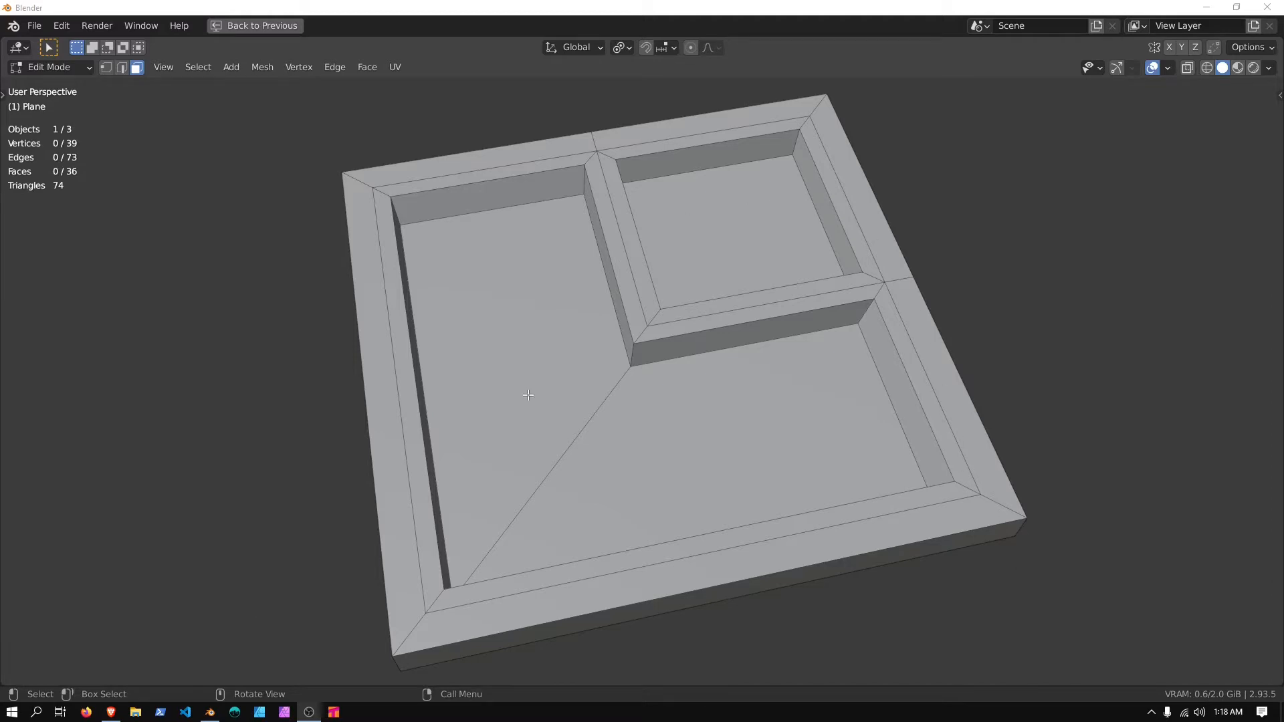
mouse_move(1002, 500)
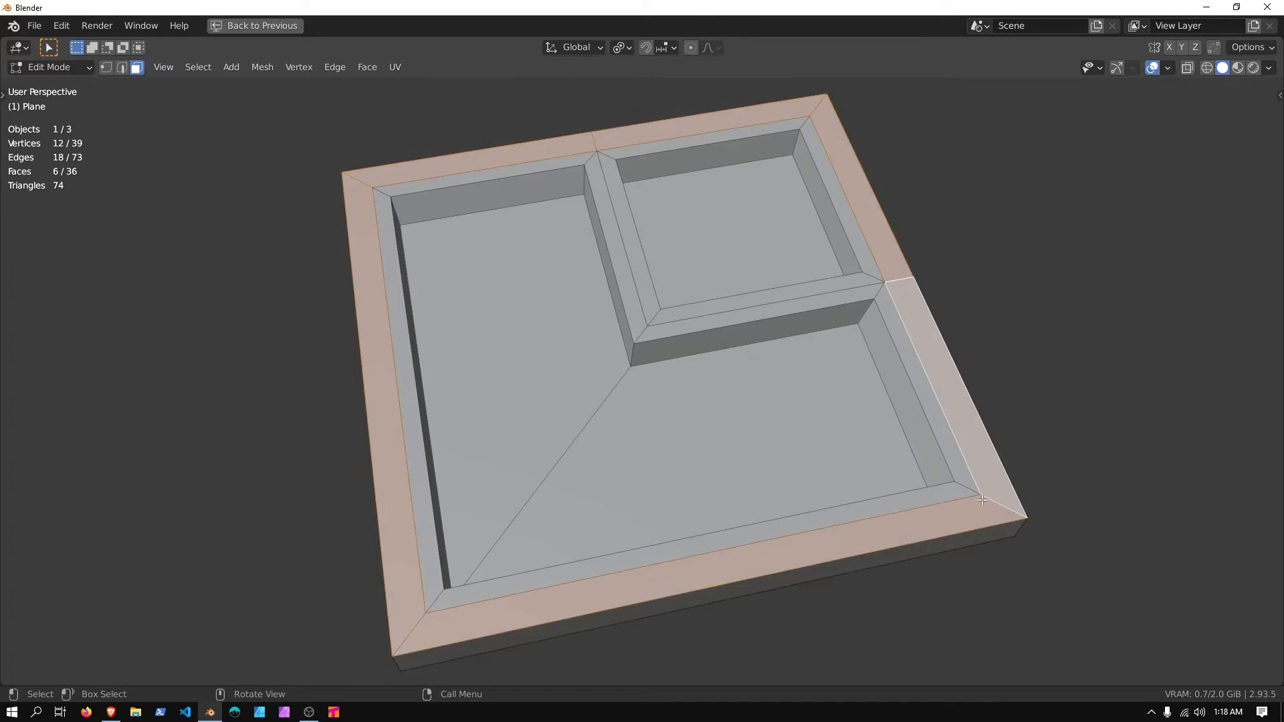
mouse_move(957, 573)
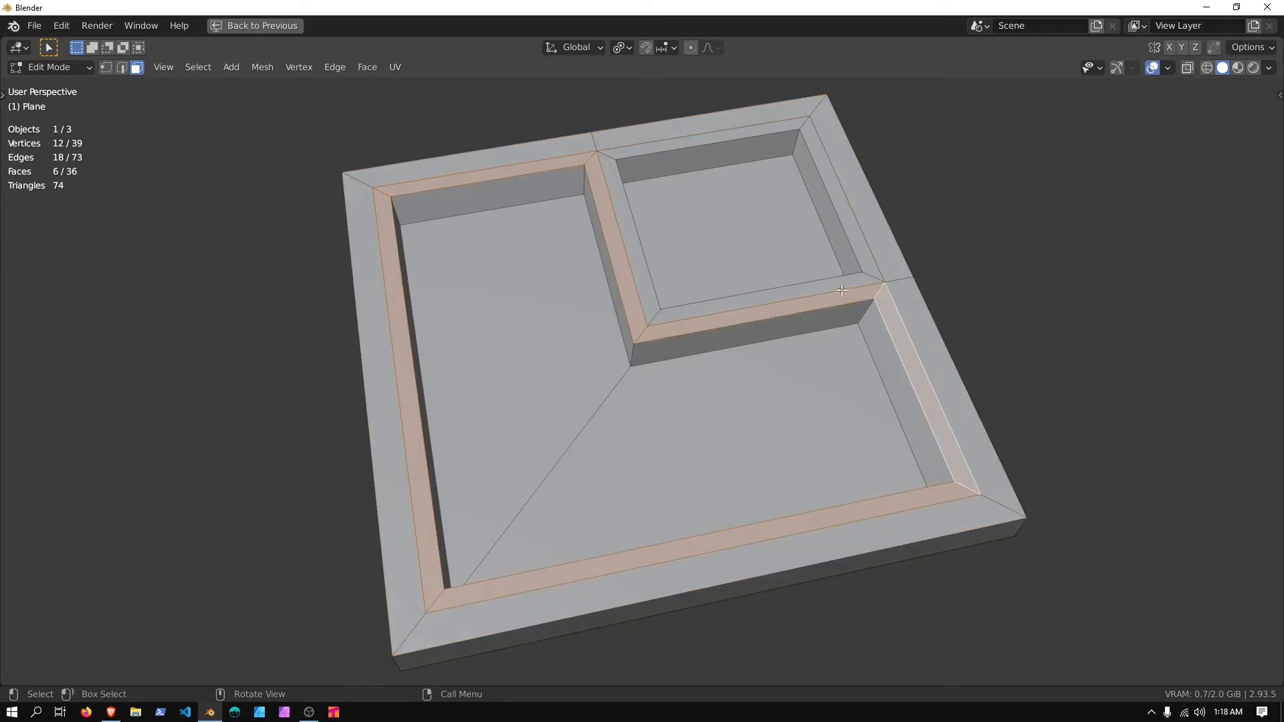
mouse_move(628, 156)
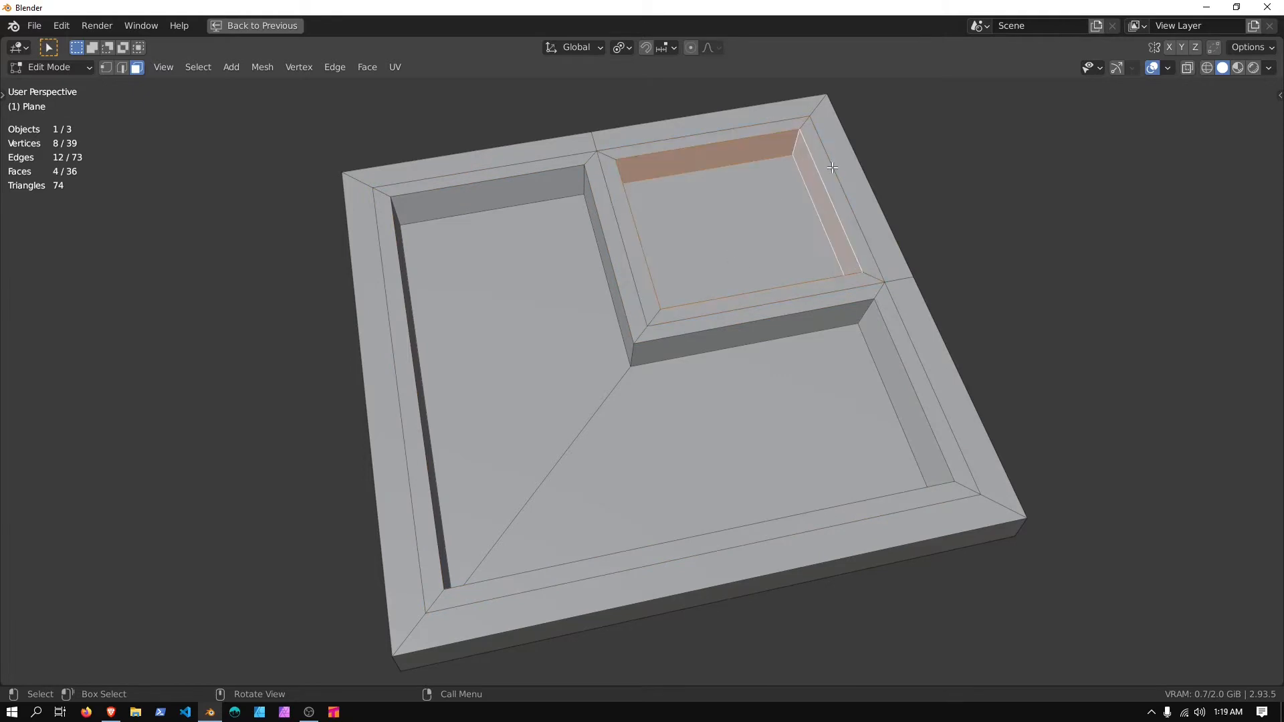
Add a plane, subdivide its edges and dissolve extras into a square corner panel plus two wedges.
left_click(696, 146)
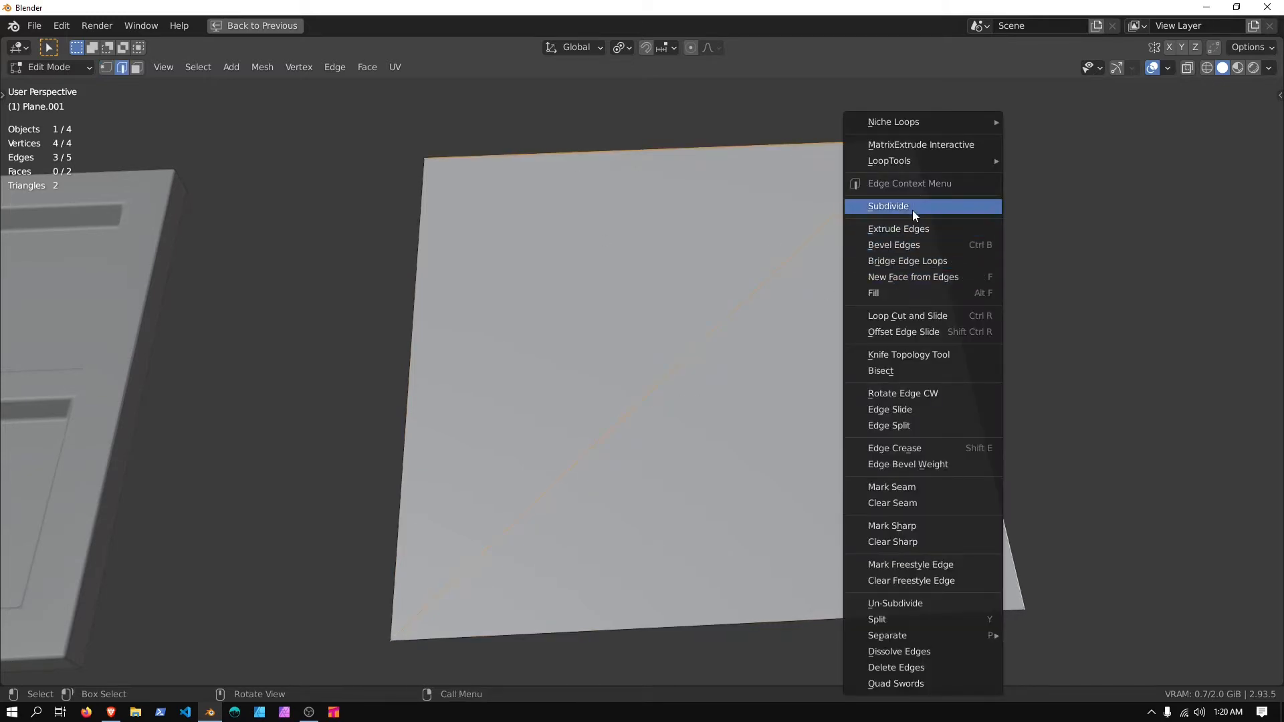
left_click(888, 206)
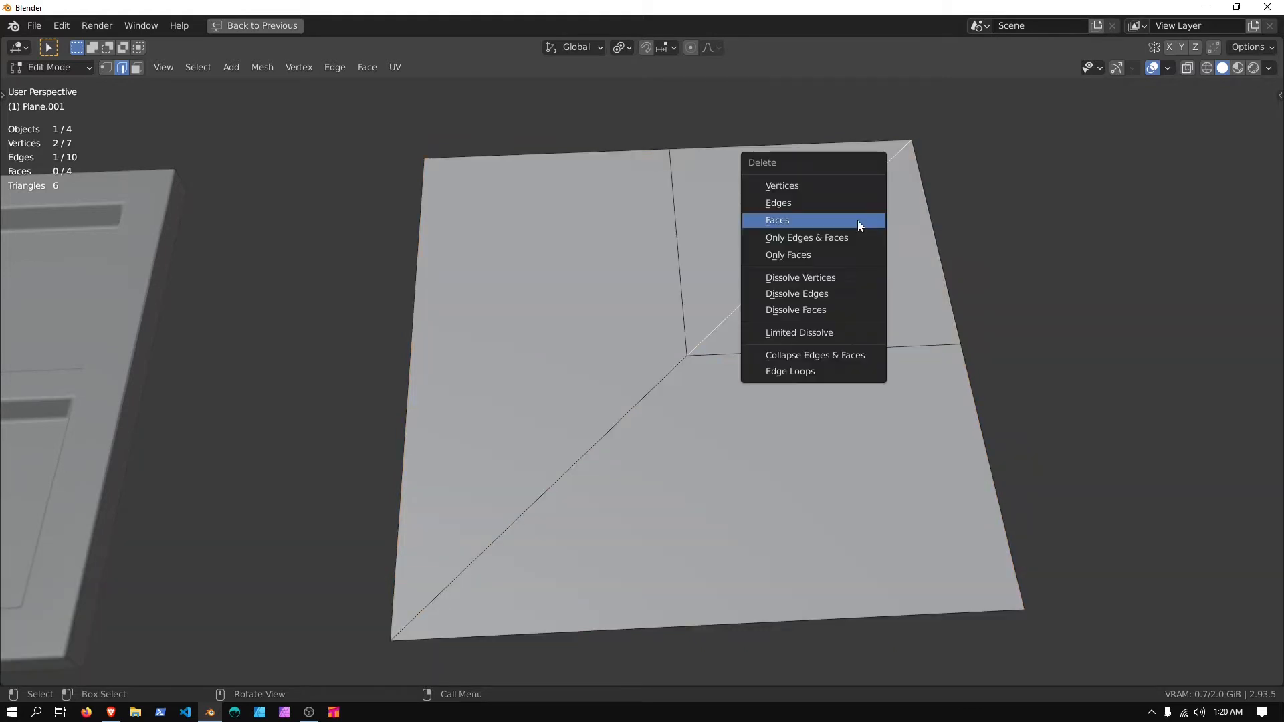
left_click(799, 332)
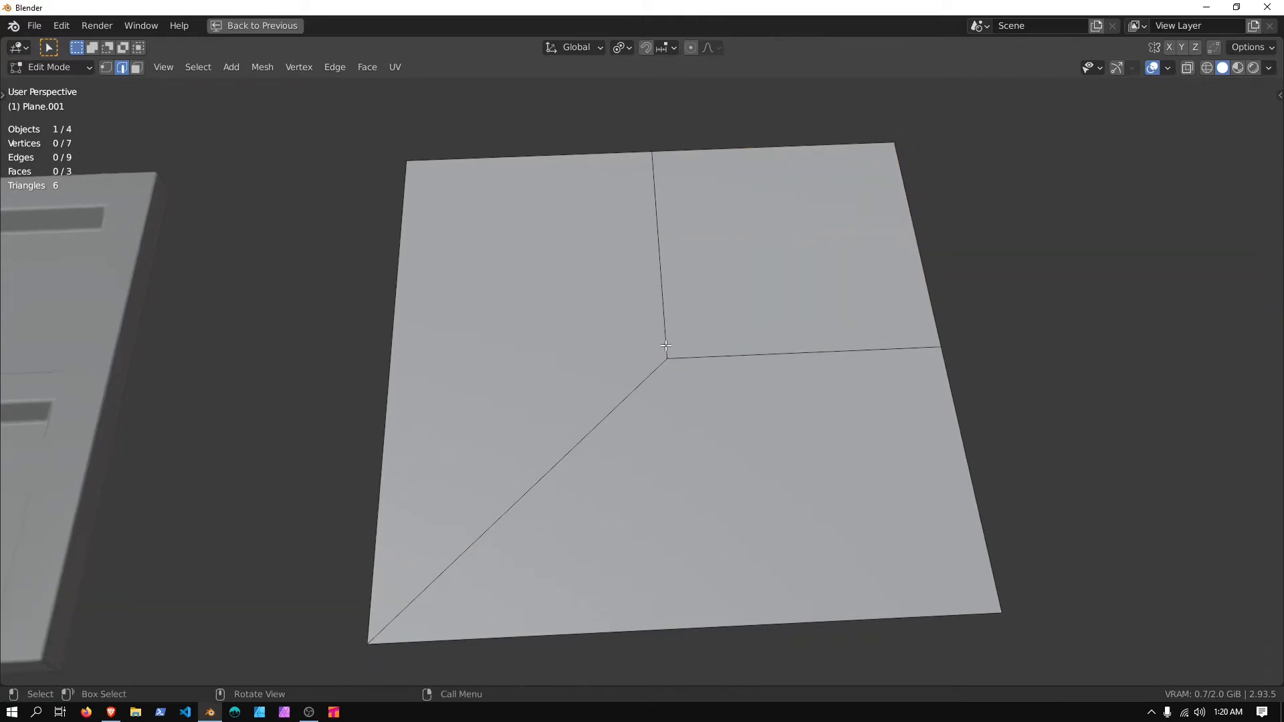
mouse_move(814, 329)
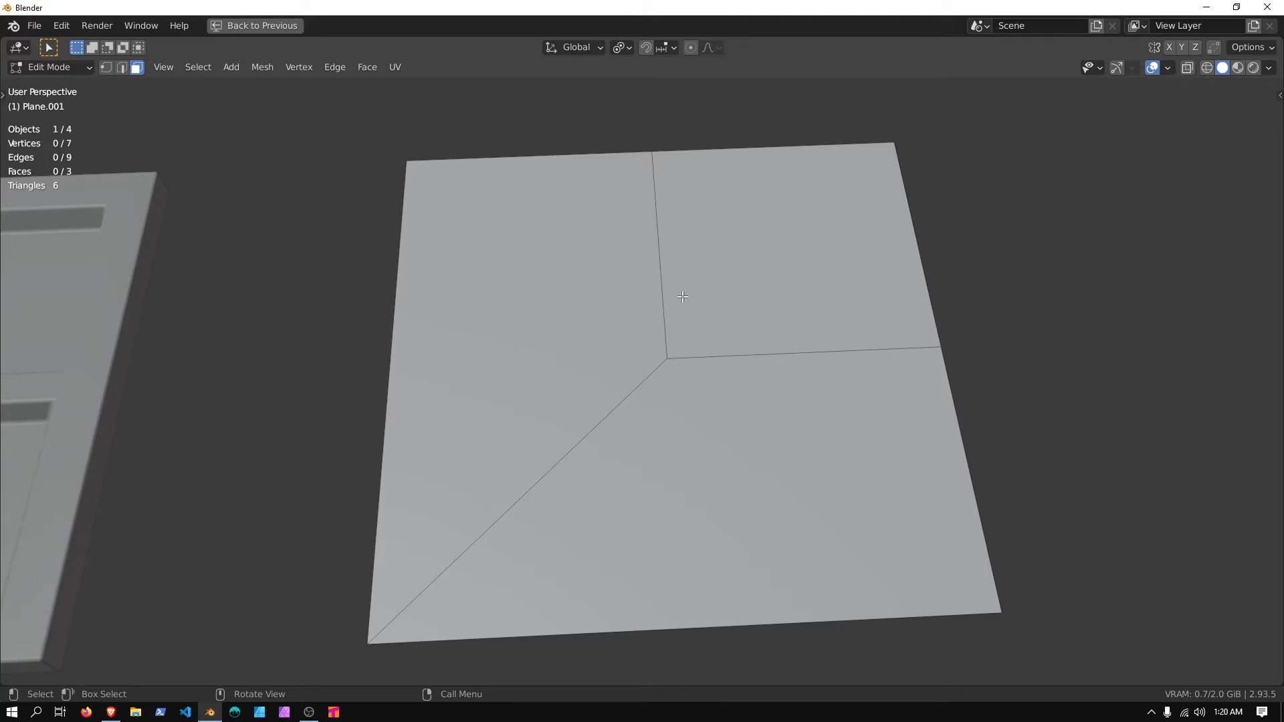
Inset the selected faces with depth into a grooved three-compartment tray, then return to Object Mode.
key("a")
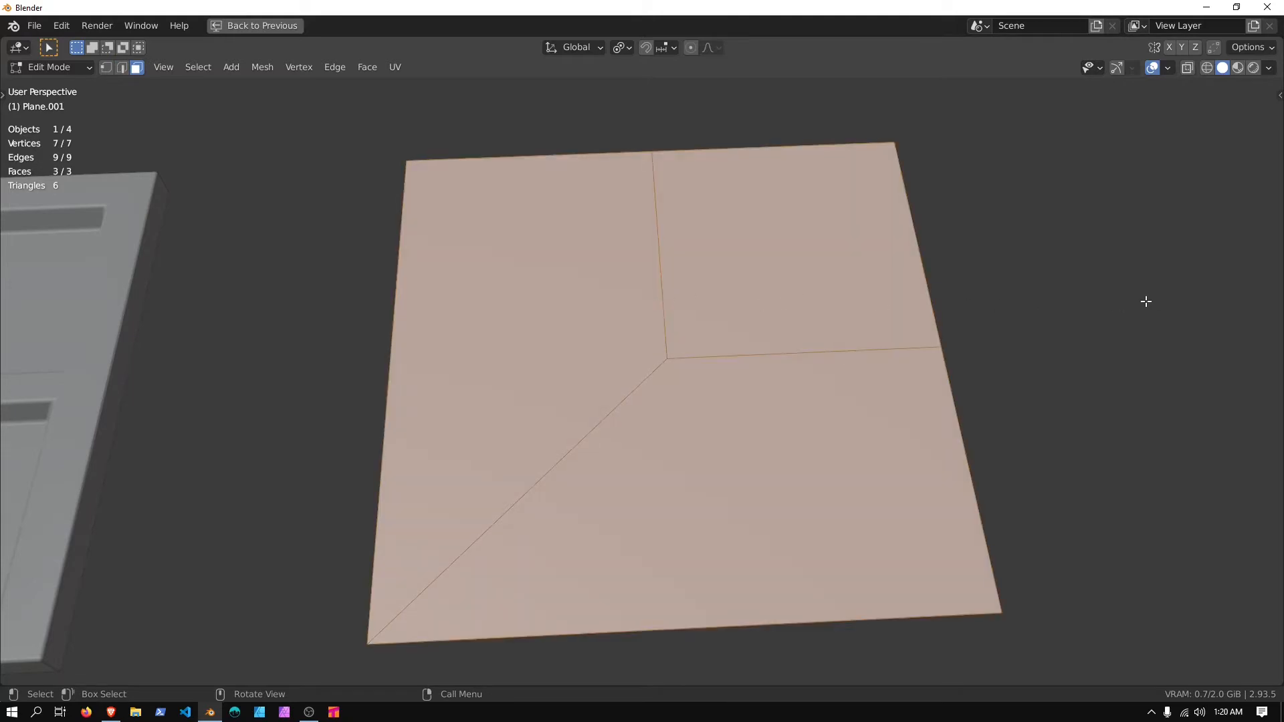
key("i")
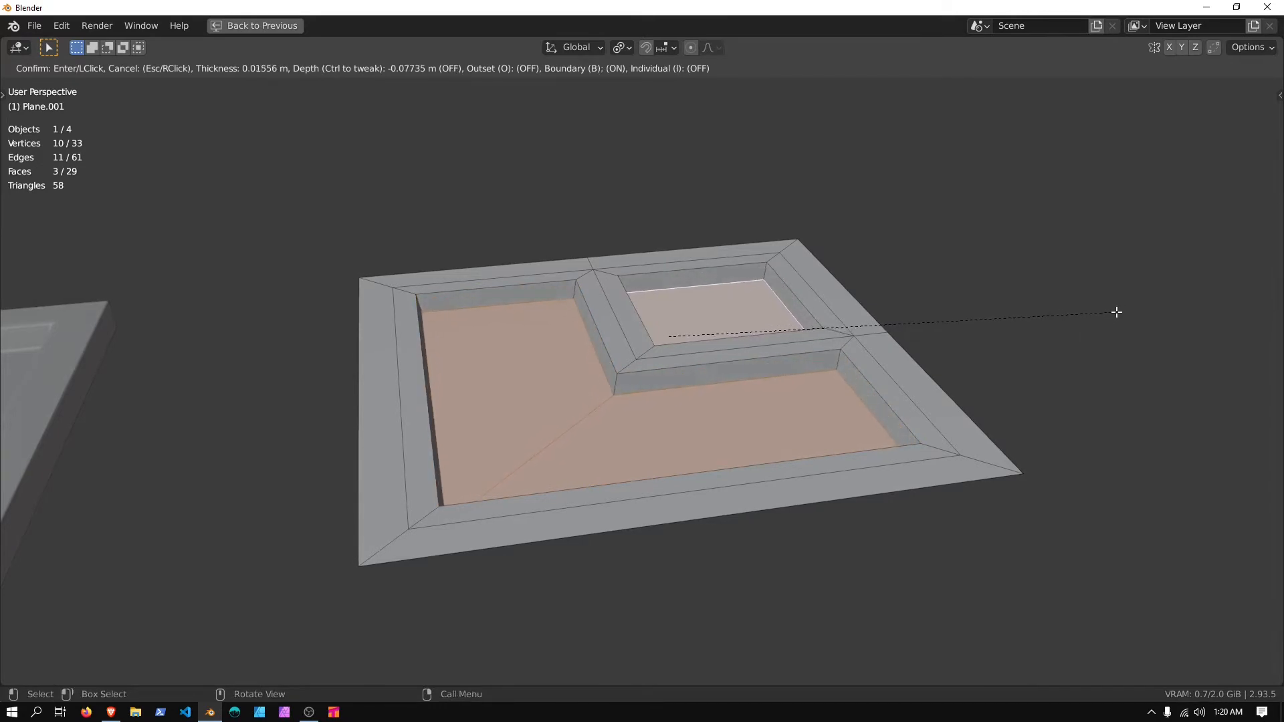
left_click(821, 303)
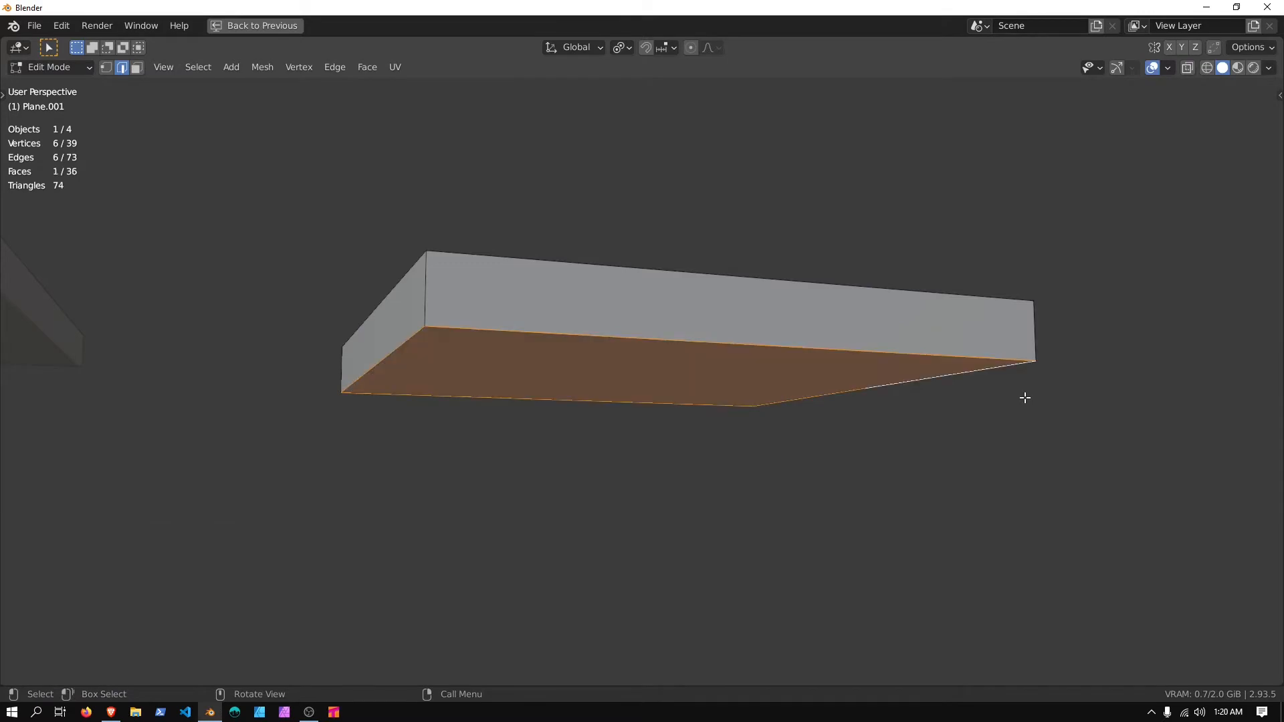
key("Tab")
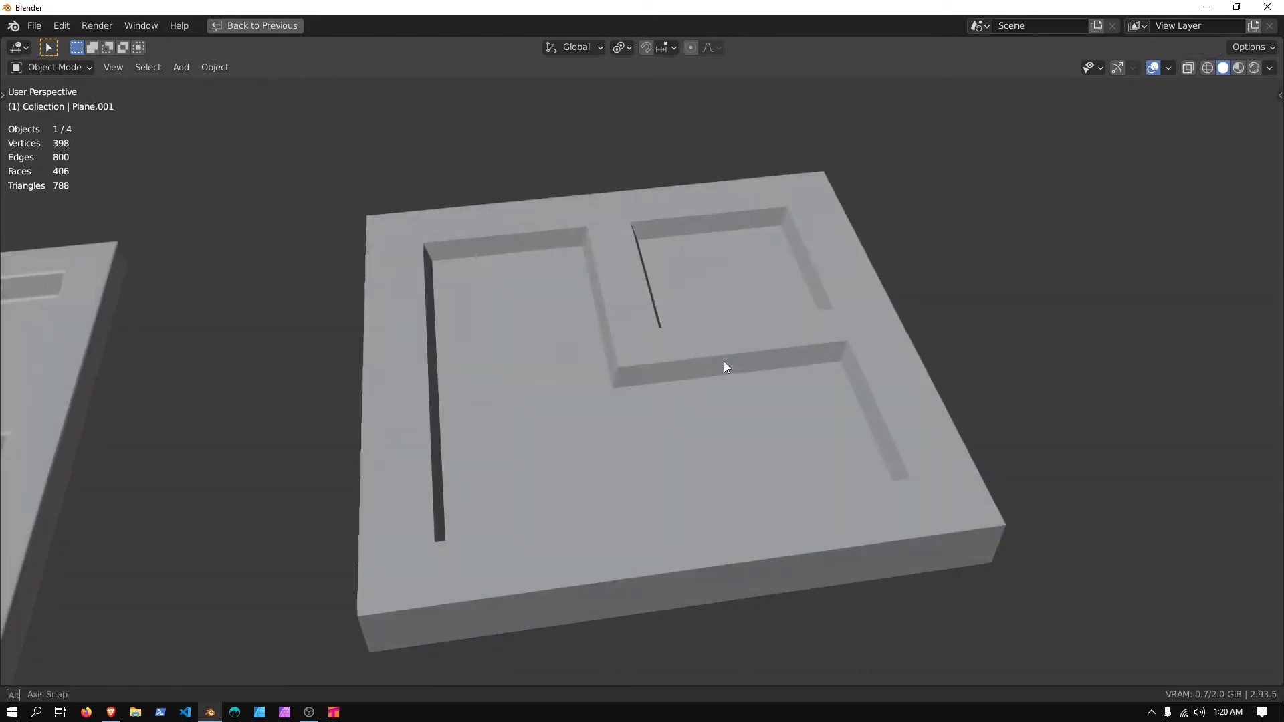
Shade the plate smooth with Auto Smooth and Weighted Normal (Face Area And Angle, Keep Sharp).
right_click(724, 366)
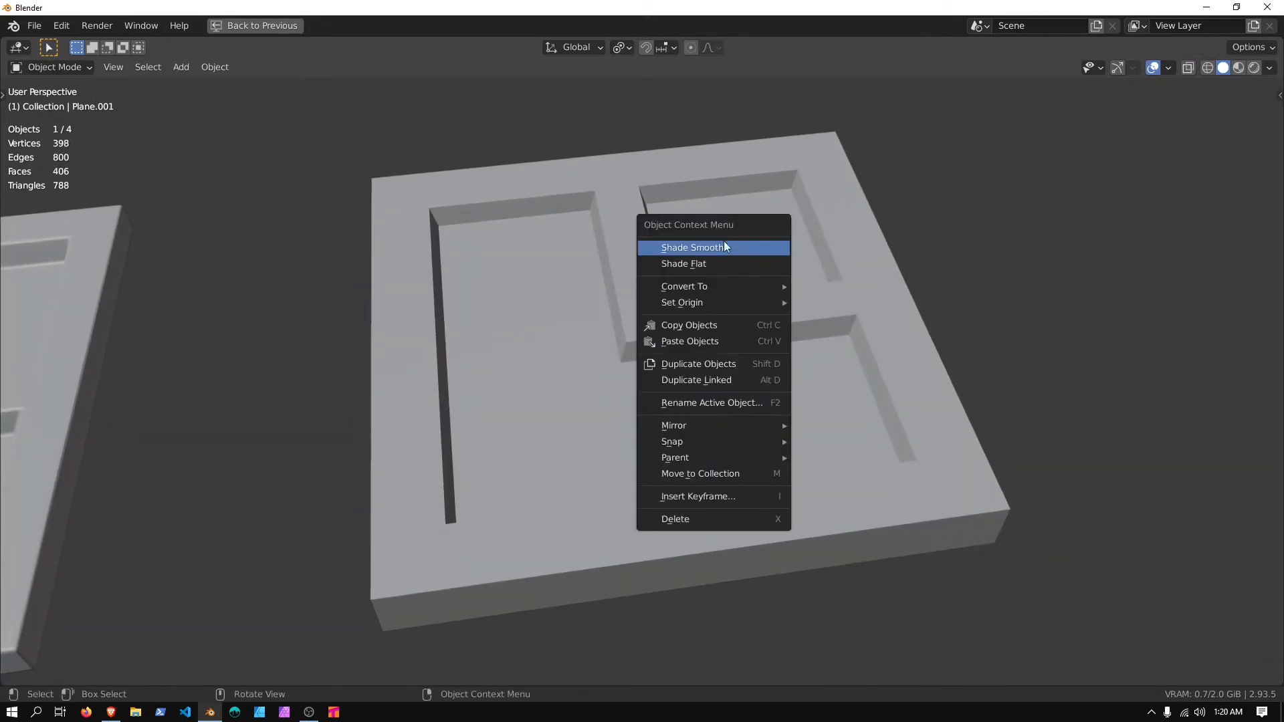
left_click(53, 66)
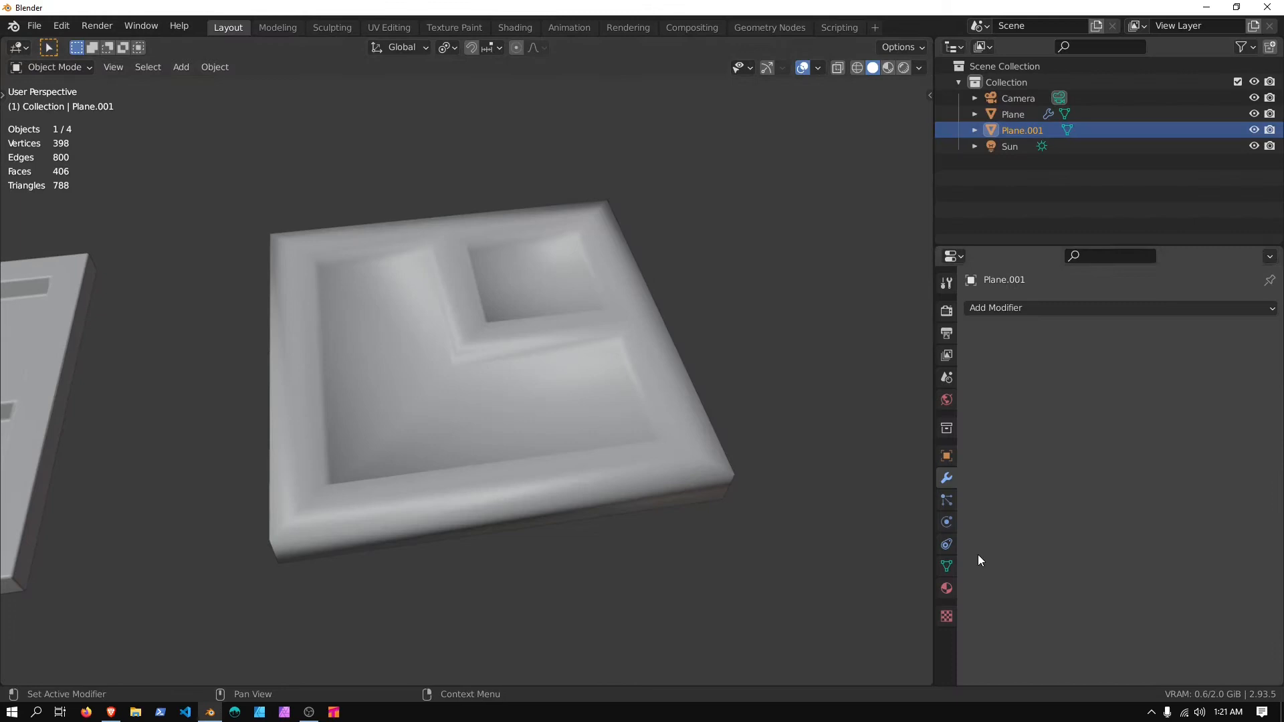
left_click(946, 567)
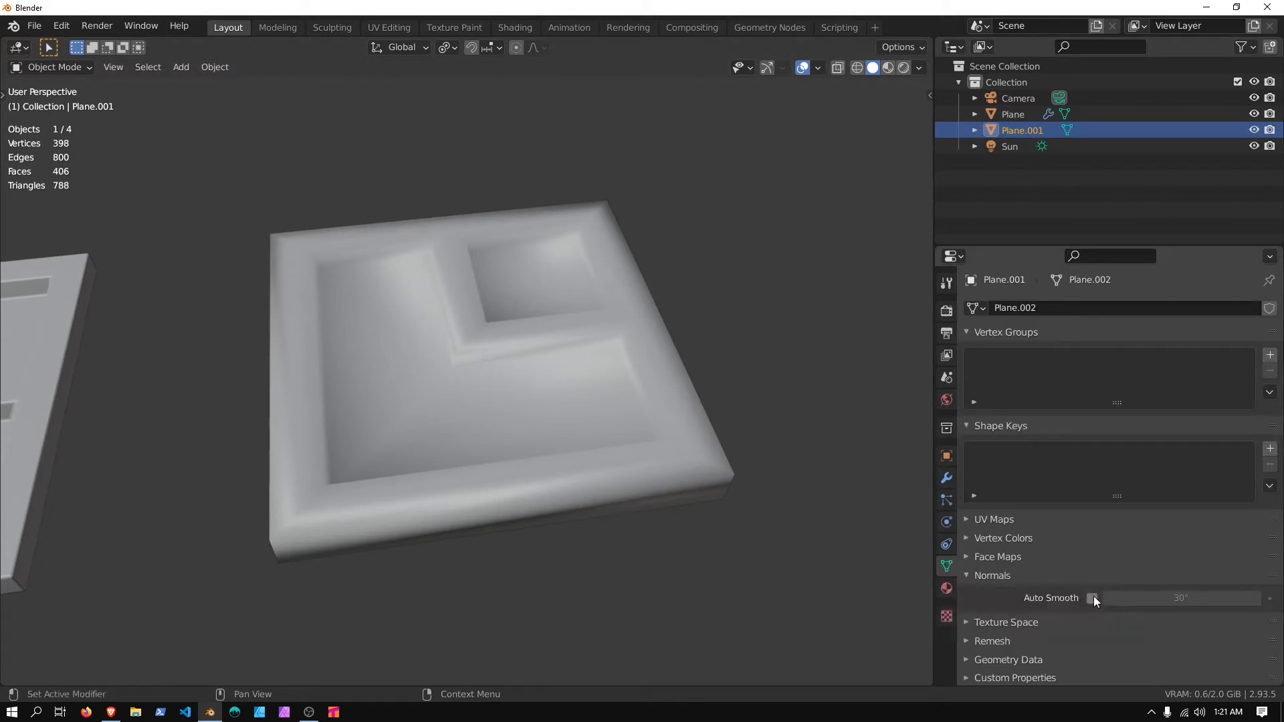
left_click(1092, 598)
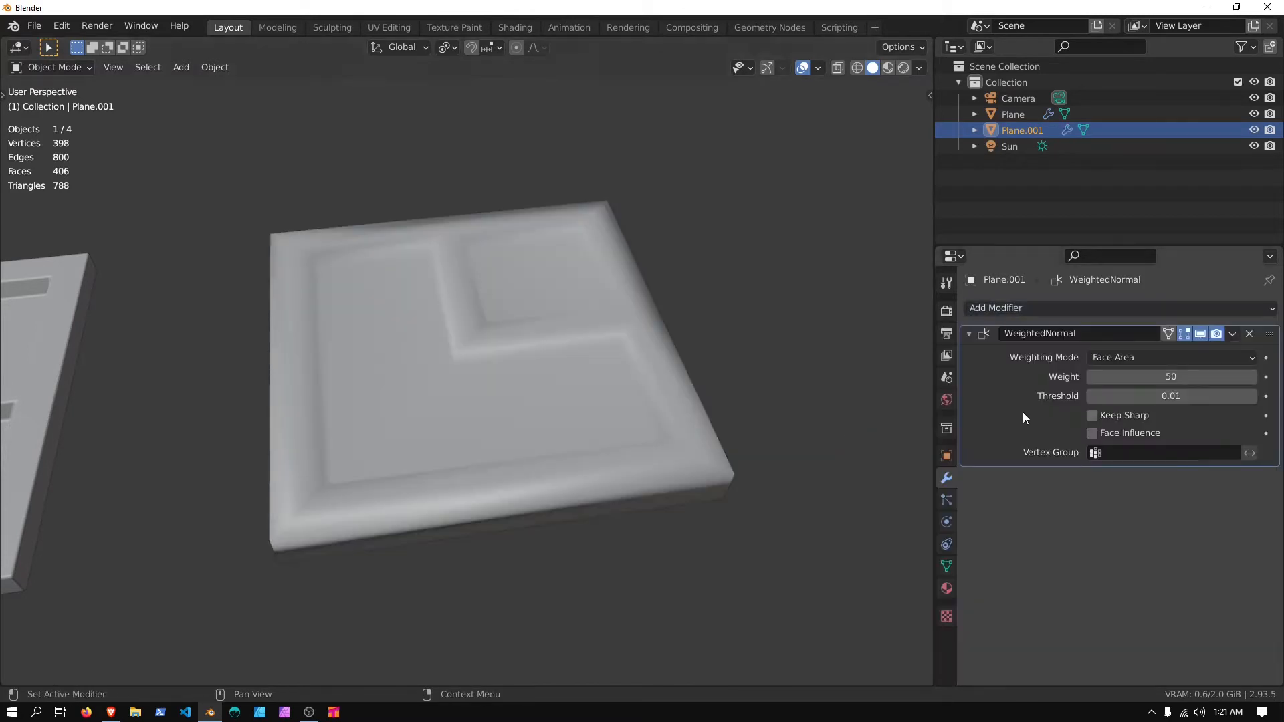
left_click(1171, 357)
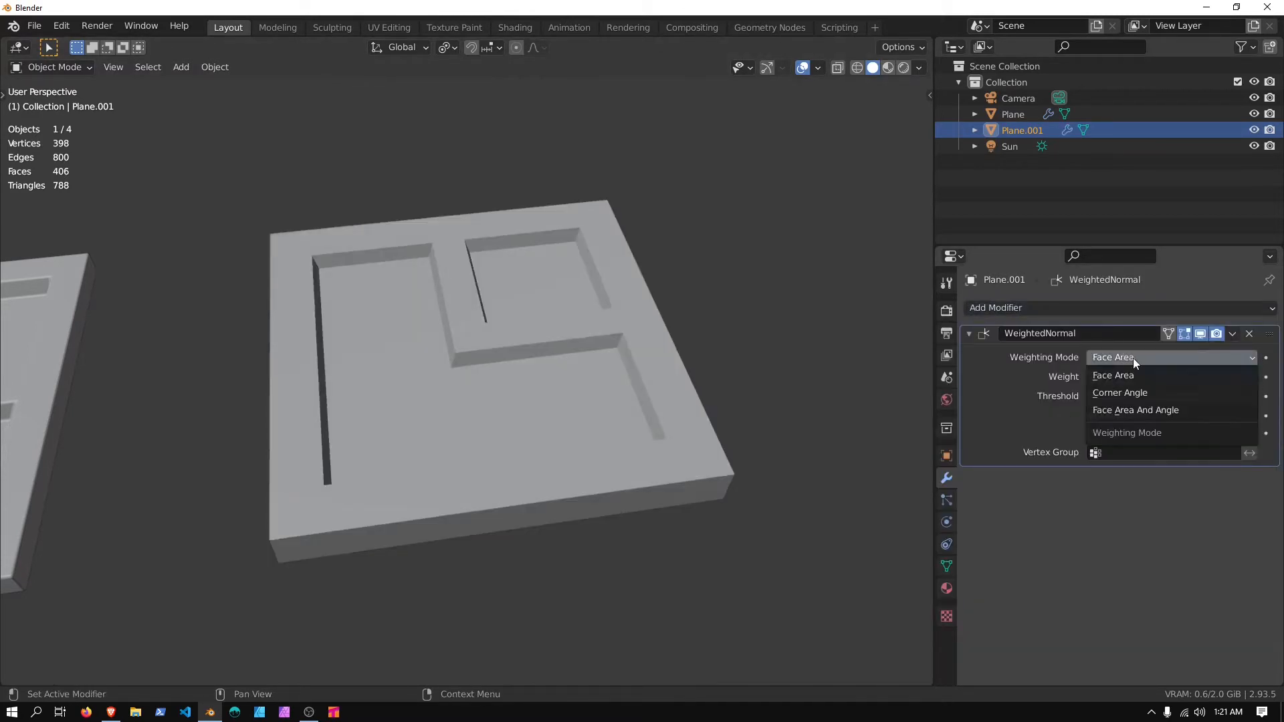
left_click(1136, 410)
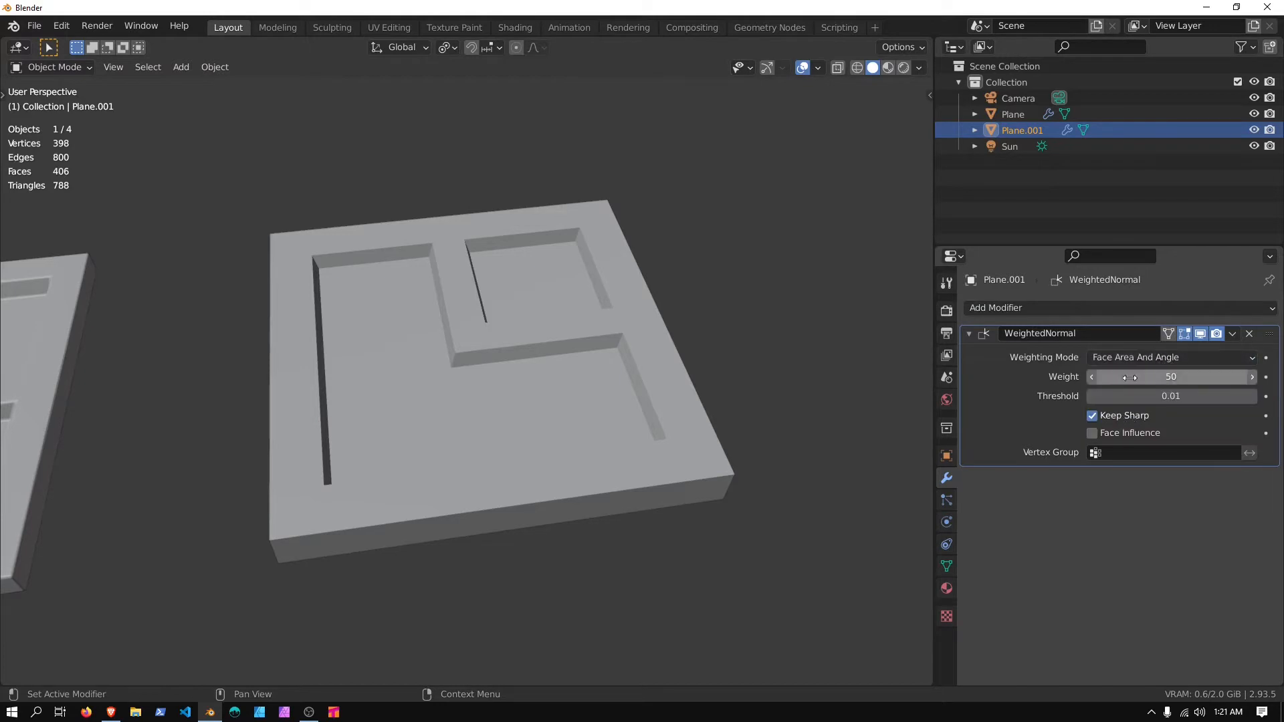
left_click(996, 307)
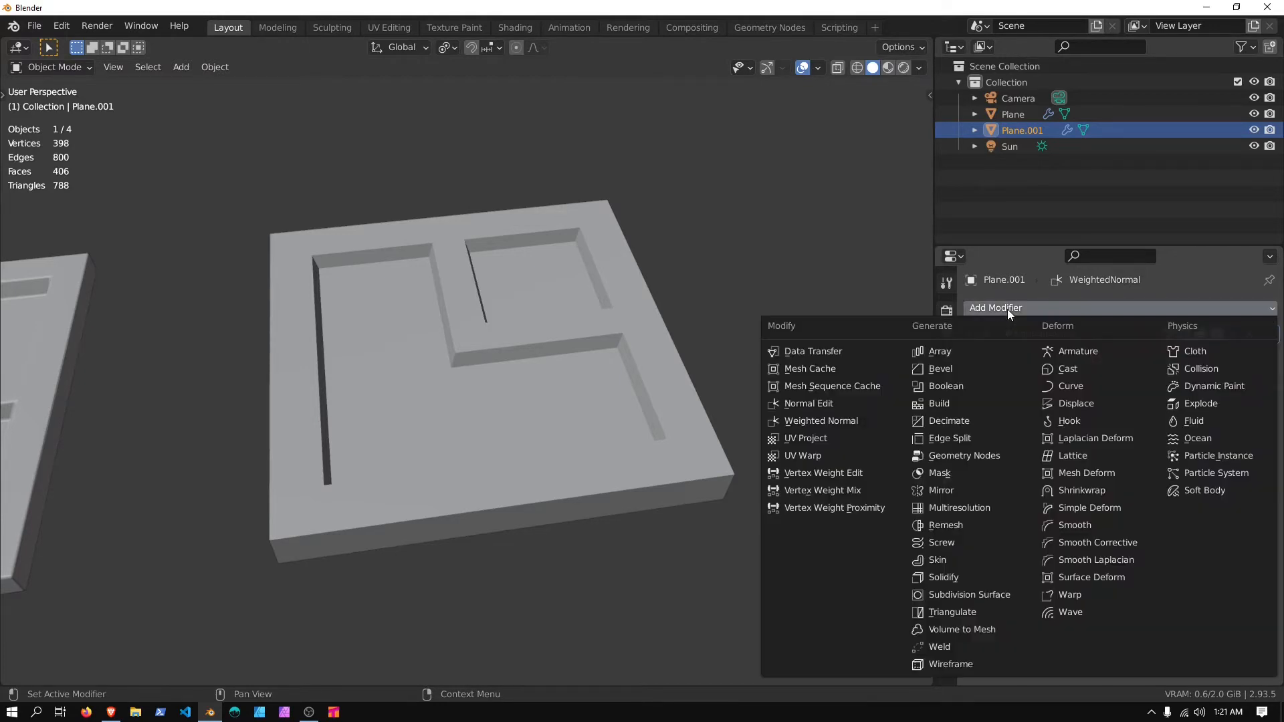
Add a Bevel modifier with 0.015 m width, 3 segments and a 50° angle limit.
left_click(940, 369)
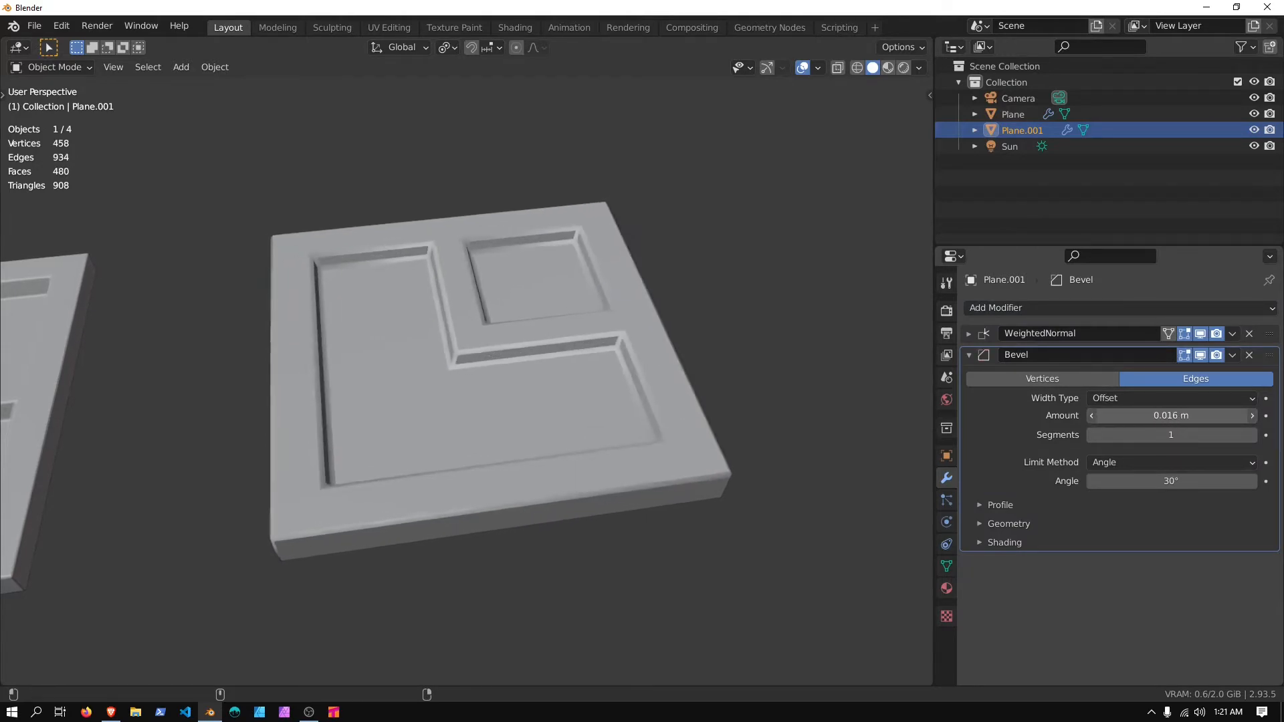
left_click(1252, 435)
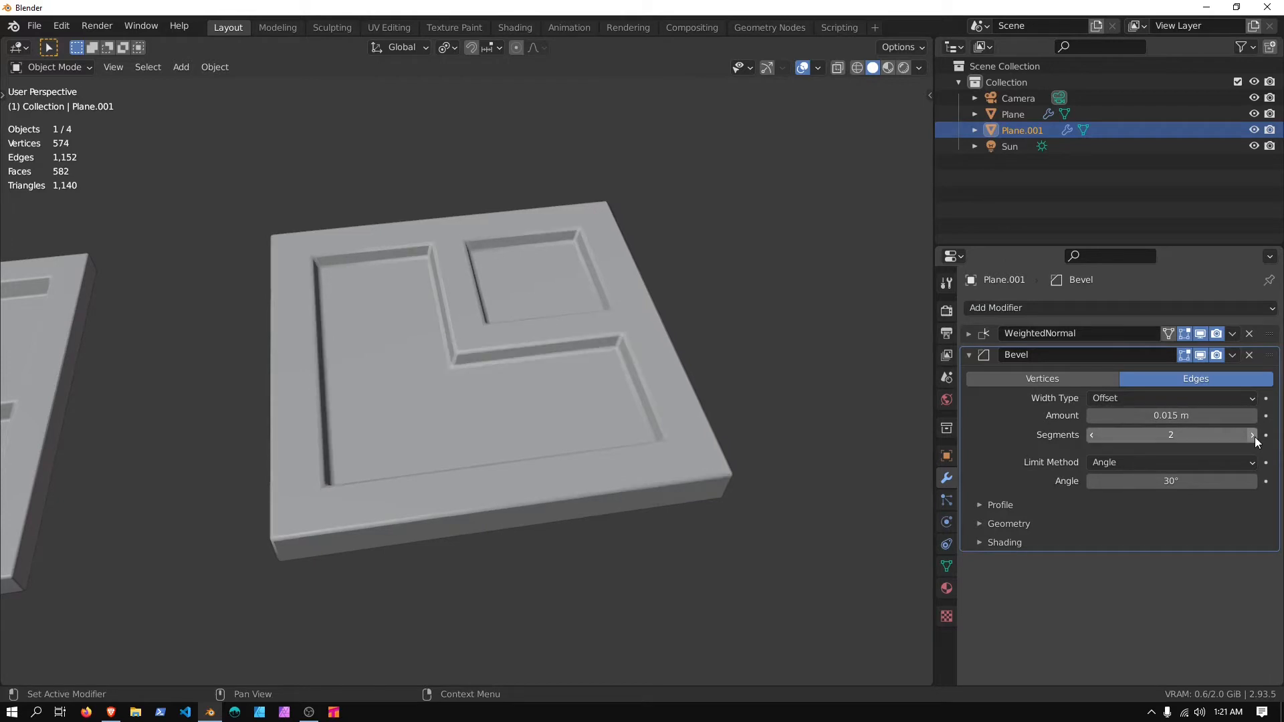
left_click(1251, 435)
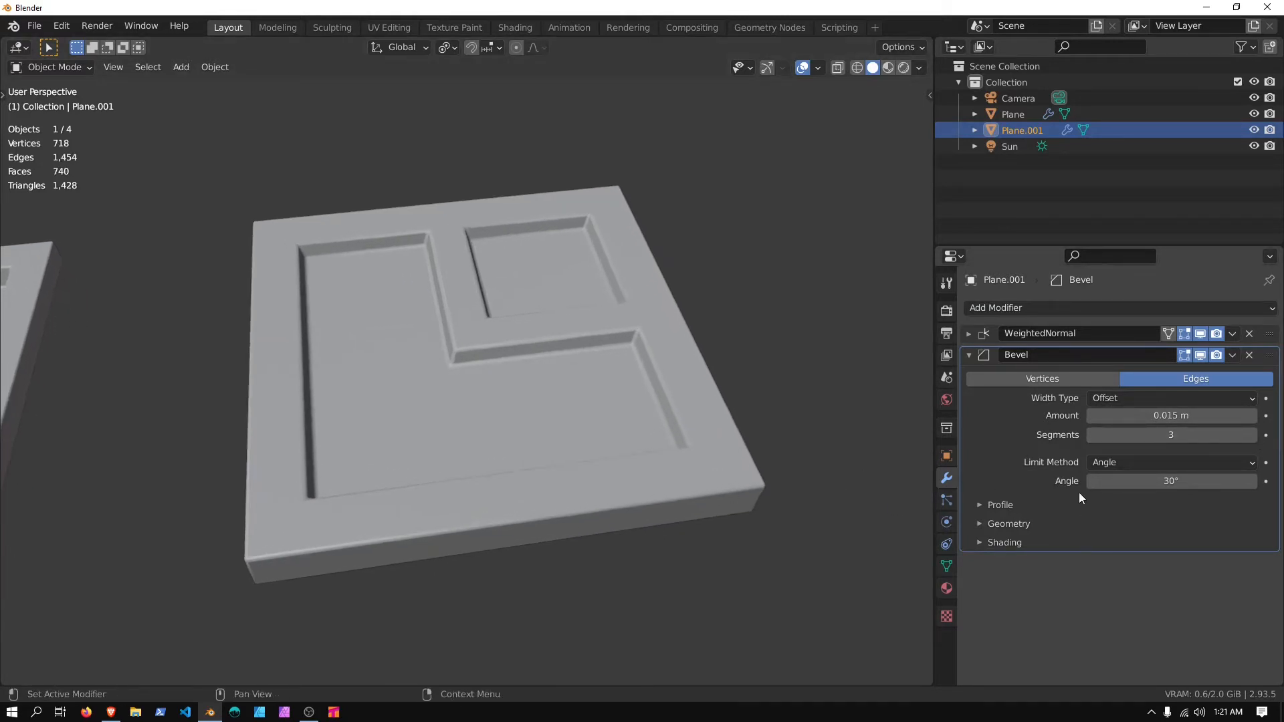
left_click(1171, 481)
type("50")
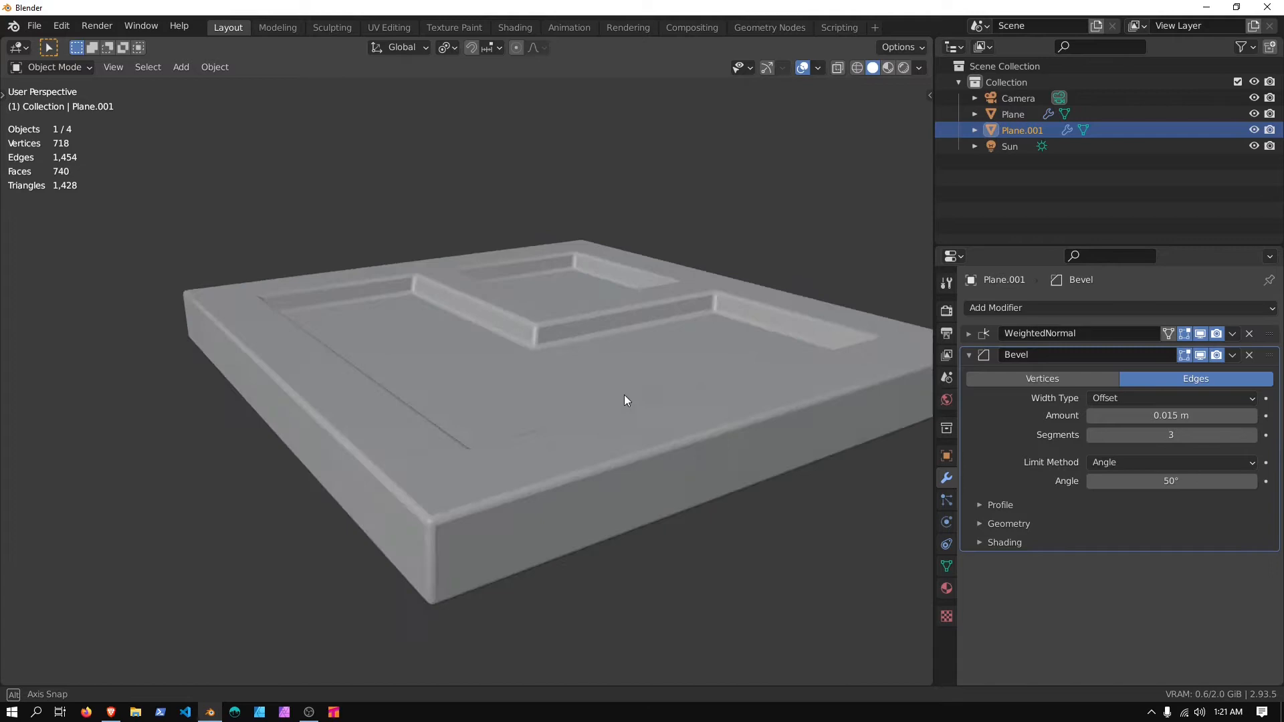
key("Tab")
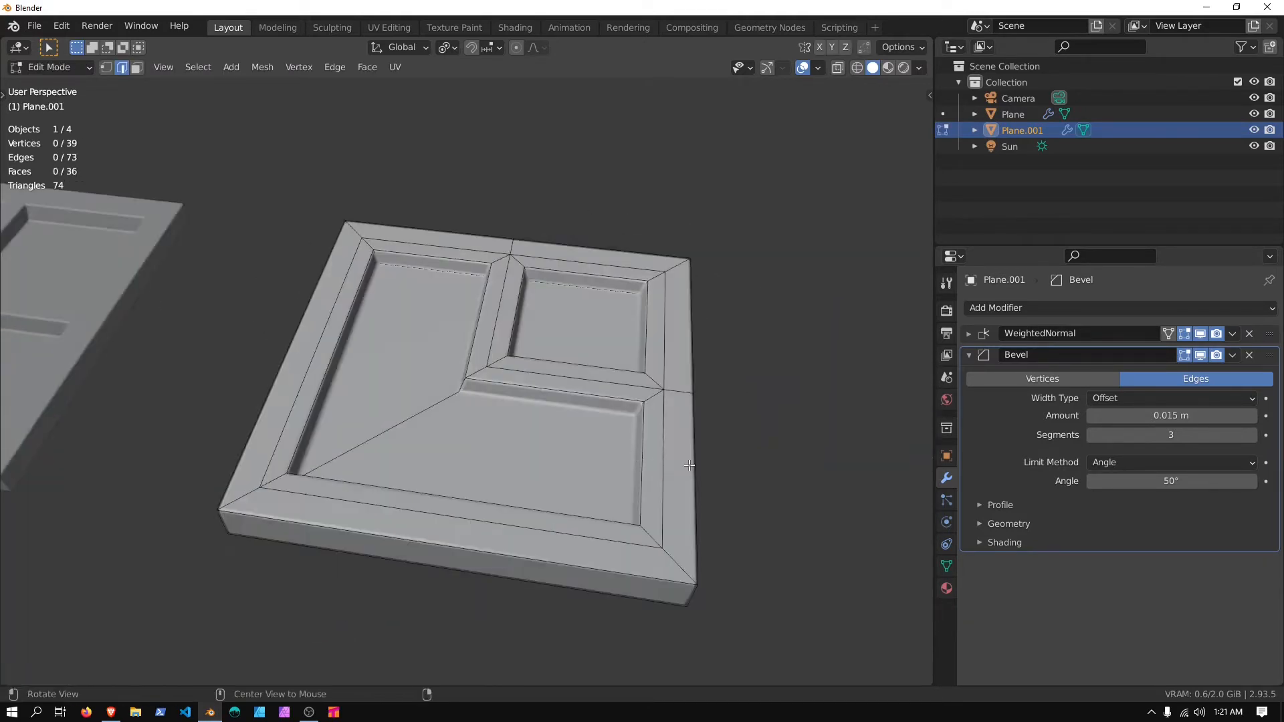
key("Tab")
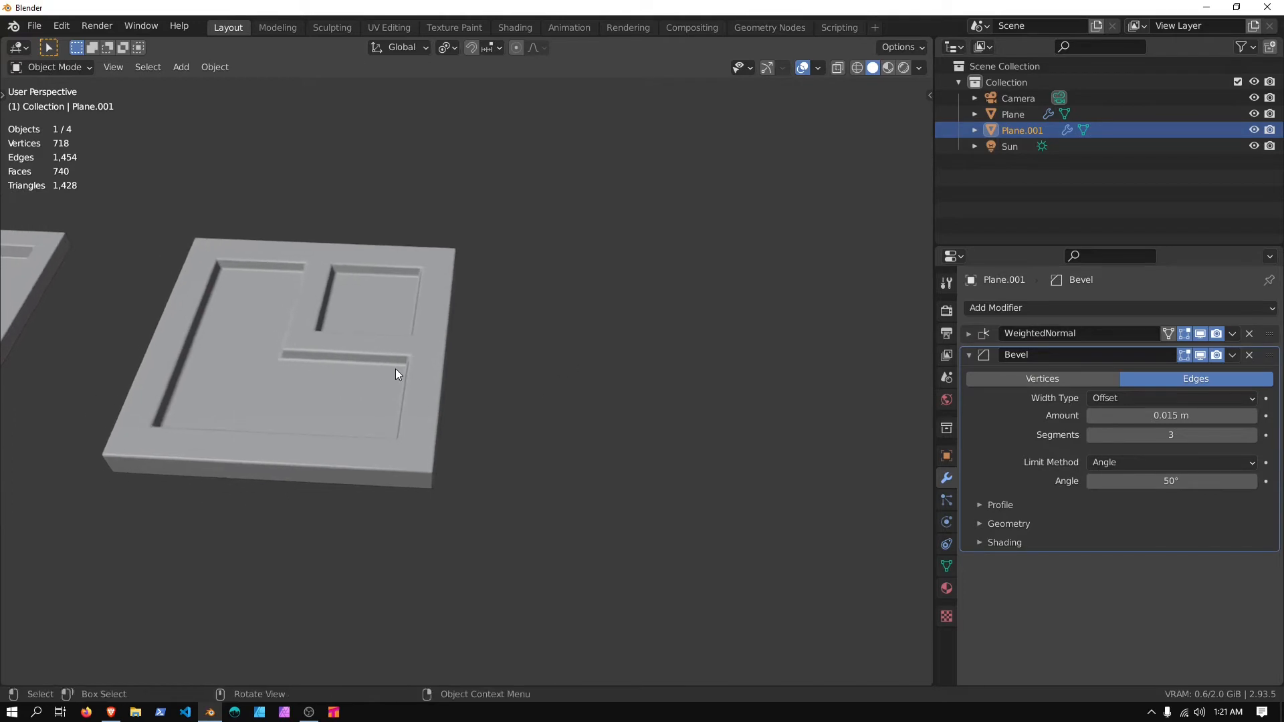
Add a new plane beside the plate and enter Edit Mode.
left_click(180, 66)
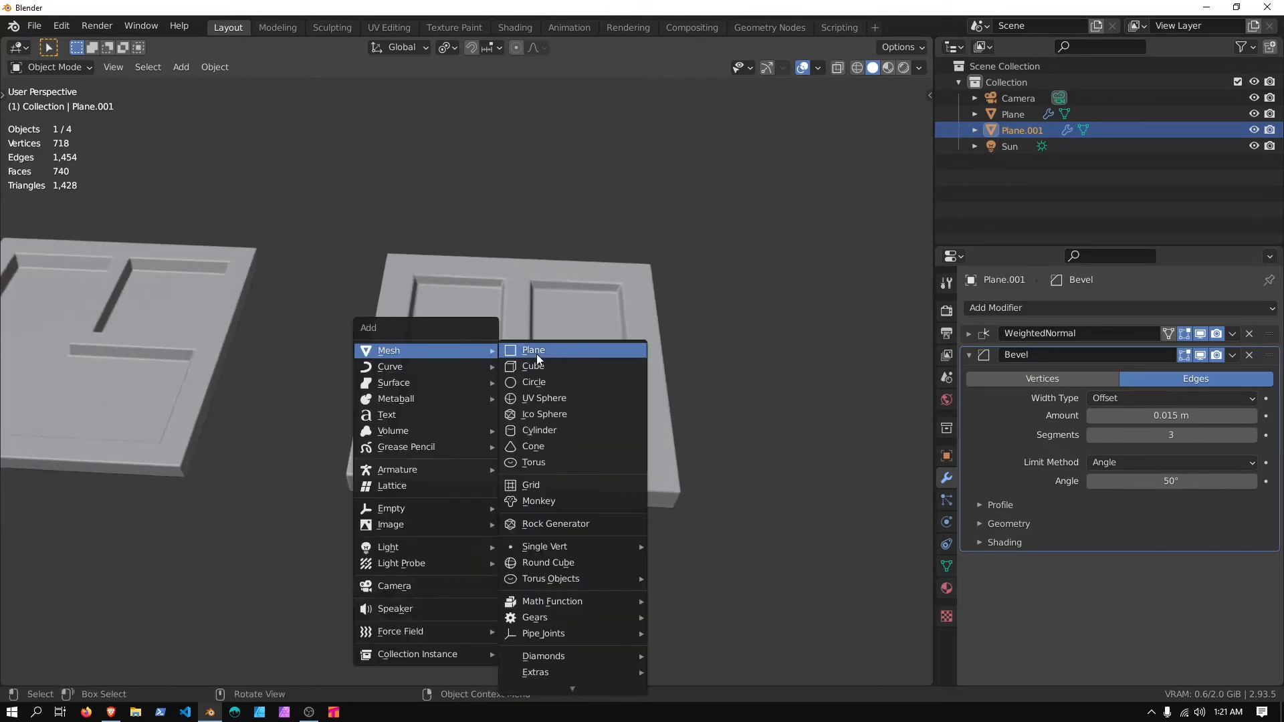
left_click(533, 349)
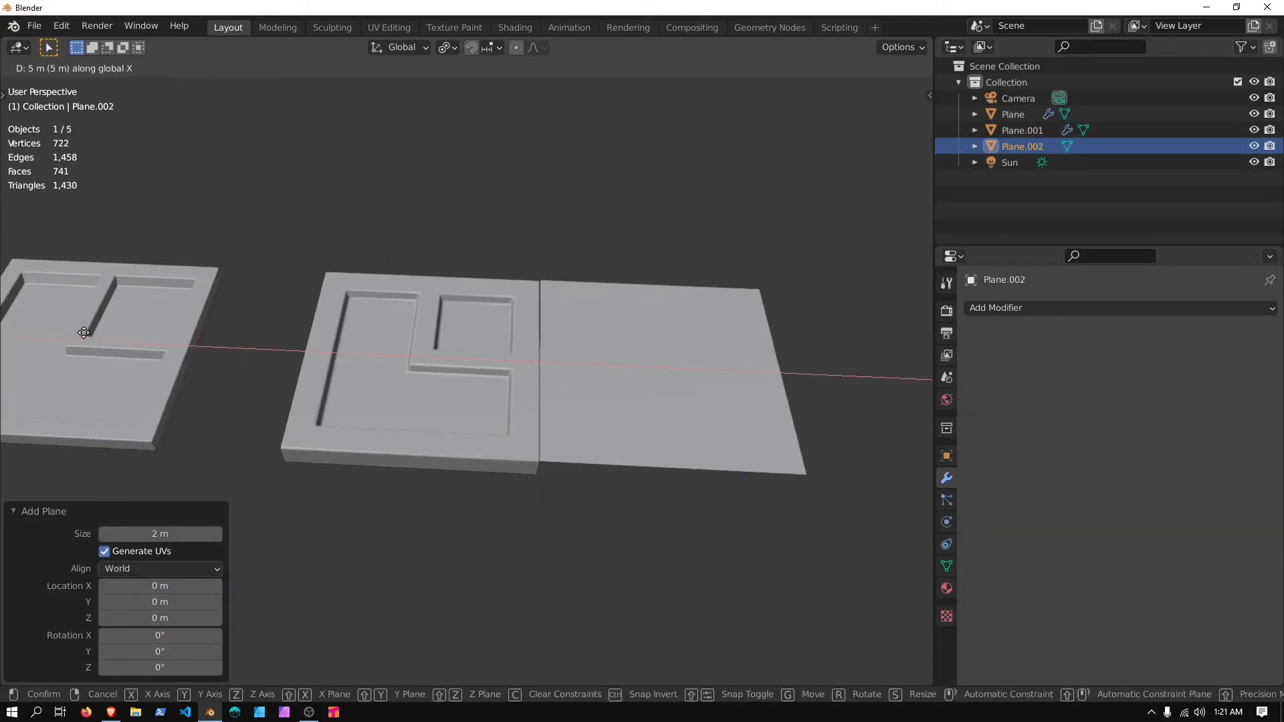
key("Tab")
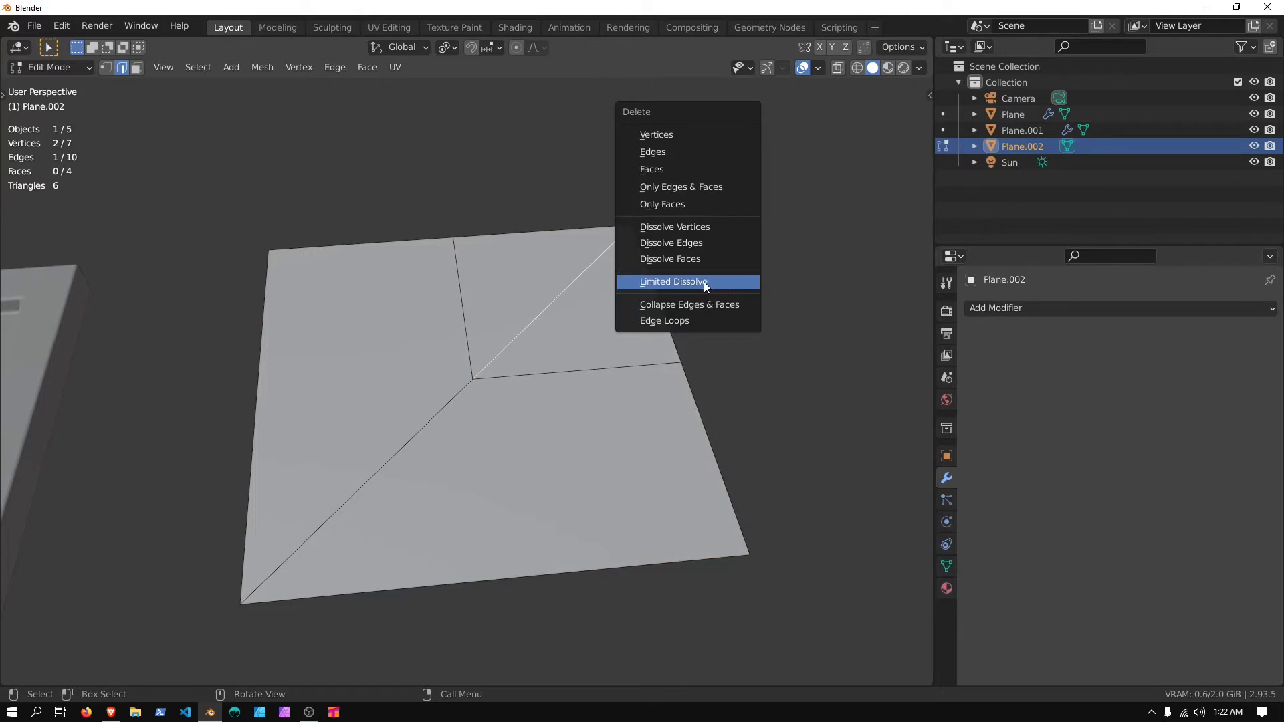
Dissolve redundant edges, then delete the beveled Y-shaped strip faces between the panels.
left_click(672, 281)
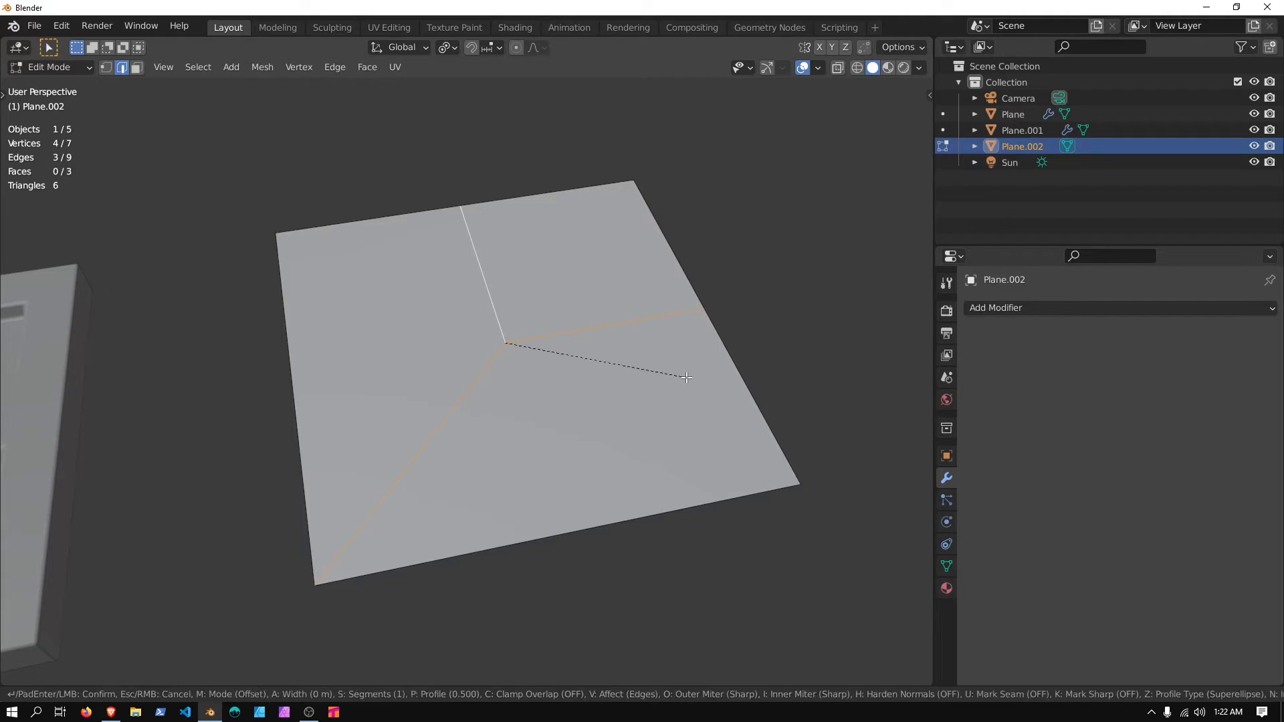
mouse_move(707, 378)
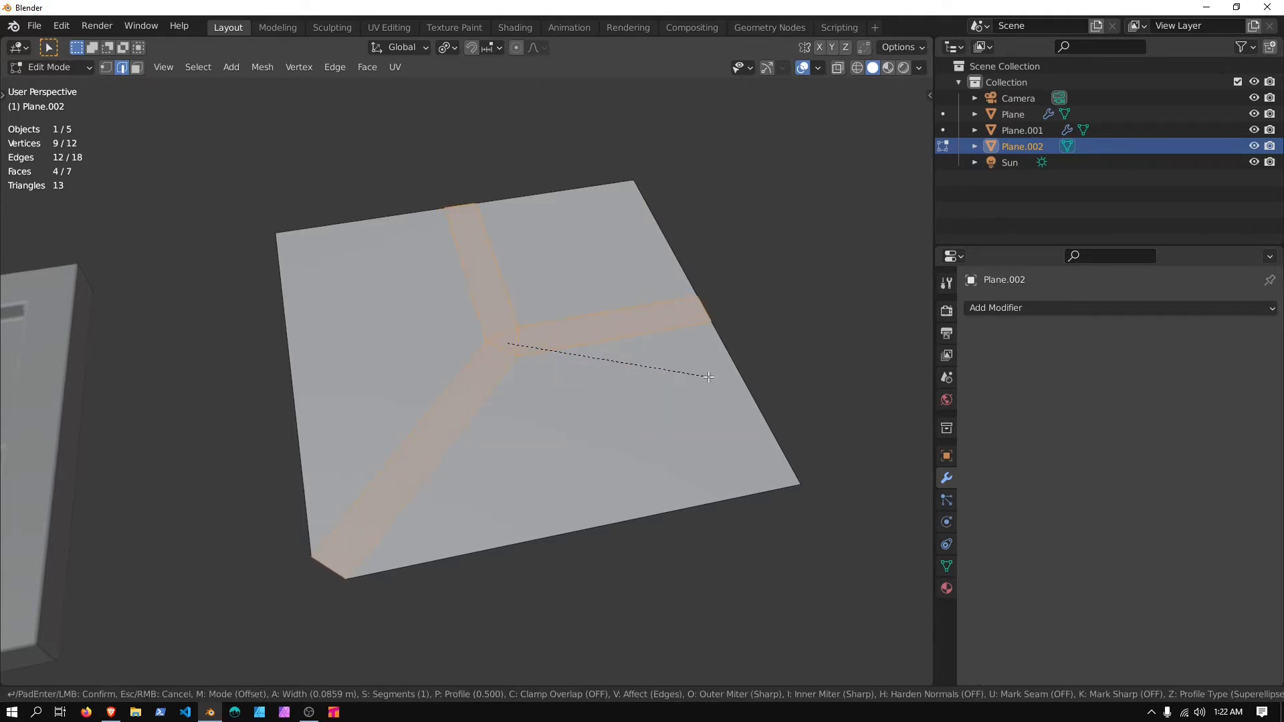
key("x")
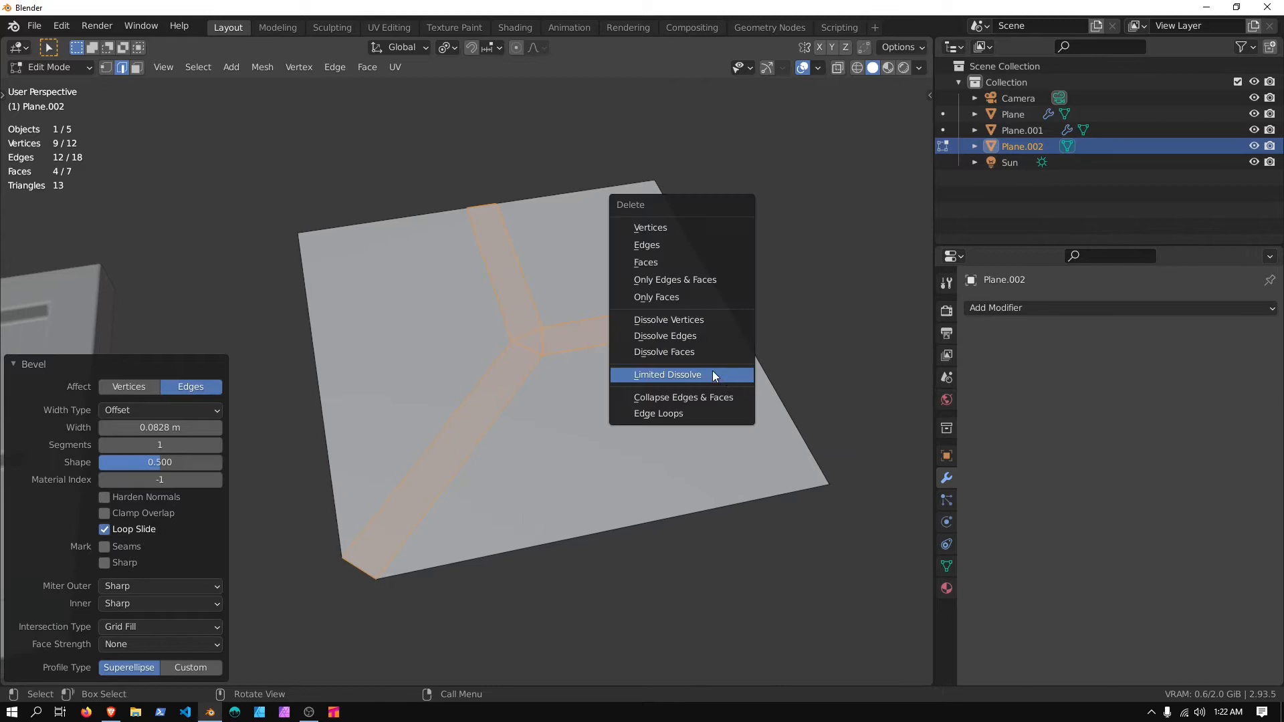
left_click(667, 375)
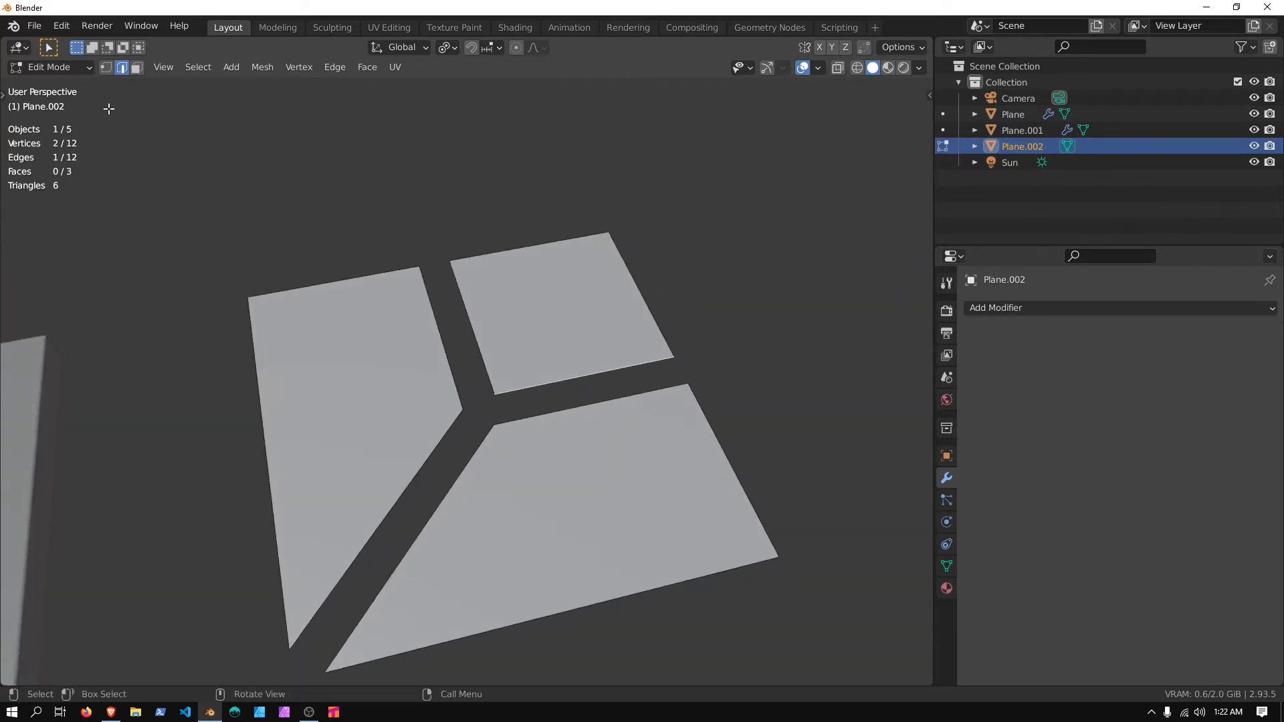
Inset the small square panel face twice and subdivide its centre face with 5 cuts.
left_click(618, 321)
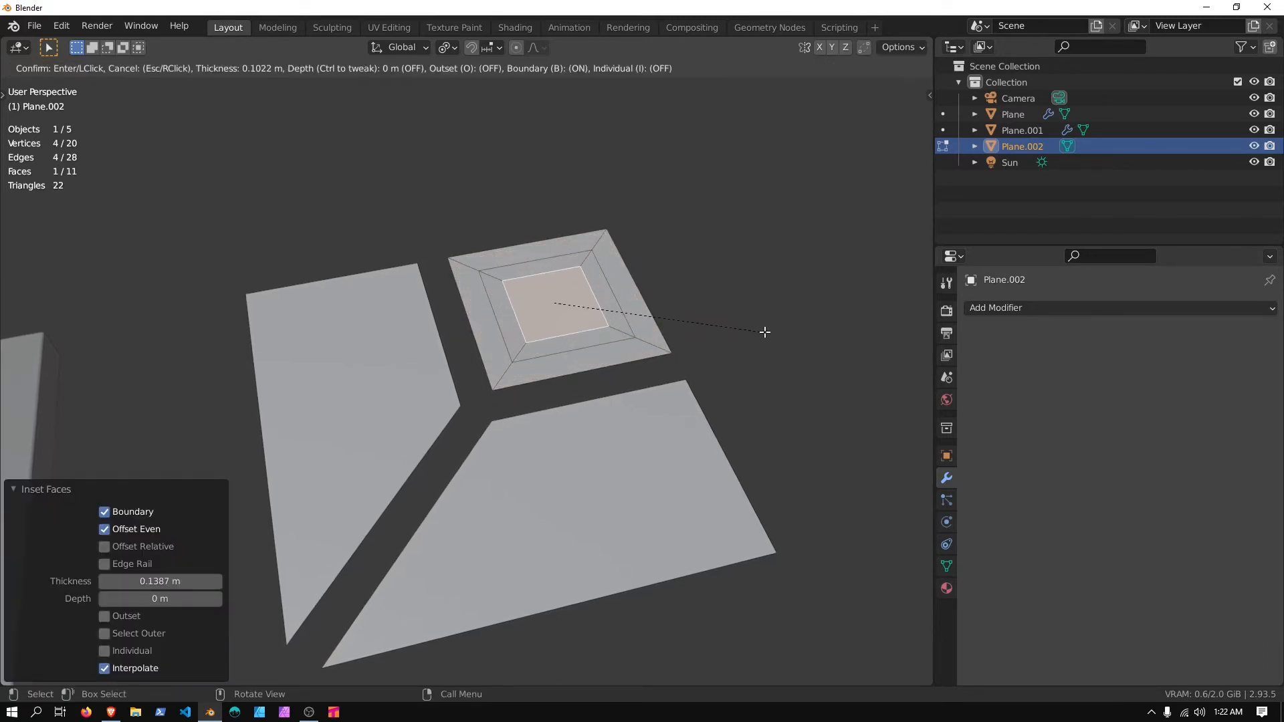
left_click(682, 320)
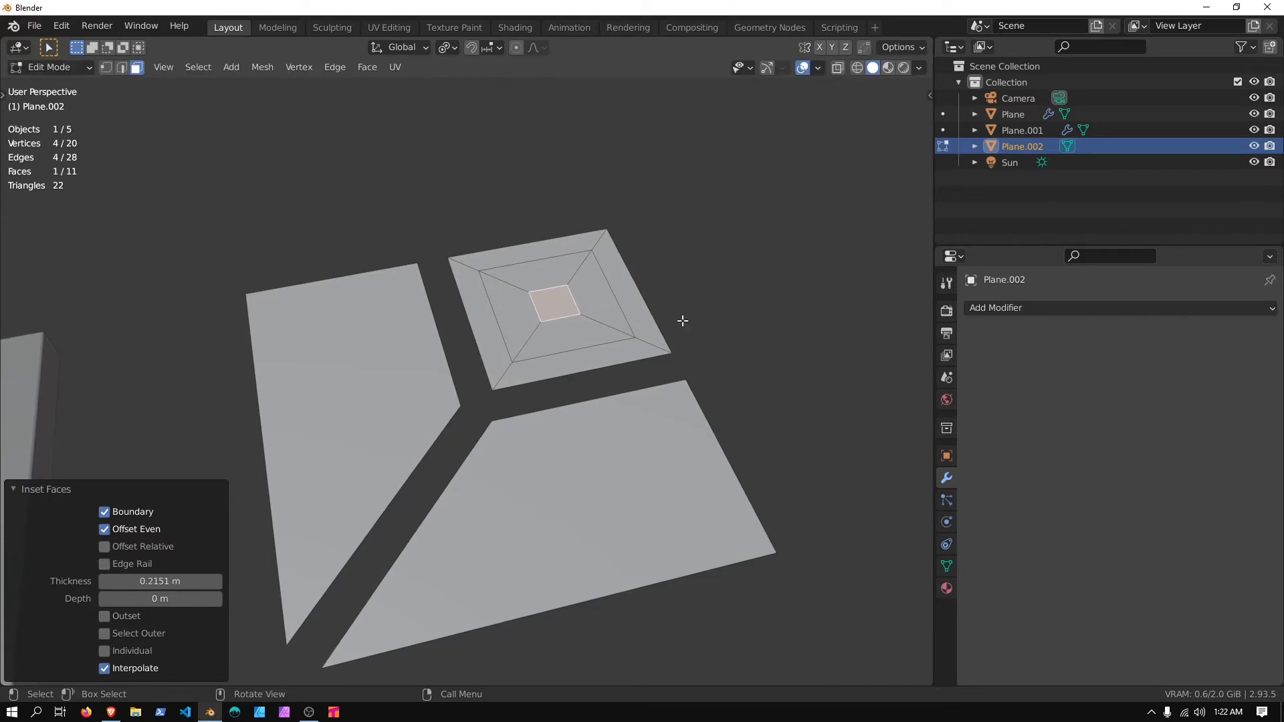
left_click(334, 66)
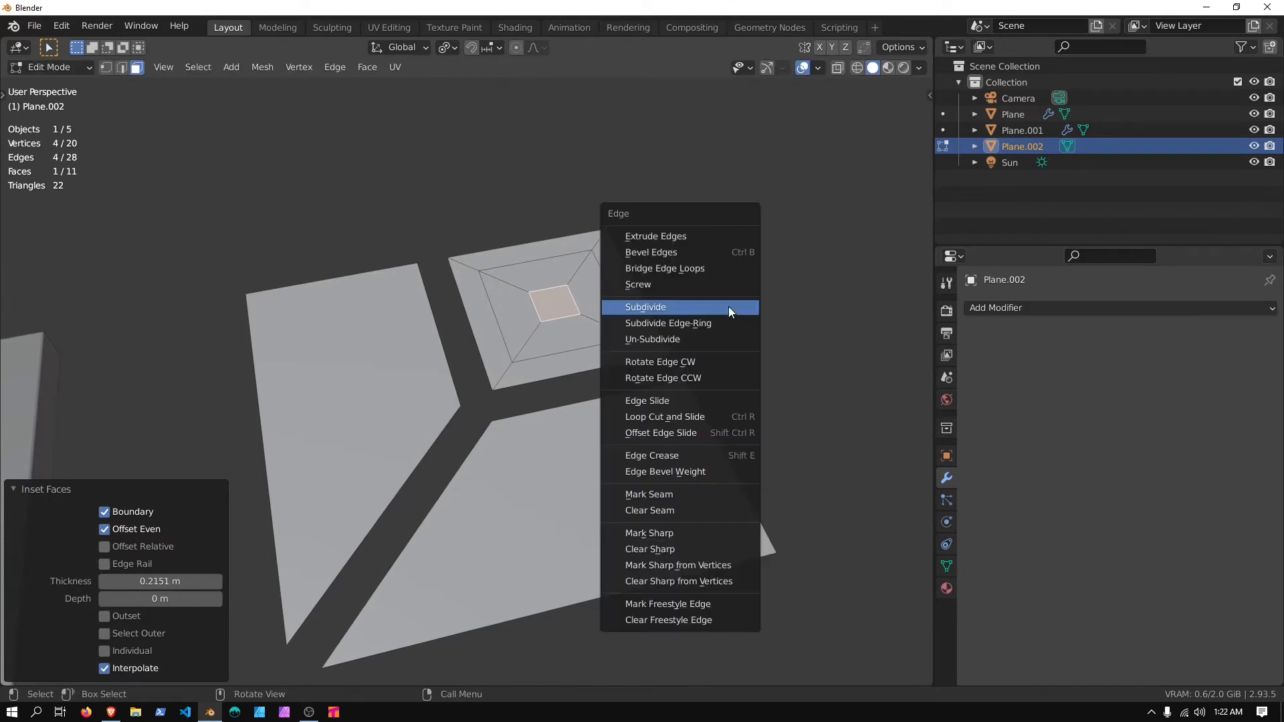
left_click(646, 307)
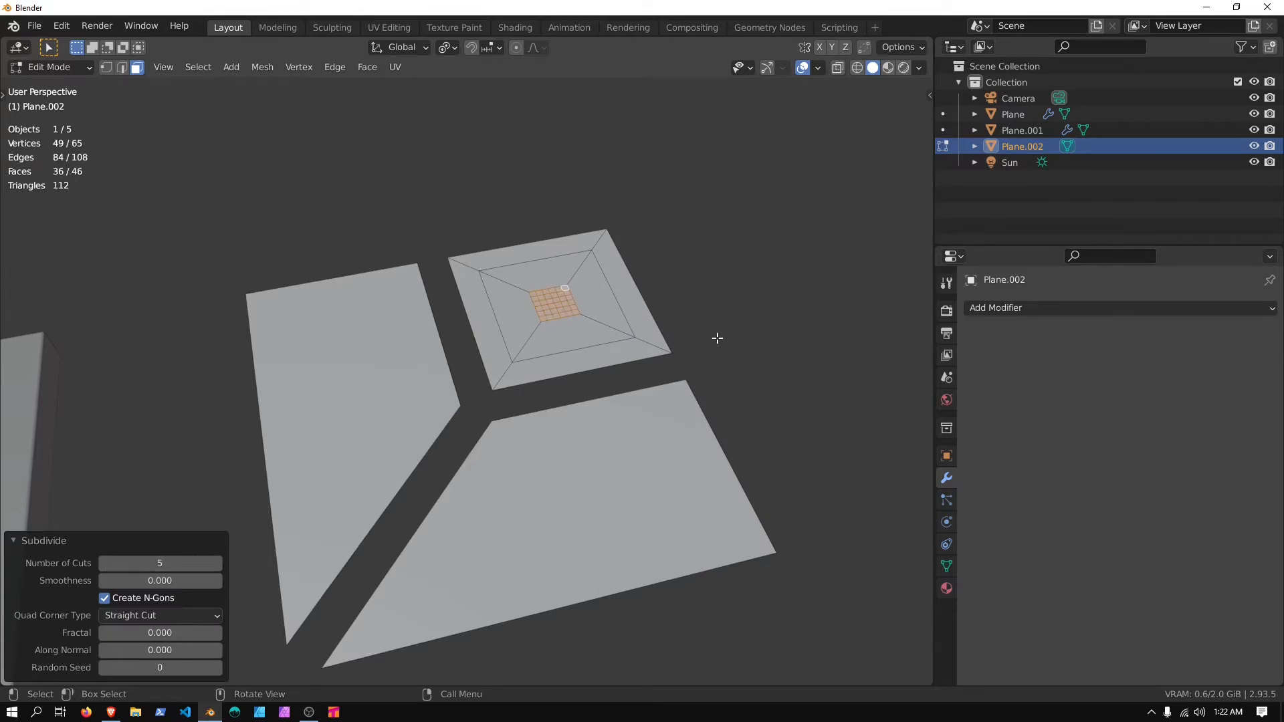
mouse_move(112, 249)
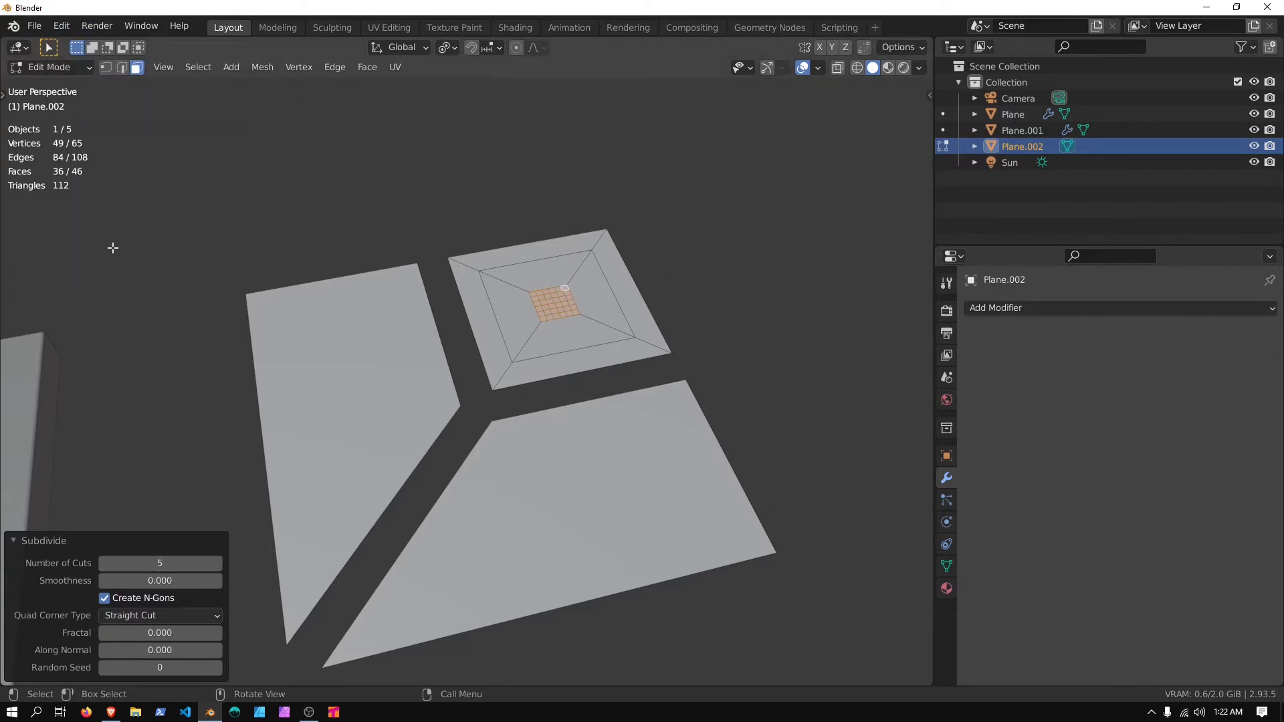
left_click(60, 26)
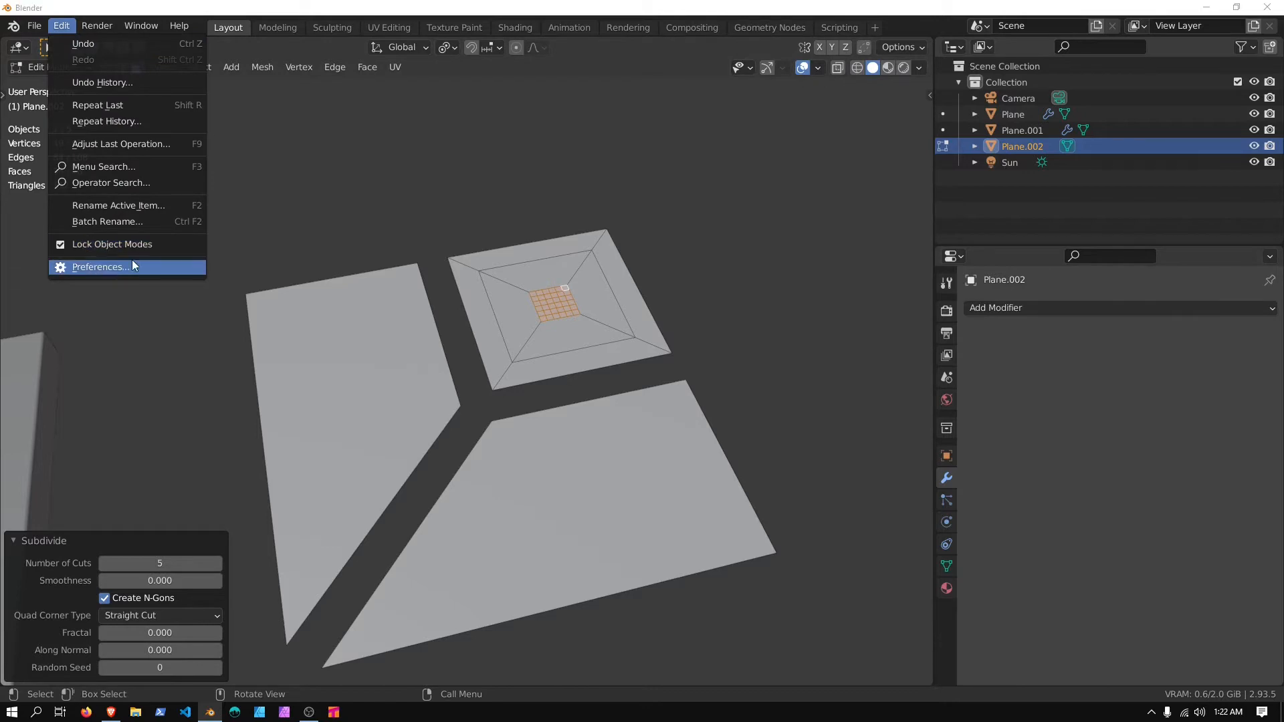
Search the Preferences add-ons for 'loop' and confirm LoopTools is enabled.
left_click(100, 266)
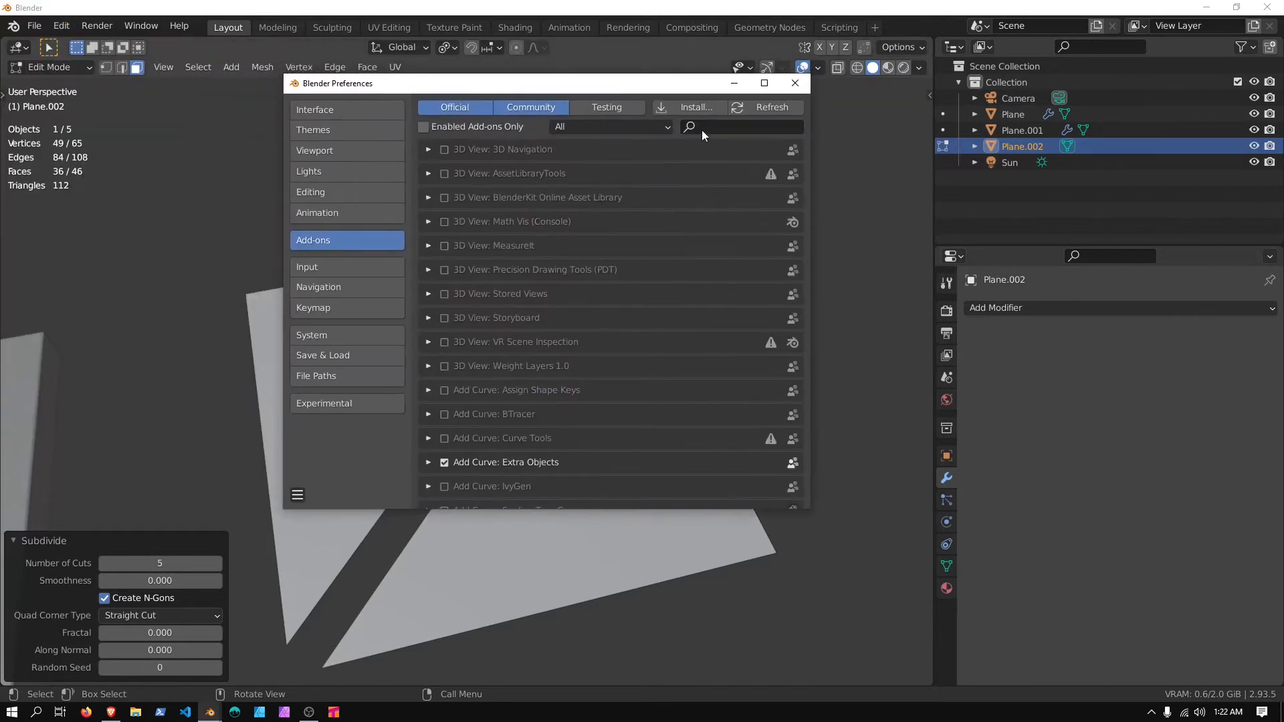
type("loop")
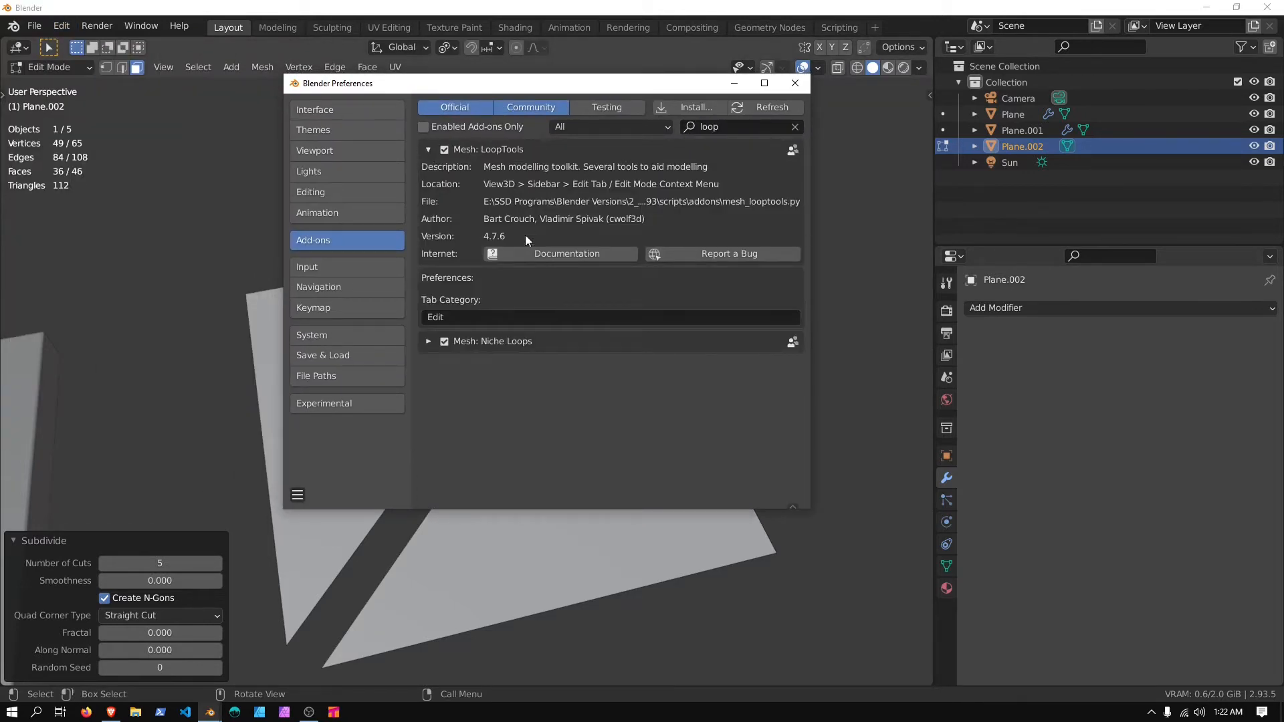
mouse_move(436, 255)
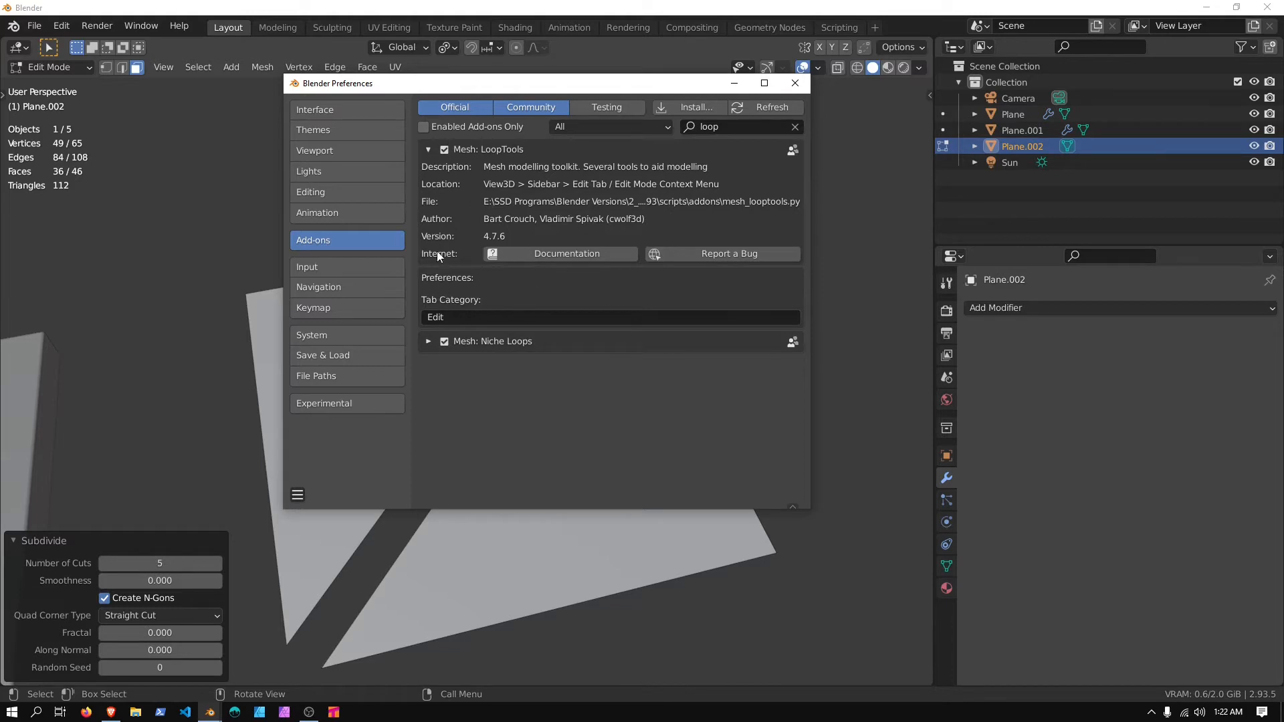
left_click(428, 150)
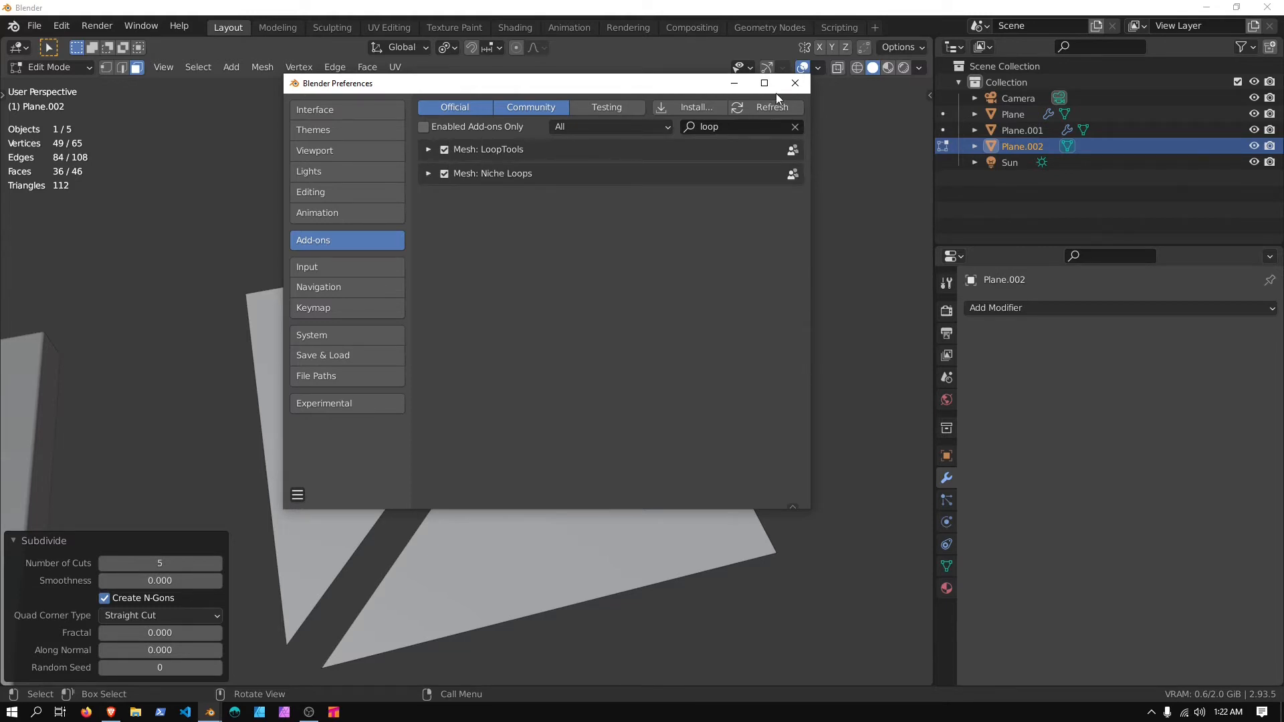
left_click(793, 83)
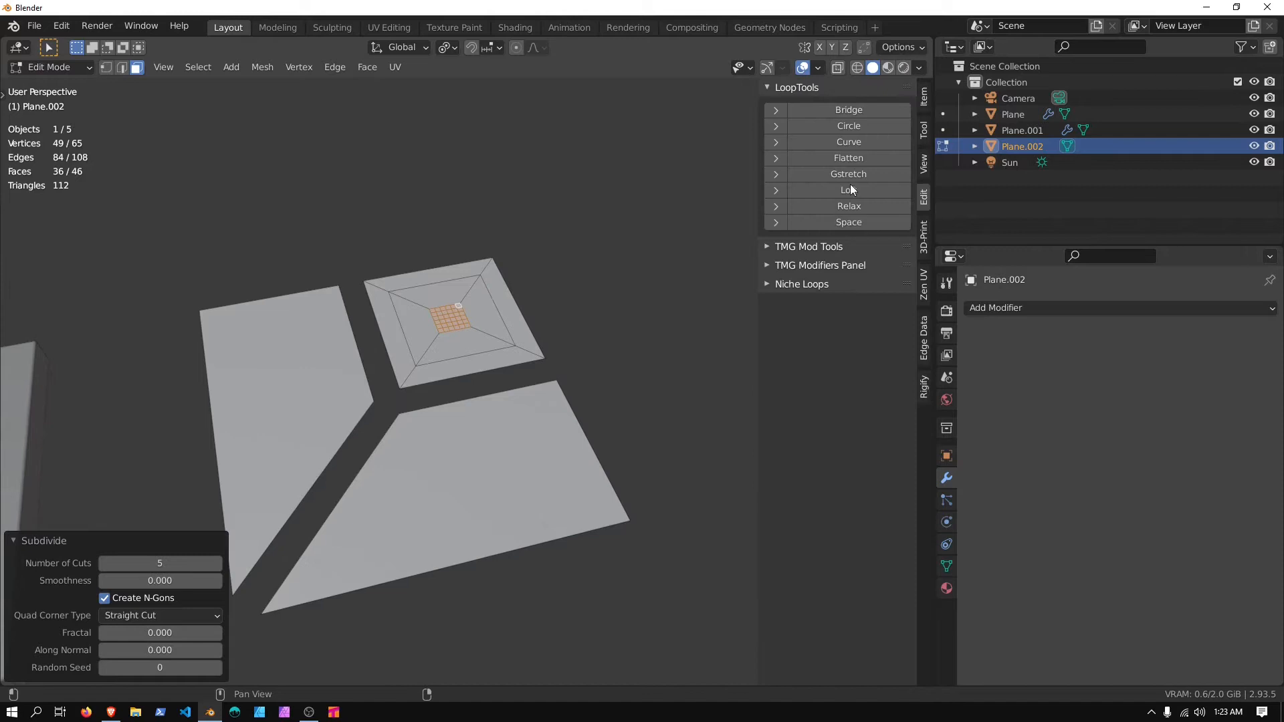
Apply LoopTools Circle to the centre grid and delete its faces to open a round hole.
left_click(849, 125)
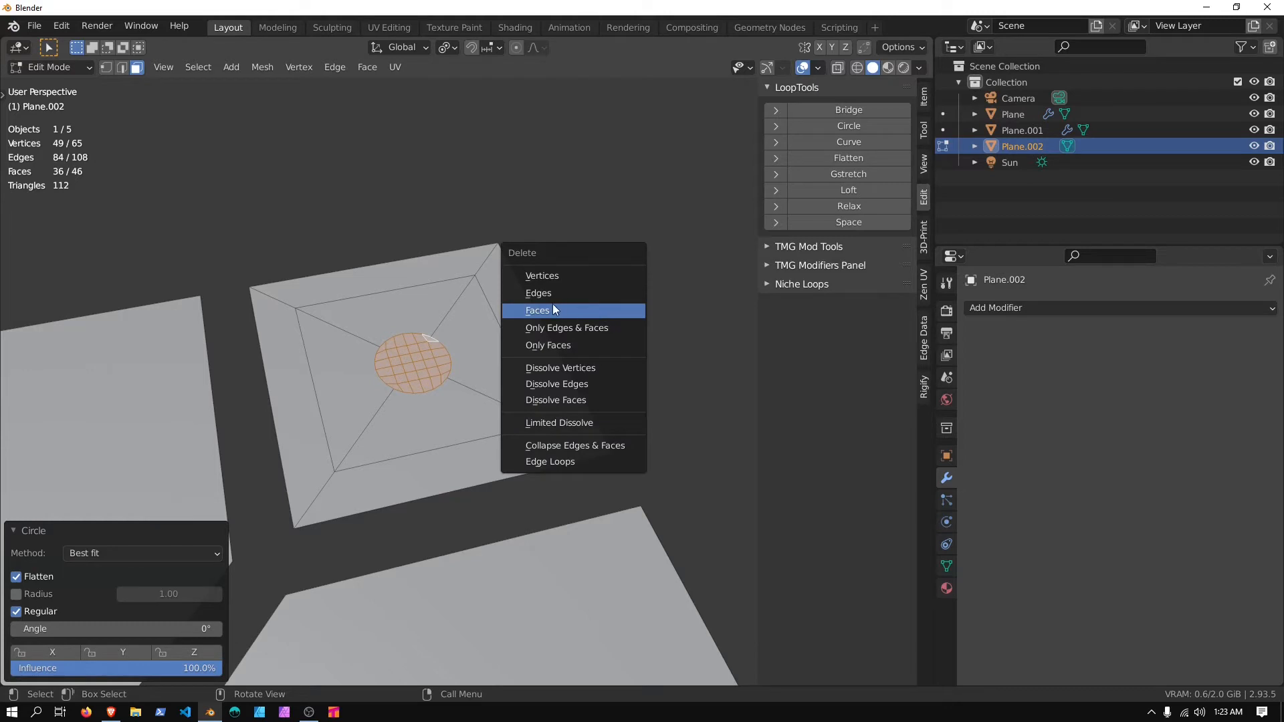
left_click(537, 310)
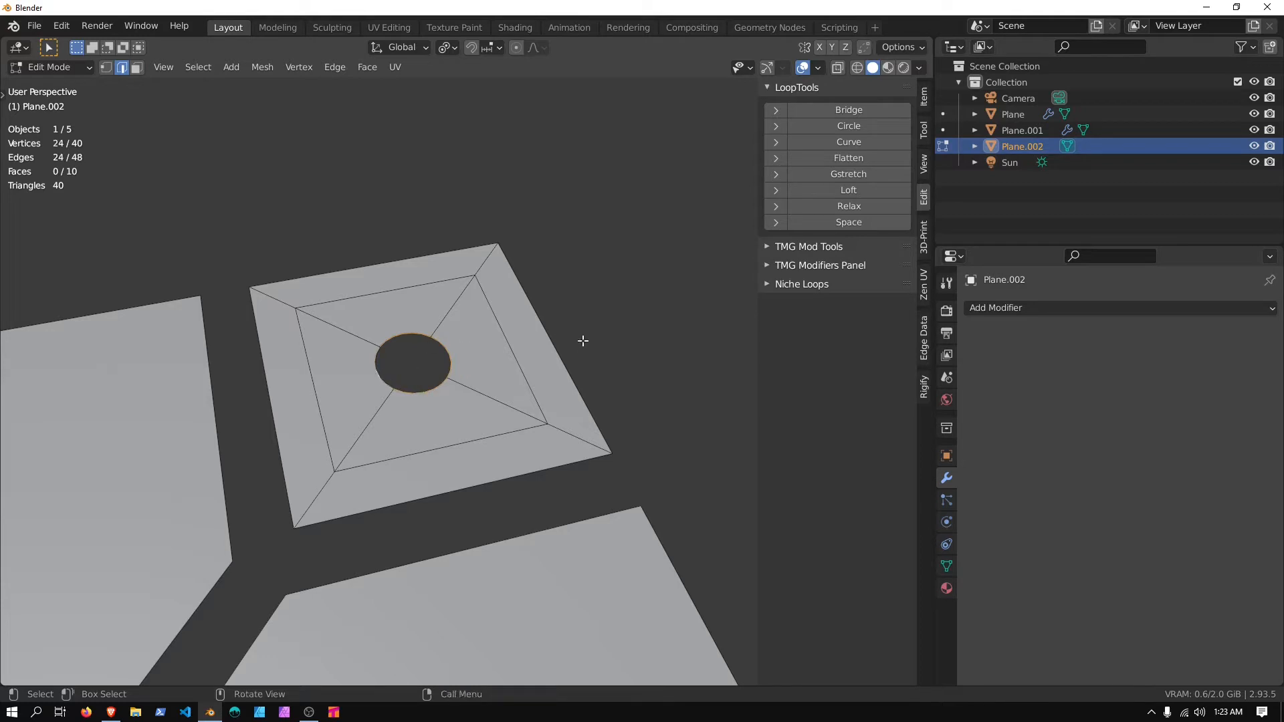
Extrude the hole's rim inward into a ring and extrude all panels along Z.
key("s")
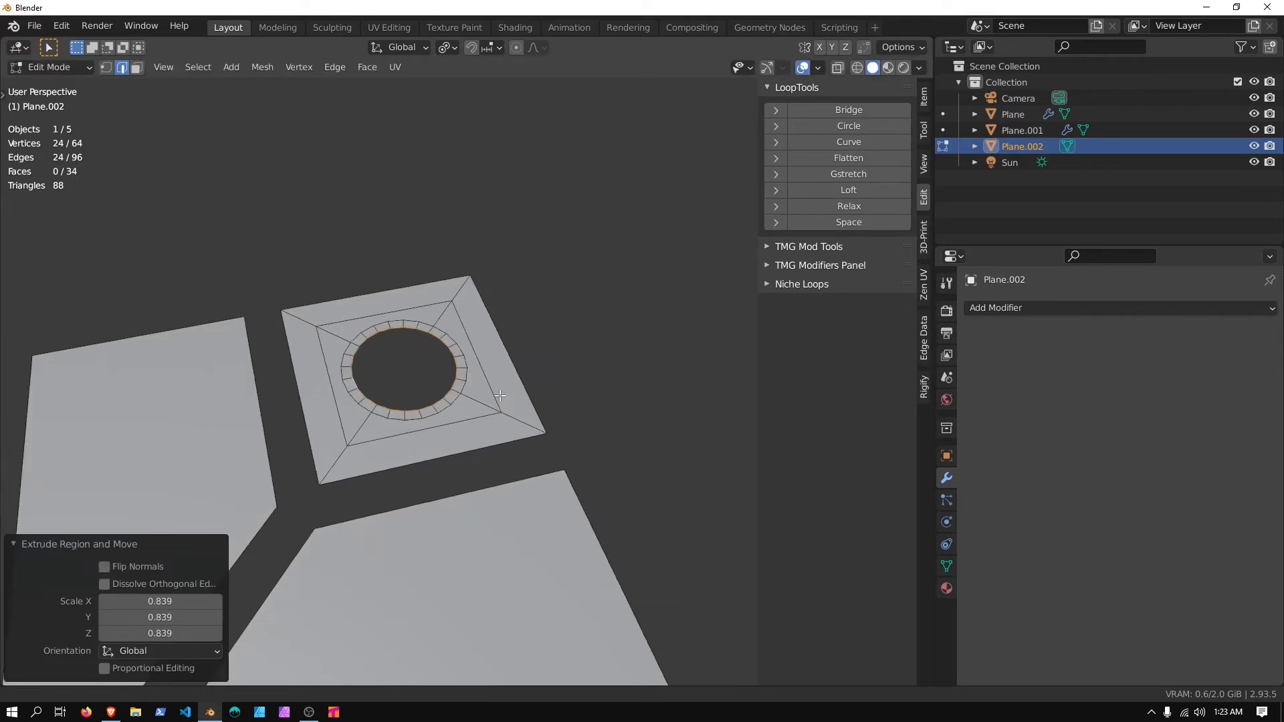
scroll("down", 3)
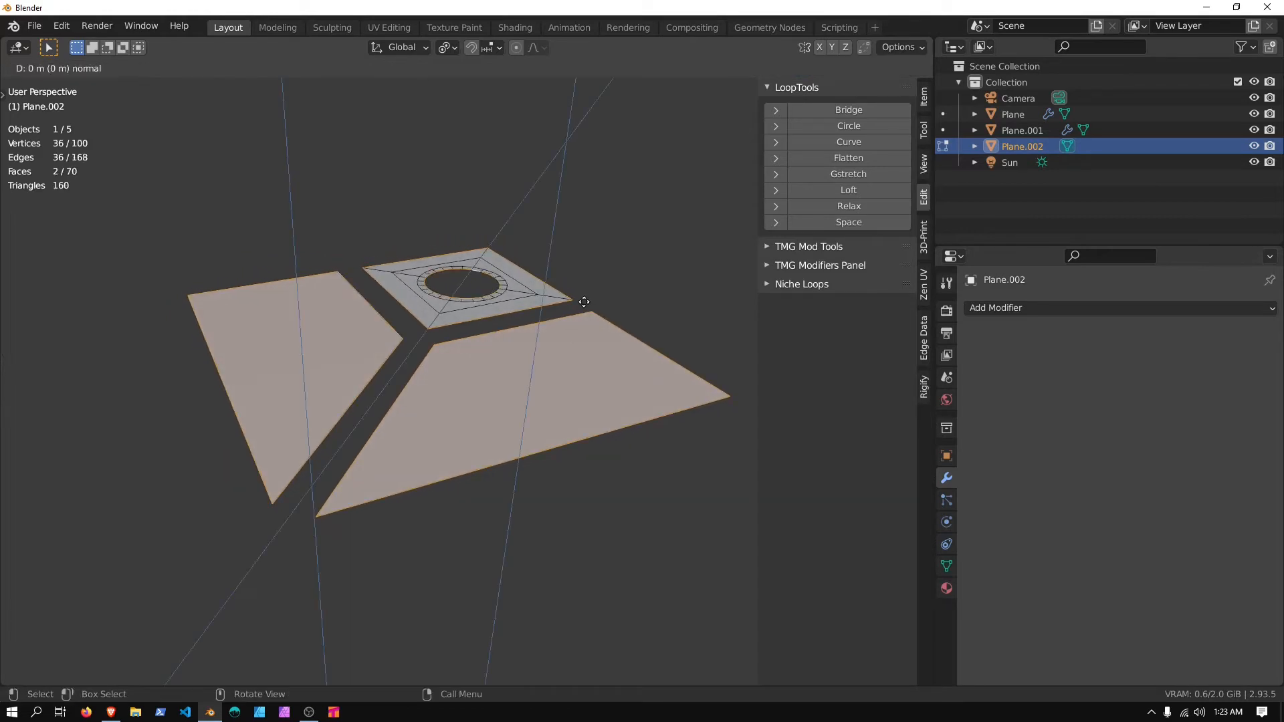
mouse_move(582, 287)
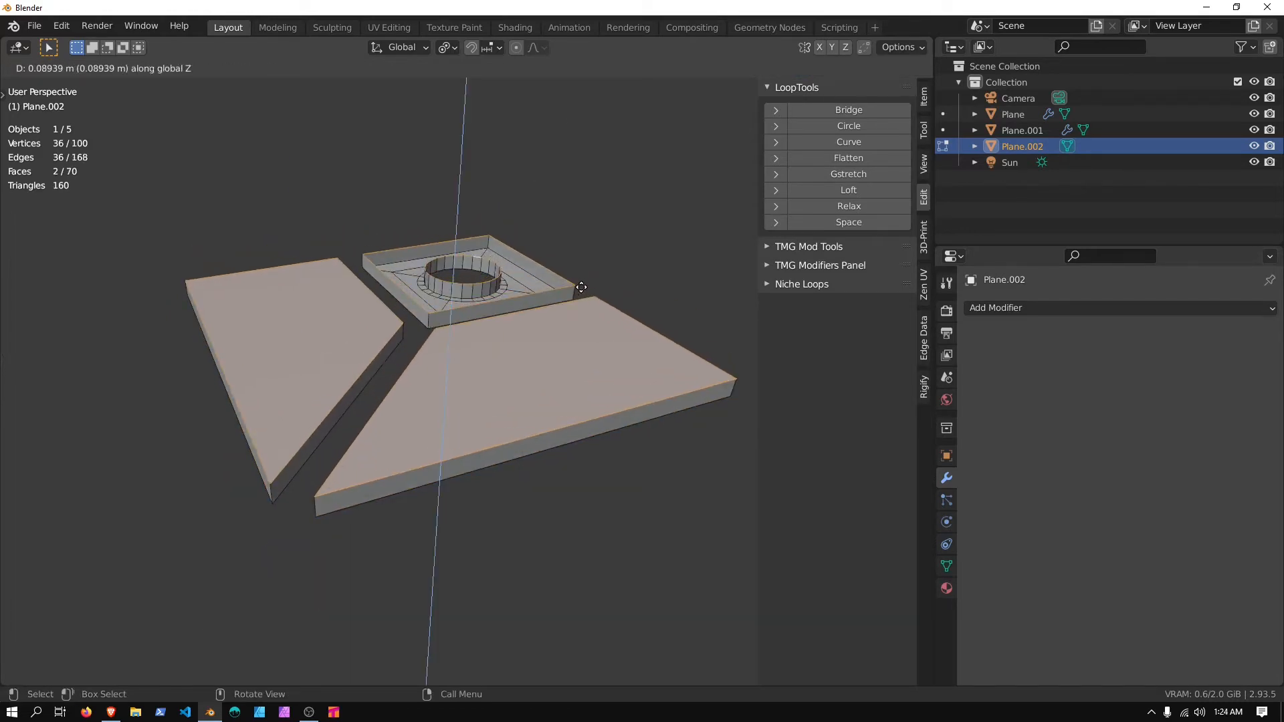
mouse_move(573, 325)
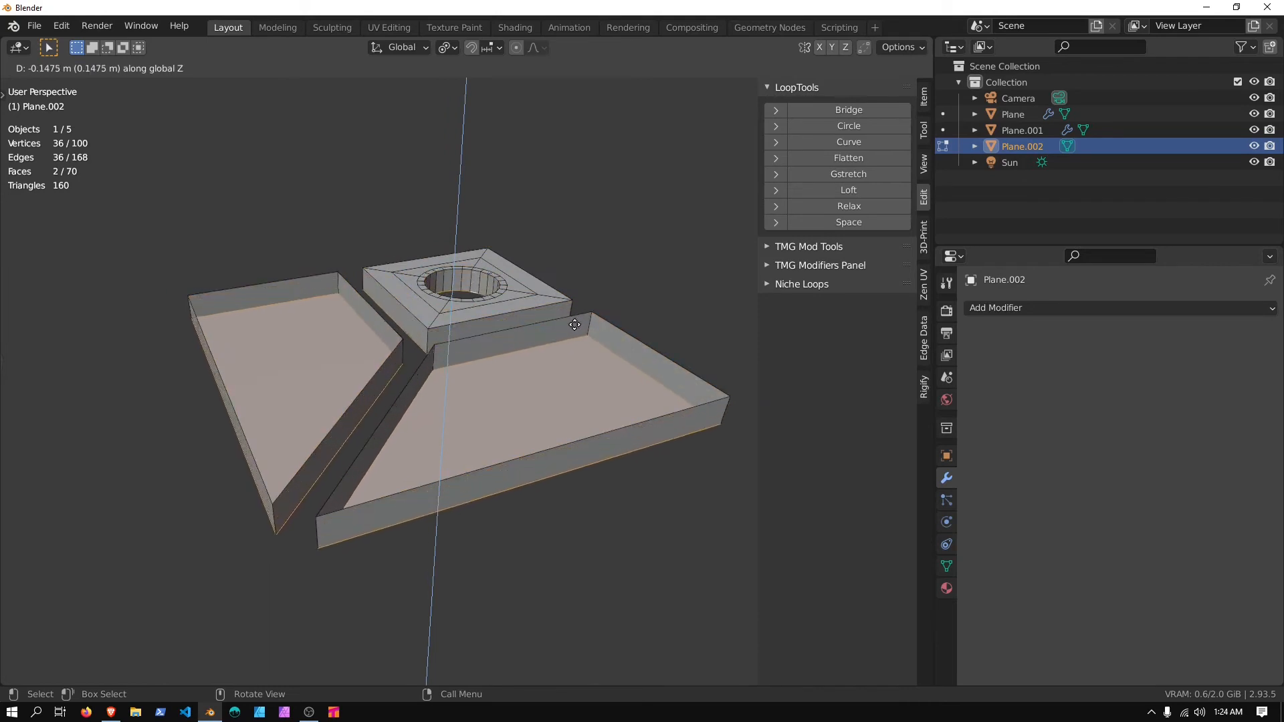
mouse_move(575, 317)
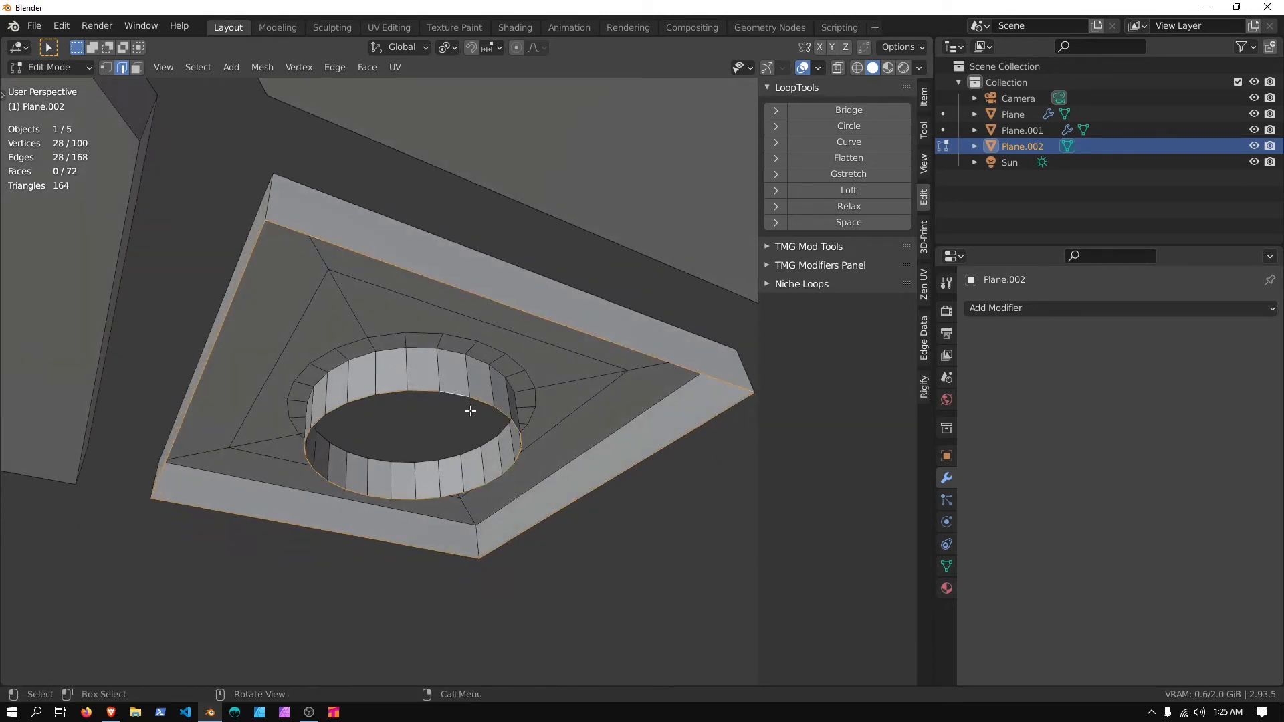
key("f")
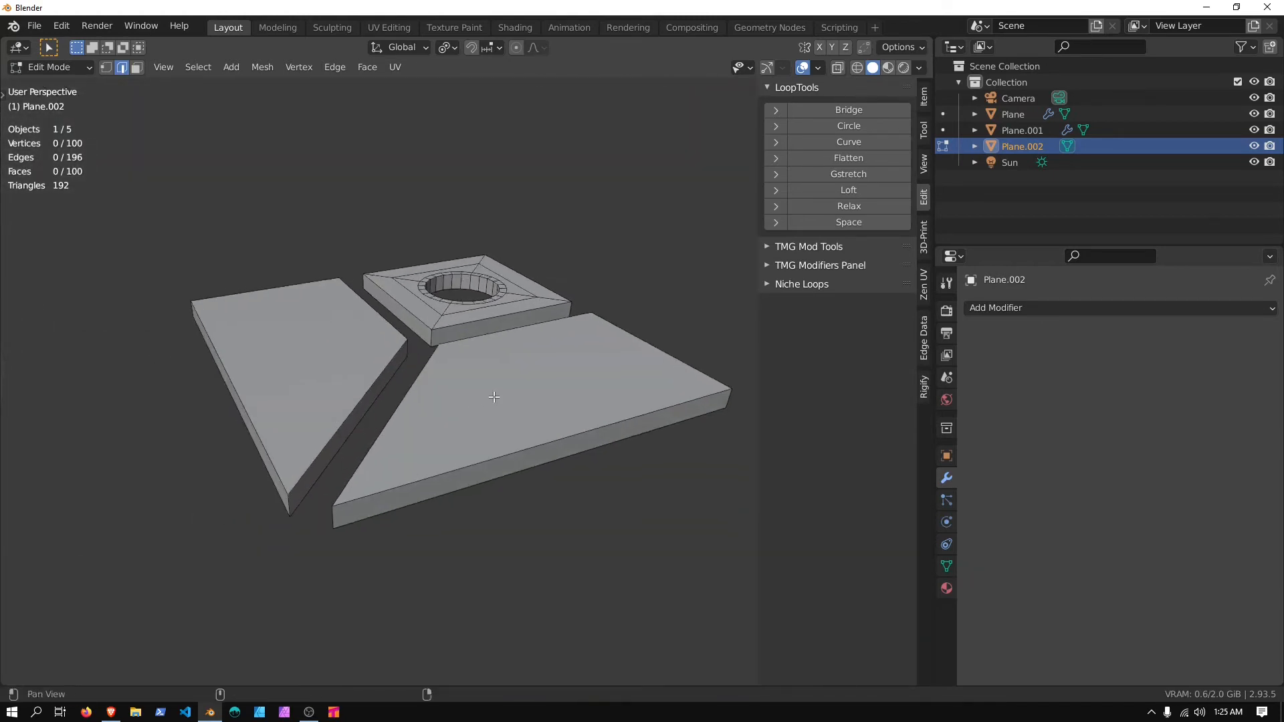
Add a loop cut on the hole's inner wall and inset the wall faces.
key("a")
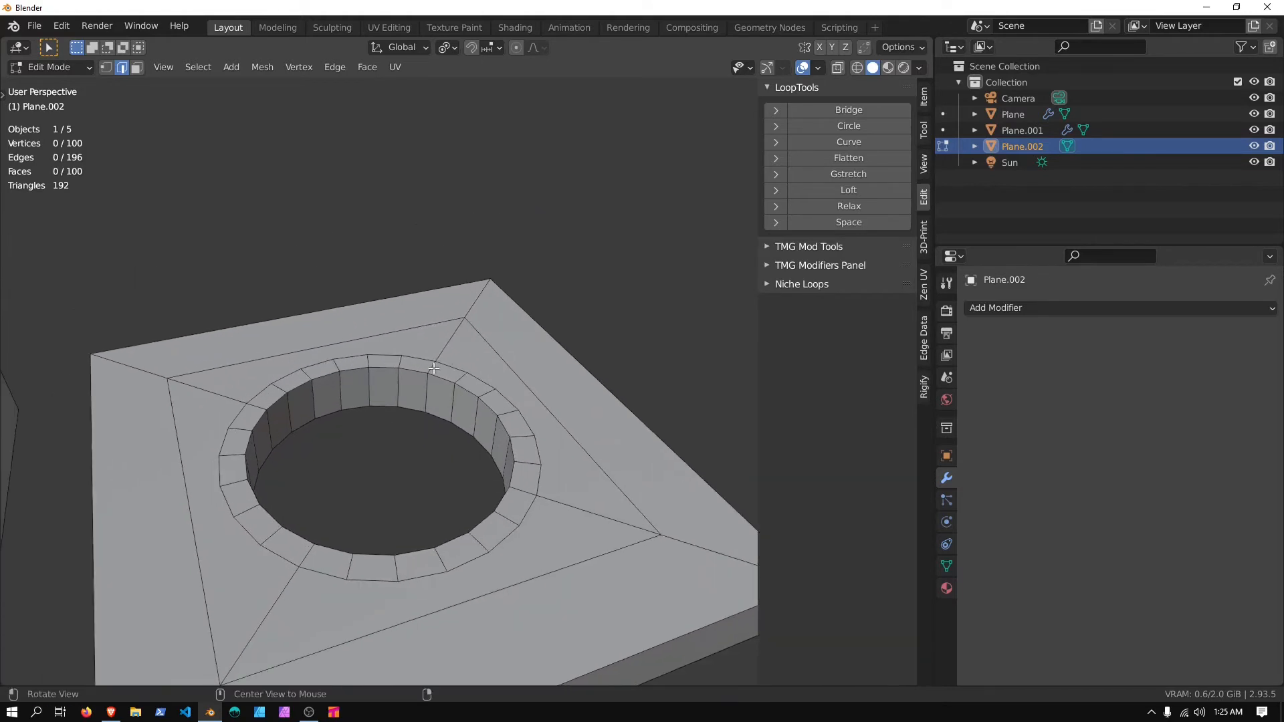
key("ctrl+r")
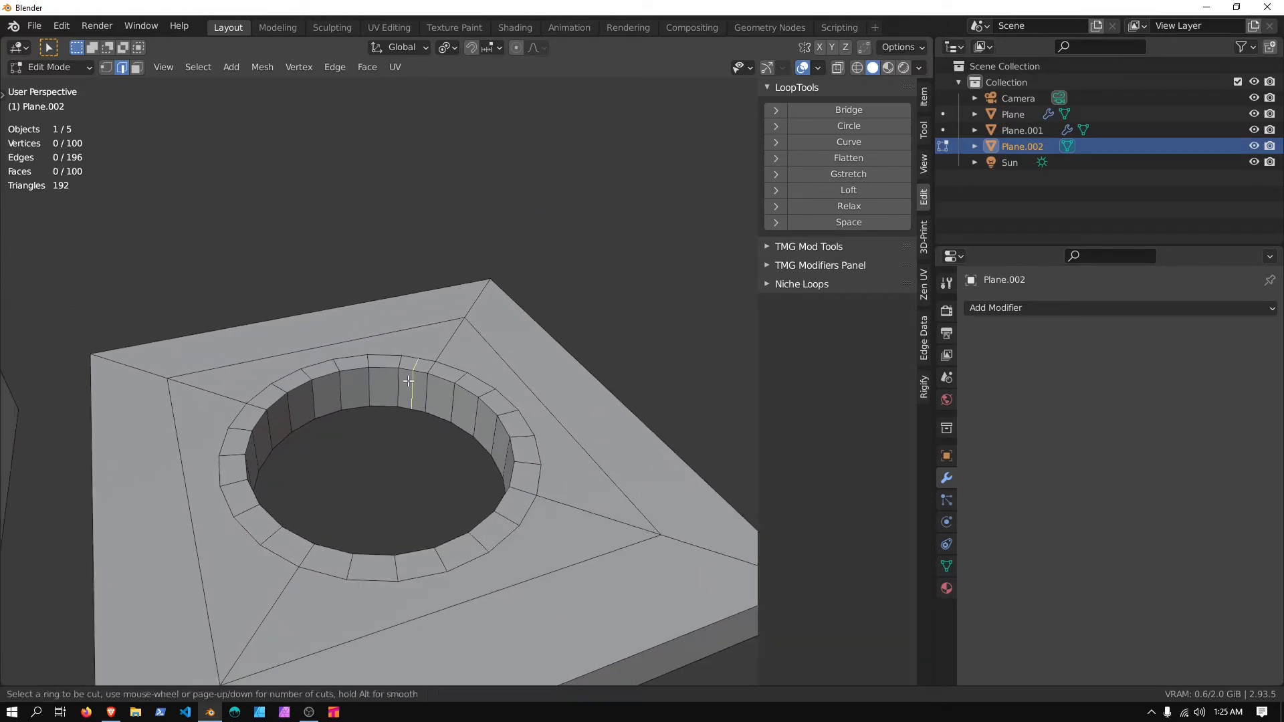
left_click(401, 401)
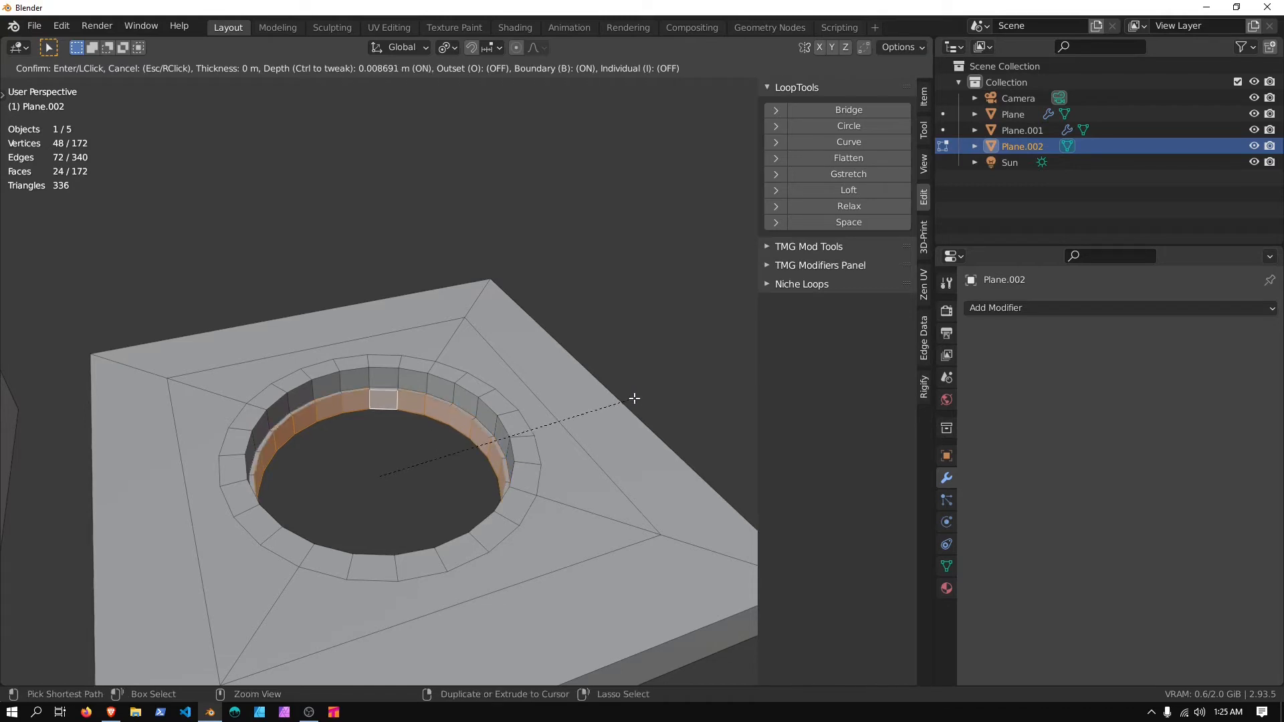
mouse_move(650, 401)
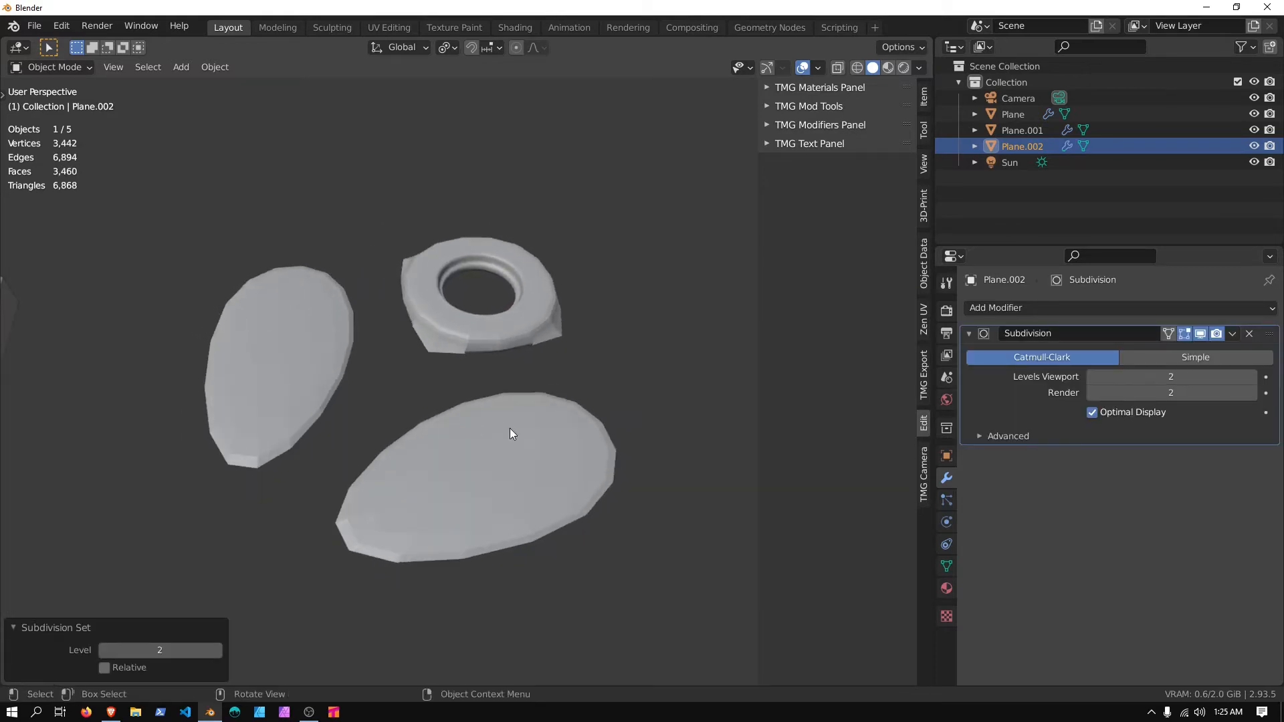
Collapse the level-2 Subdivision modifier, re-enter Edit Mode in edge select, and use Select All by Trait.
left_click(969, 333)
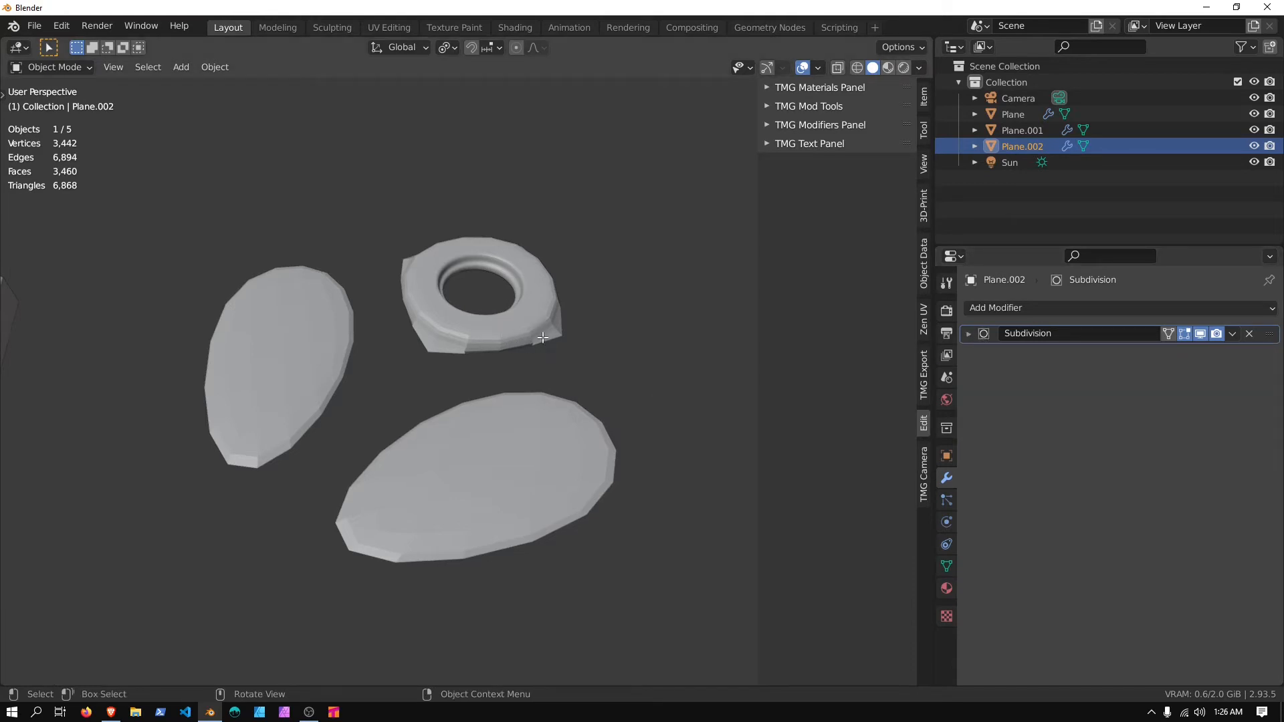
key("Tab")
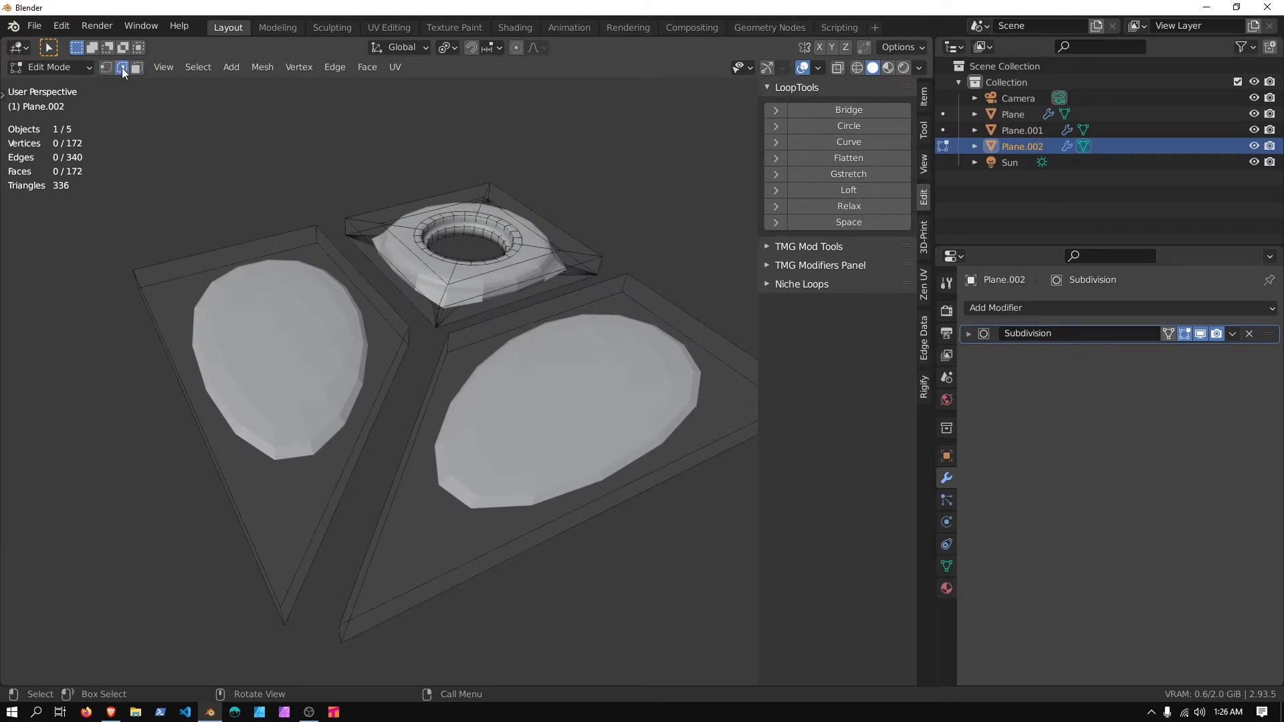
left_click(197, 67)
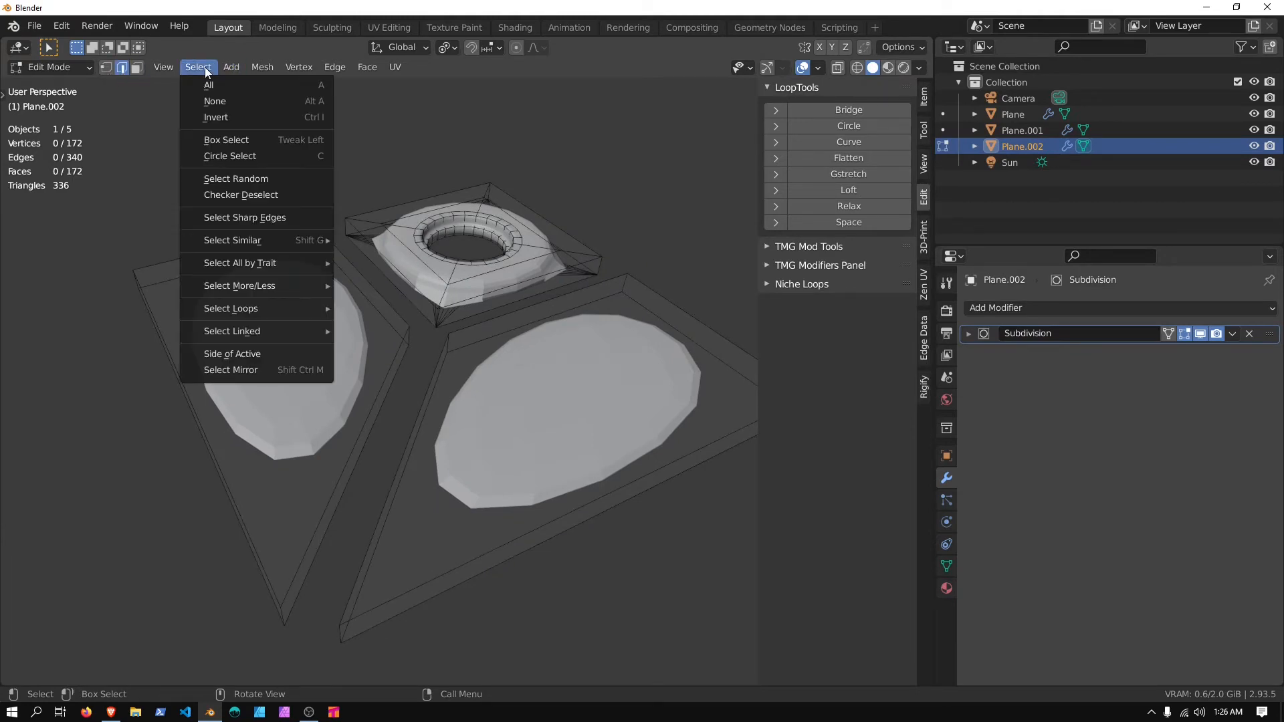
mouse_move(240, 263)
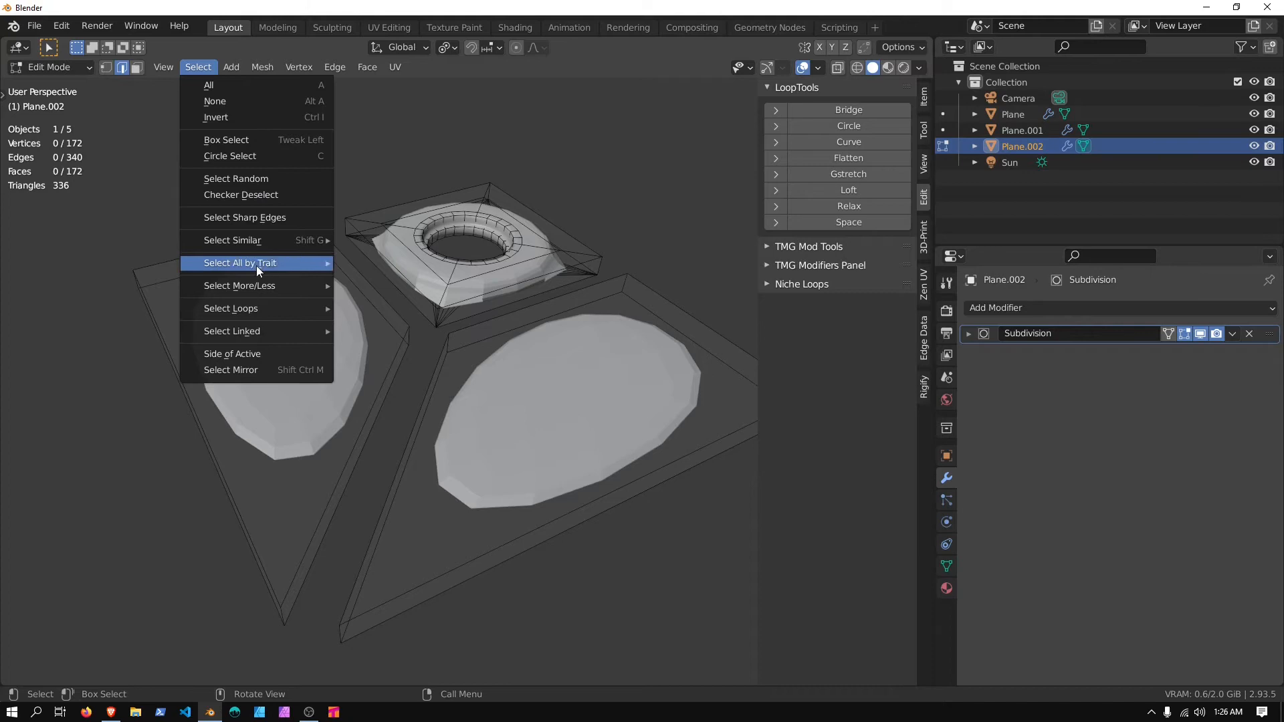
left_click(244, 217)
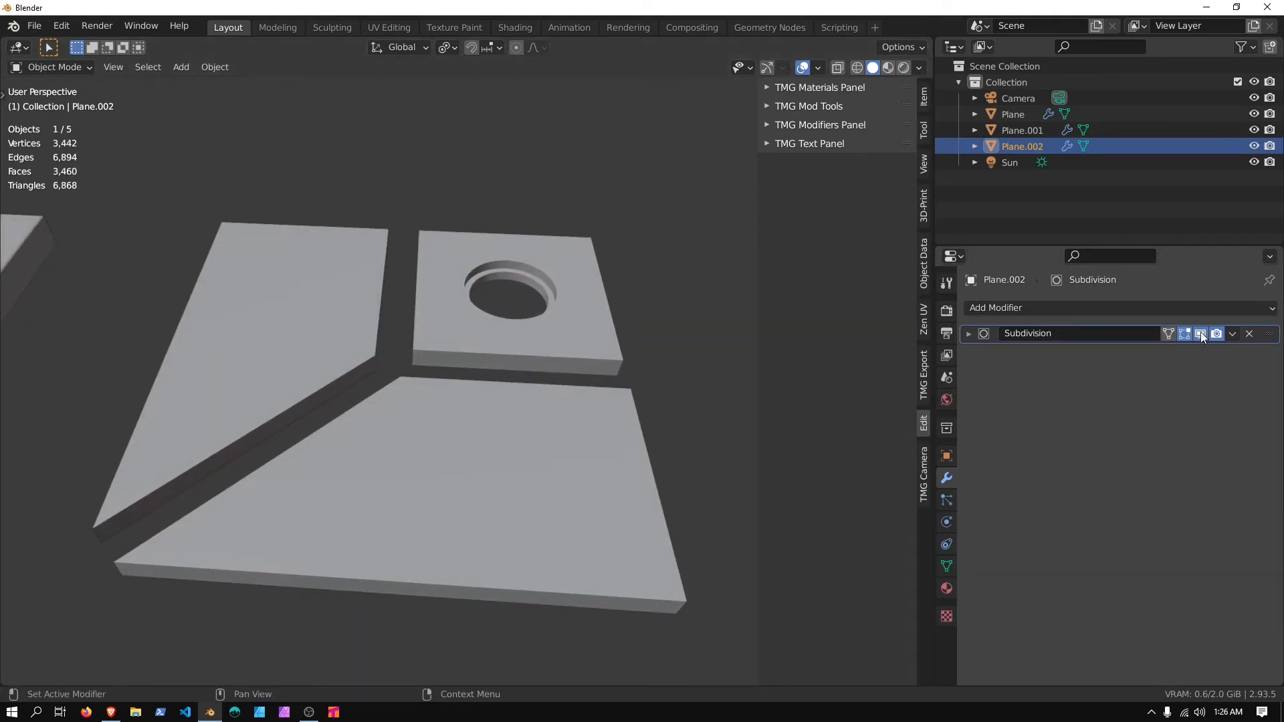
Enable the wireframe overlay and set Subdivision viewport level to 1 with Optimal Display off.
left_click(818, 67)
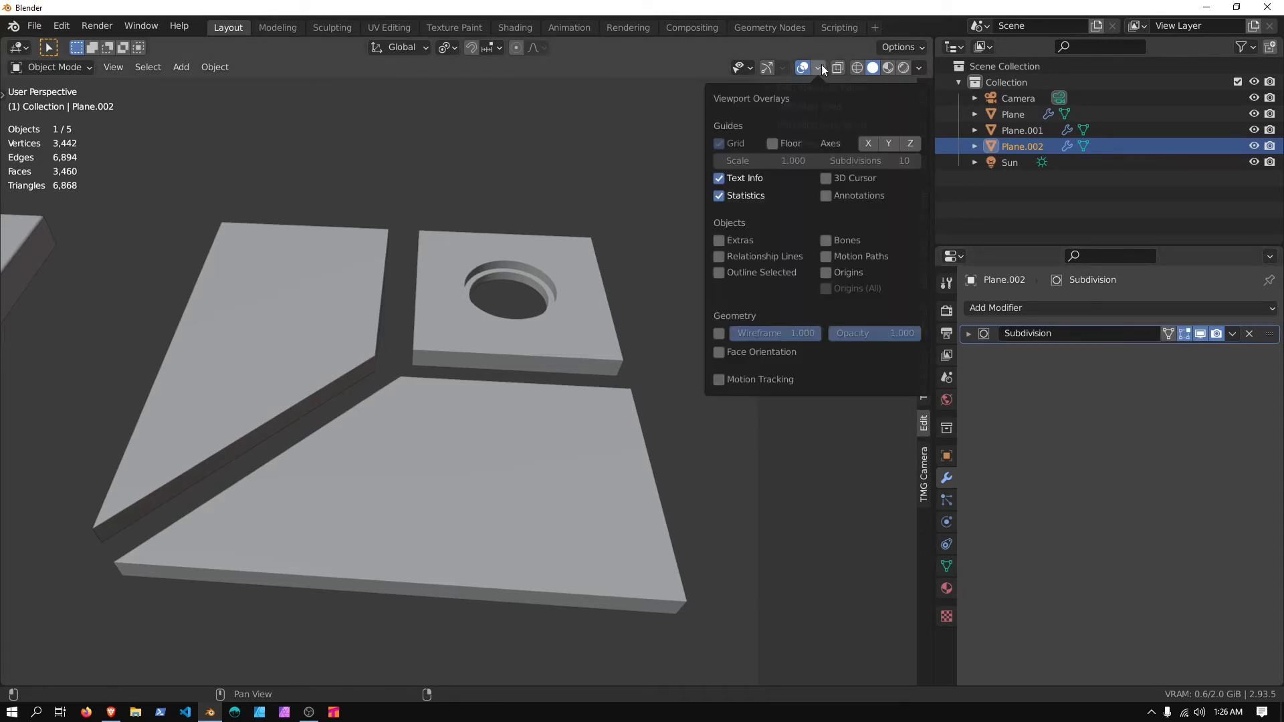
left_click(463, 358)
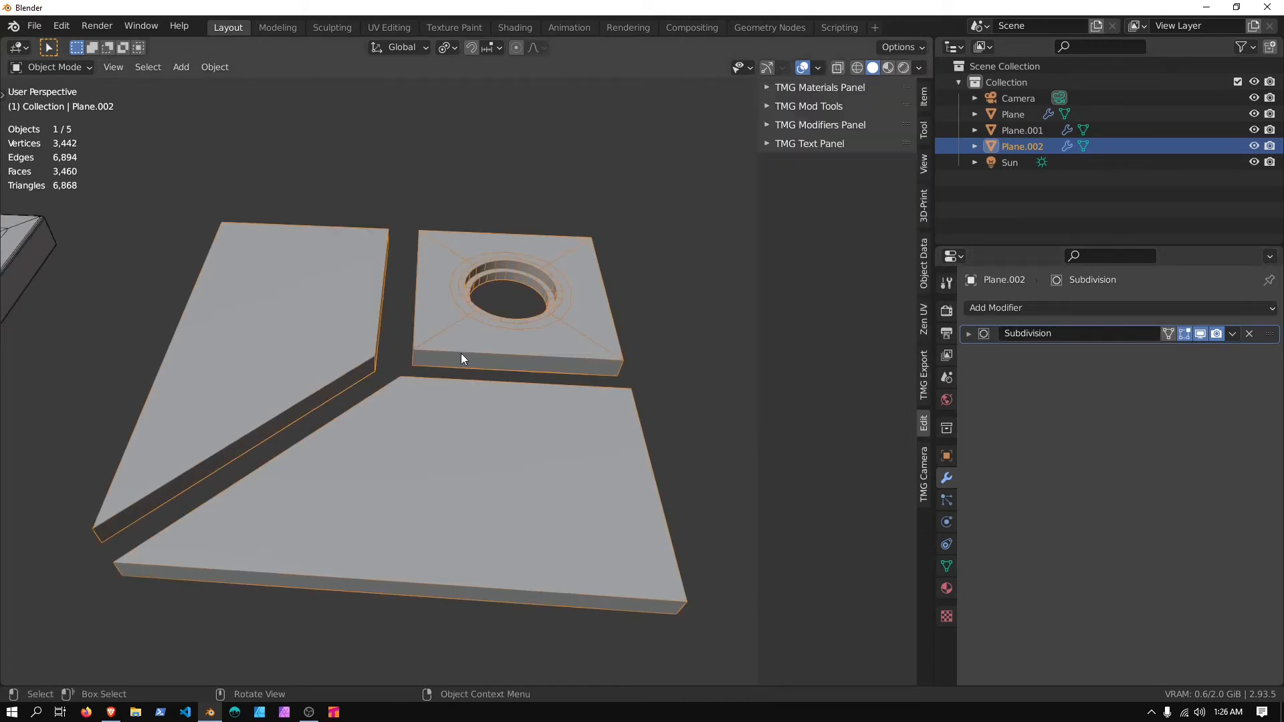
left_click(969, 333)
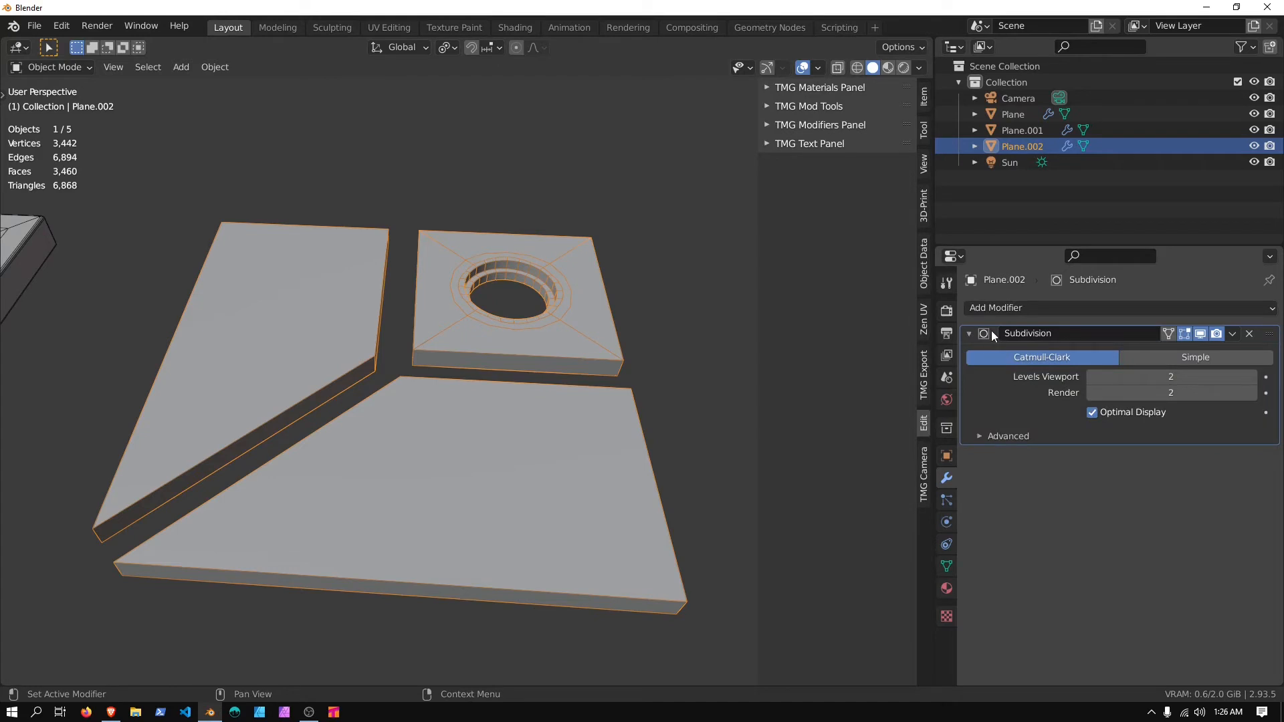
left_click(1092, 412)
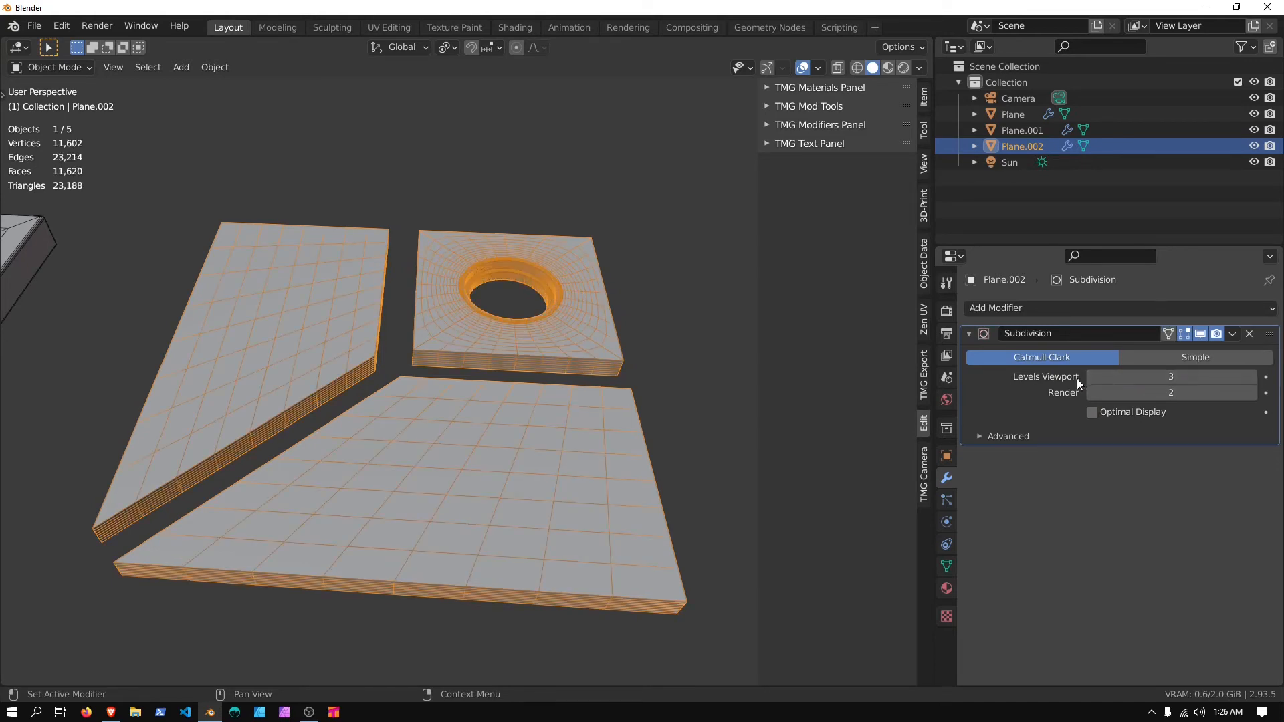
left_click(1091, 377)
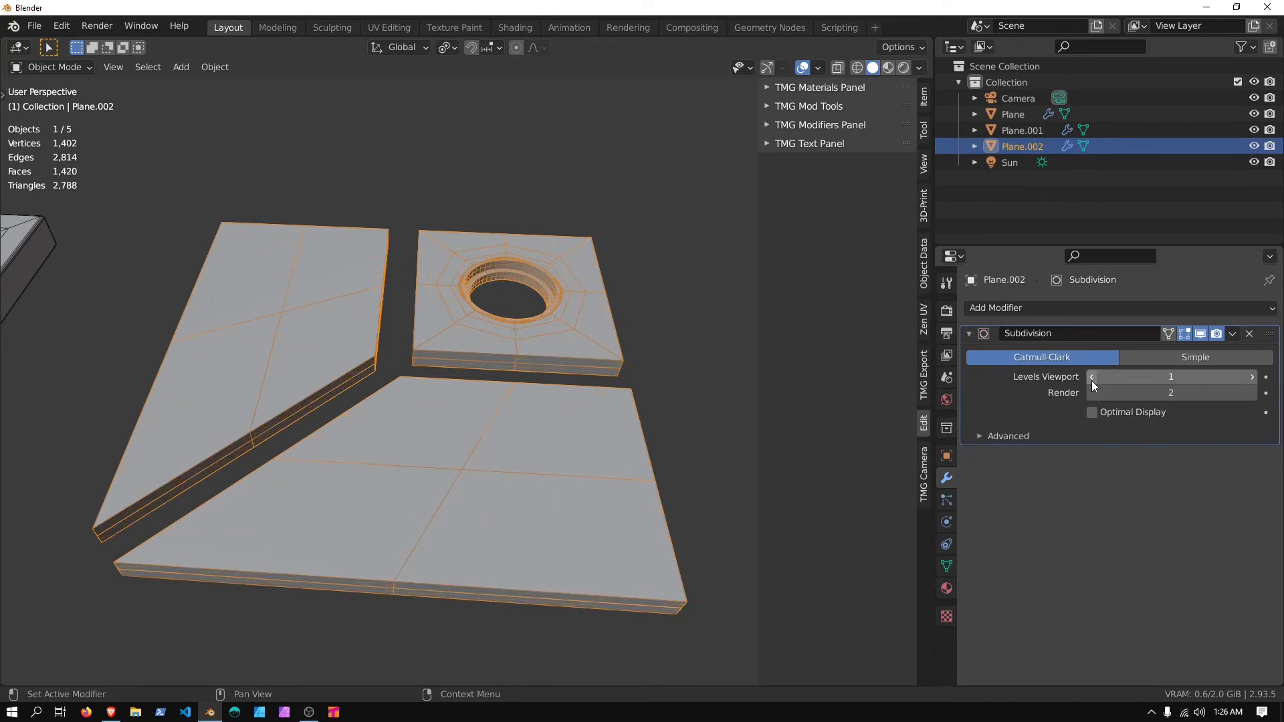
left_click(1091, 376)
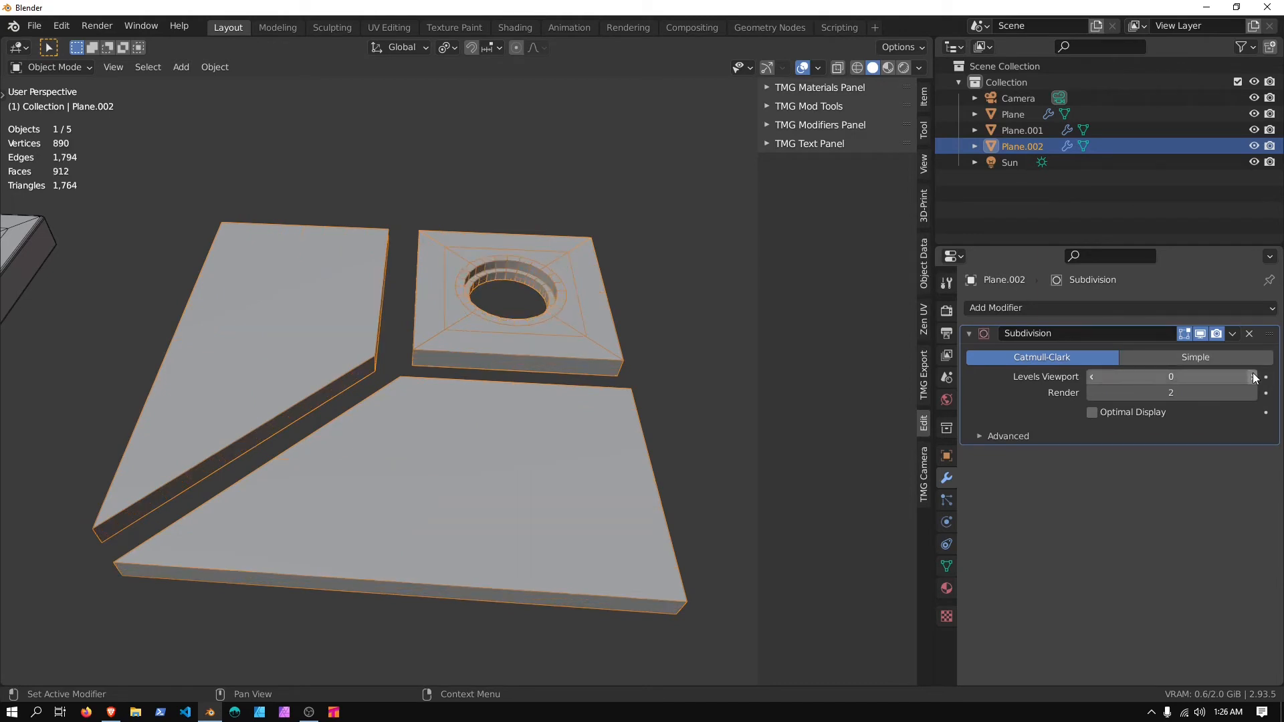
left_click(1265, 376)
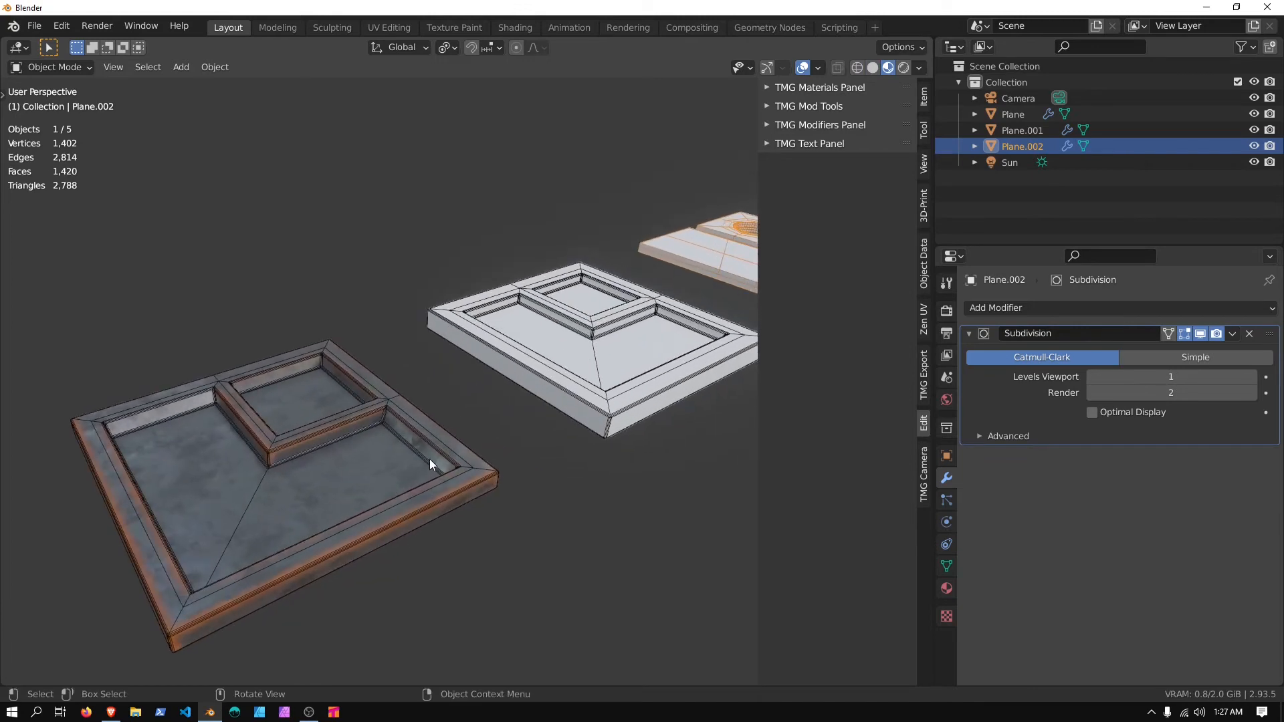
Maximize the 3D viewport and bring up the Editor Type choices.
left_click(1012, 114)
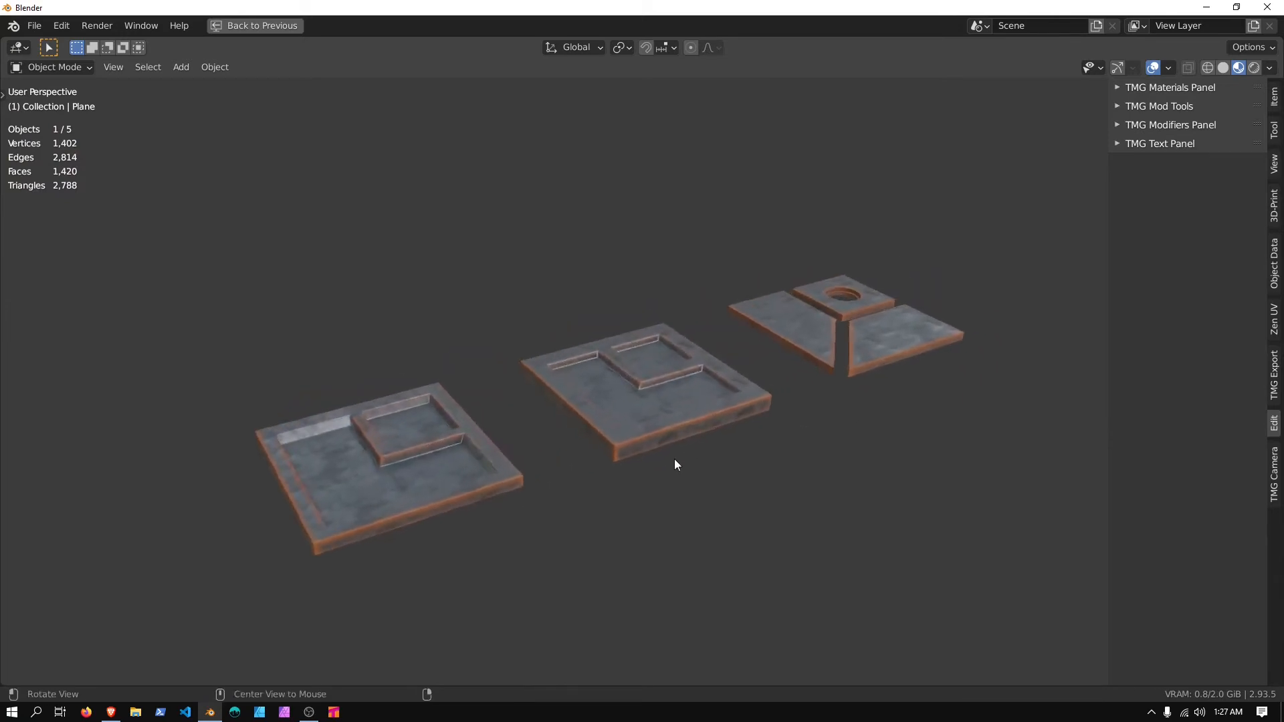
left_click(262, 25)
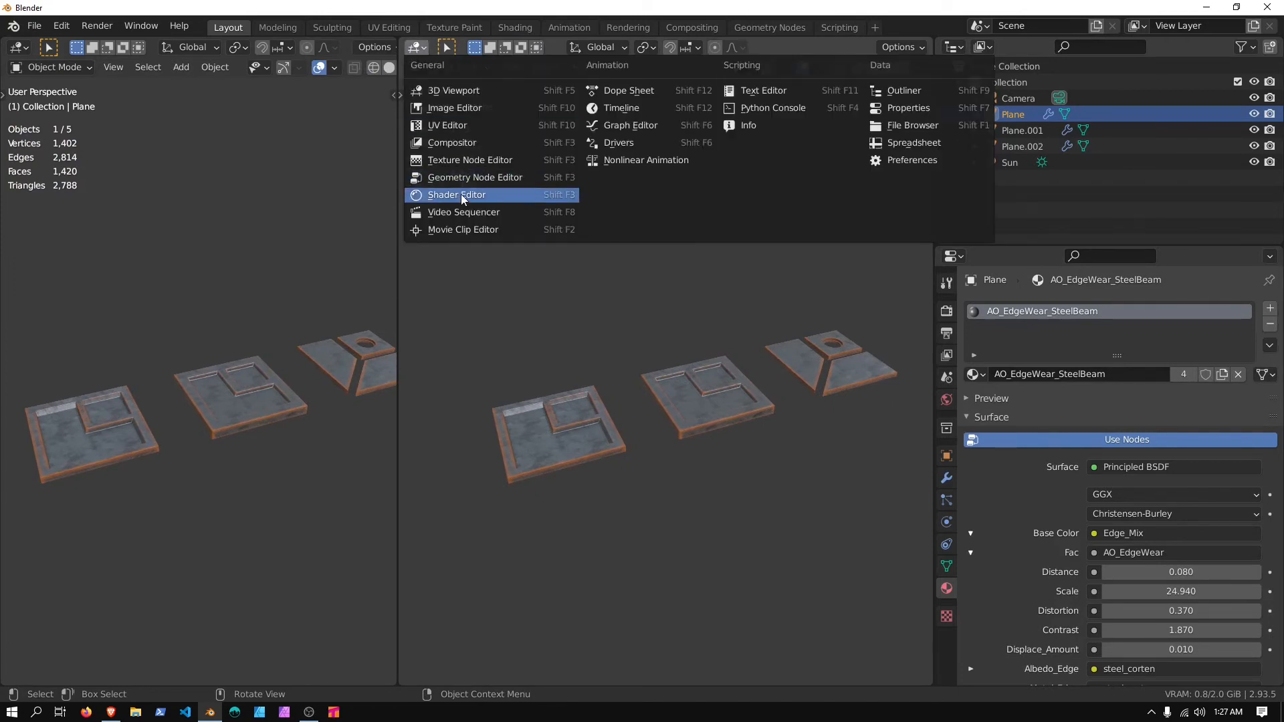
Inspect the AO_EdgeWear_SteelBeam nodes in the Shader Editor, then return to the 3D view.
left_click(456, 194)
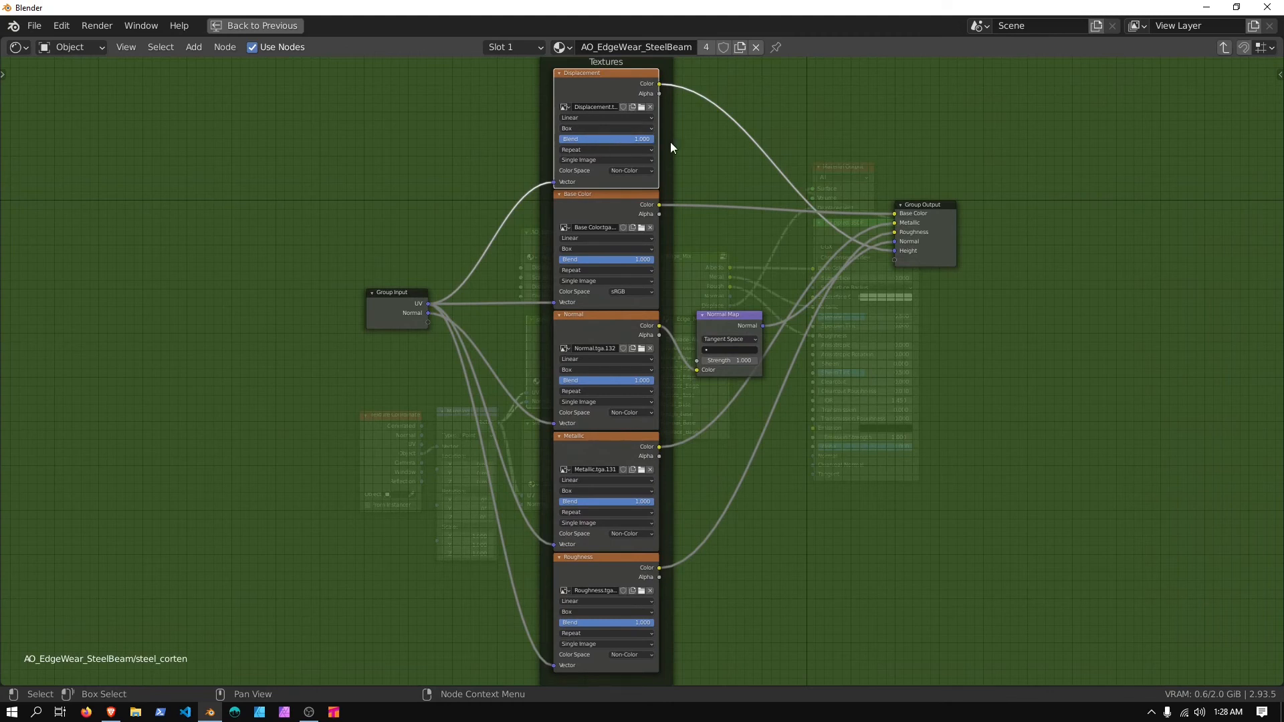
mouse_move(829, 415)
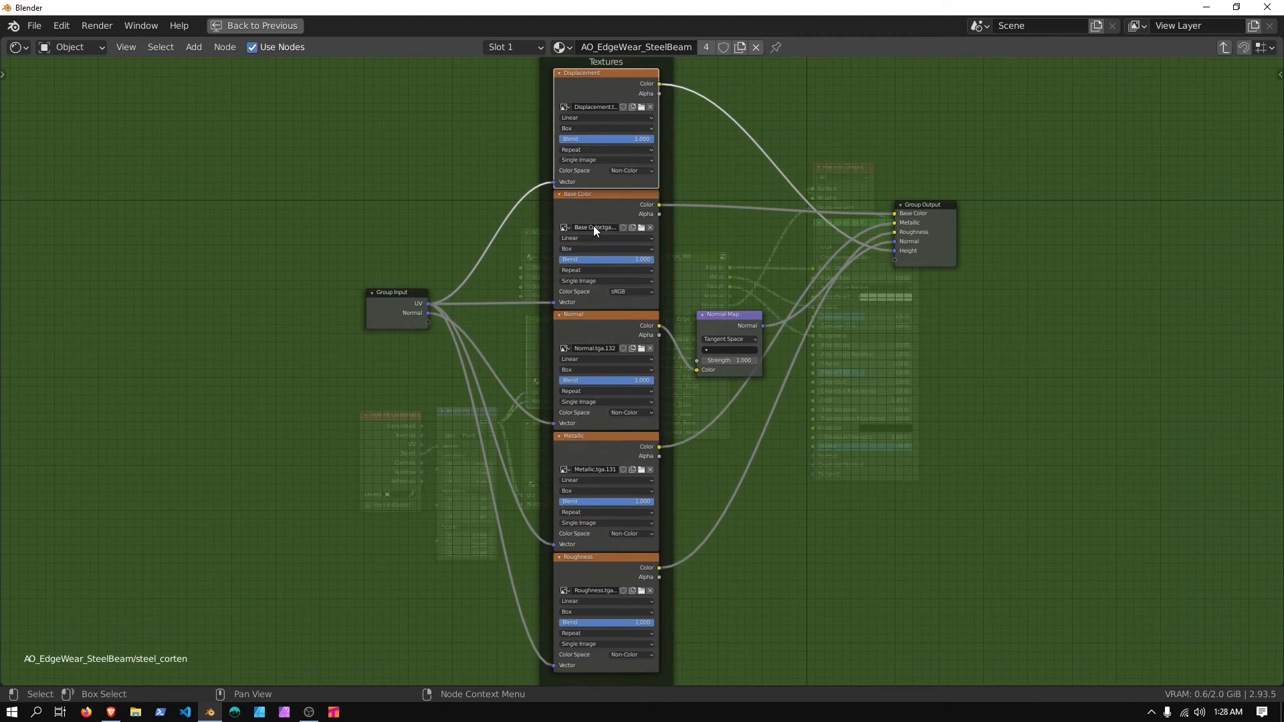
mouse_move(795, 391)
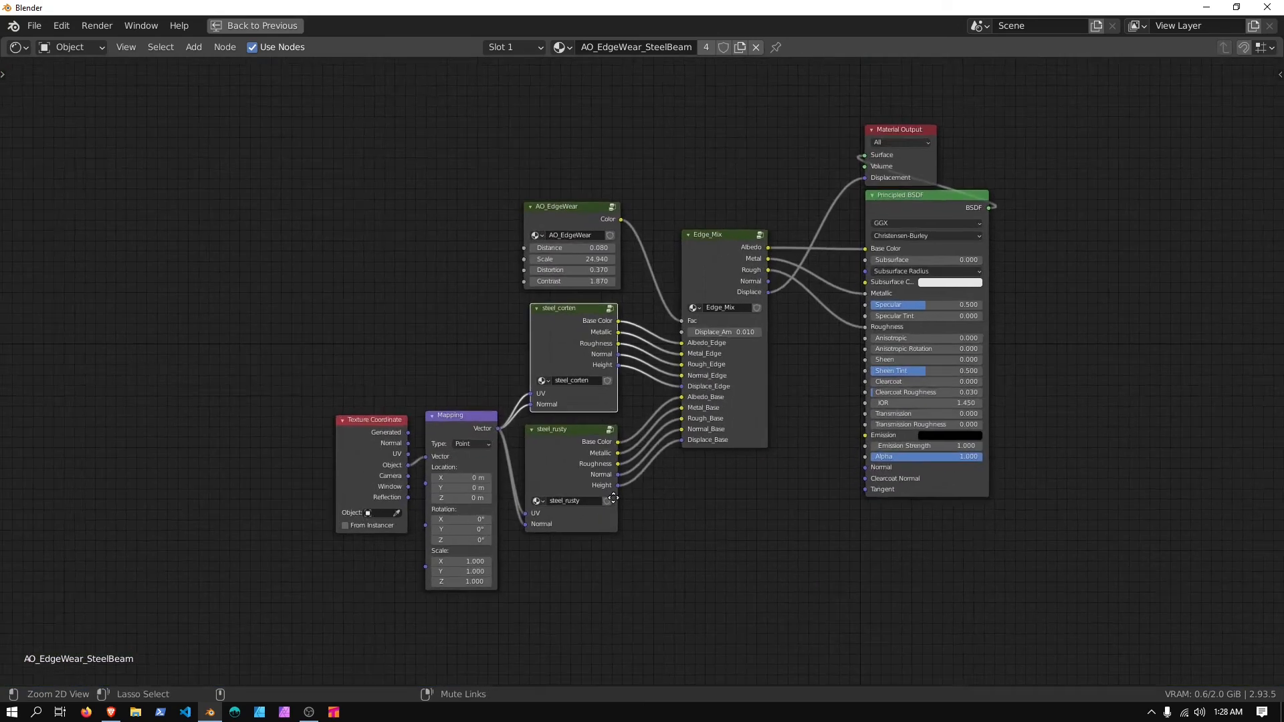
left_click(260, 26)
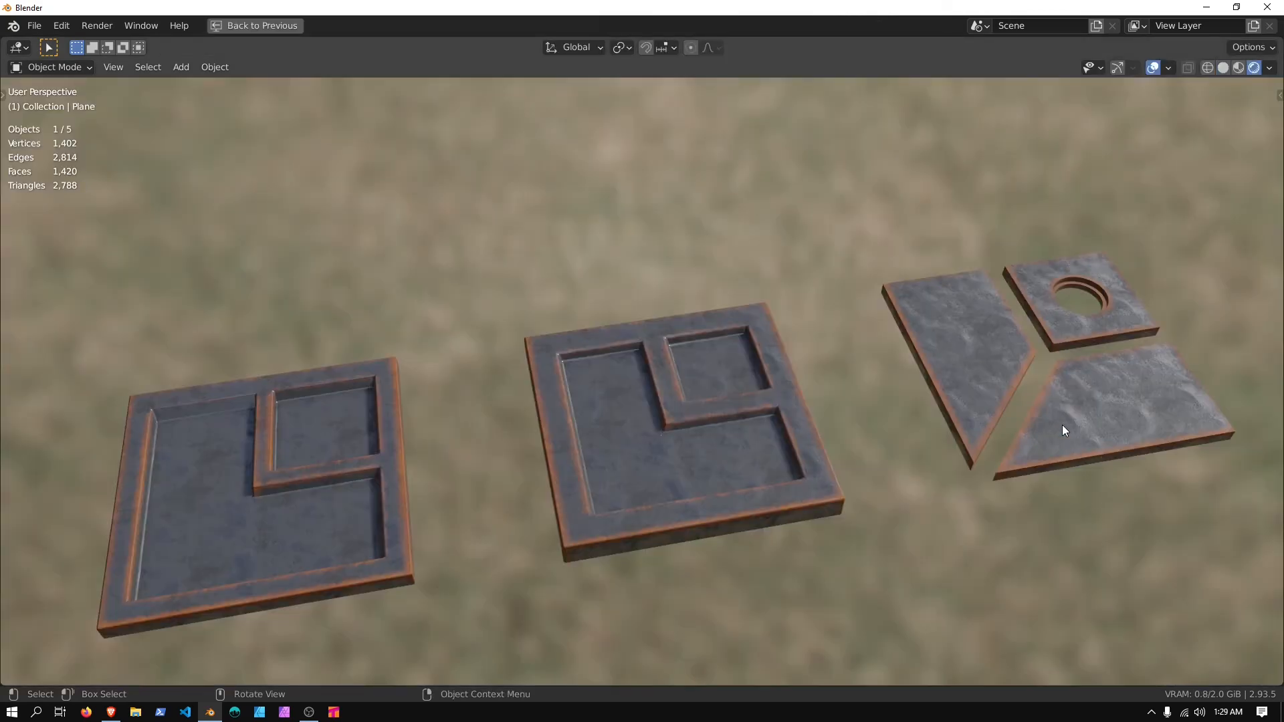
Enter Edit Mode on the wedge panels and show the Item sidebar for bevel weight.
key("Tab")
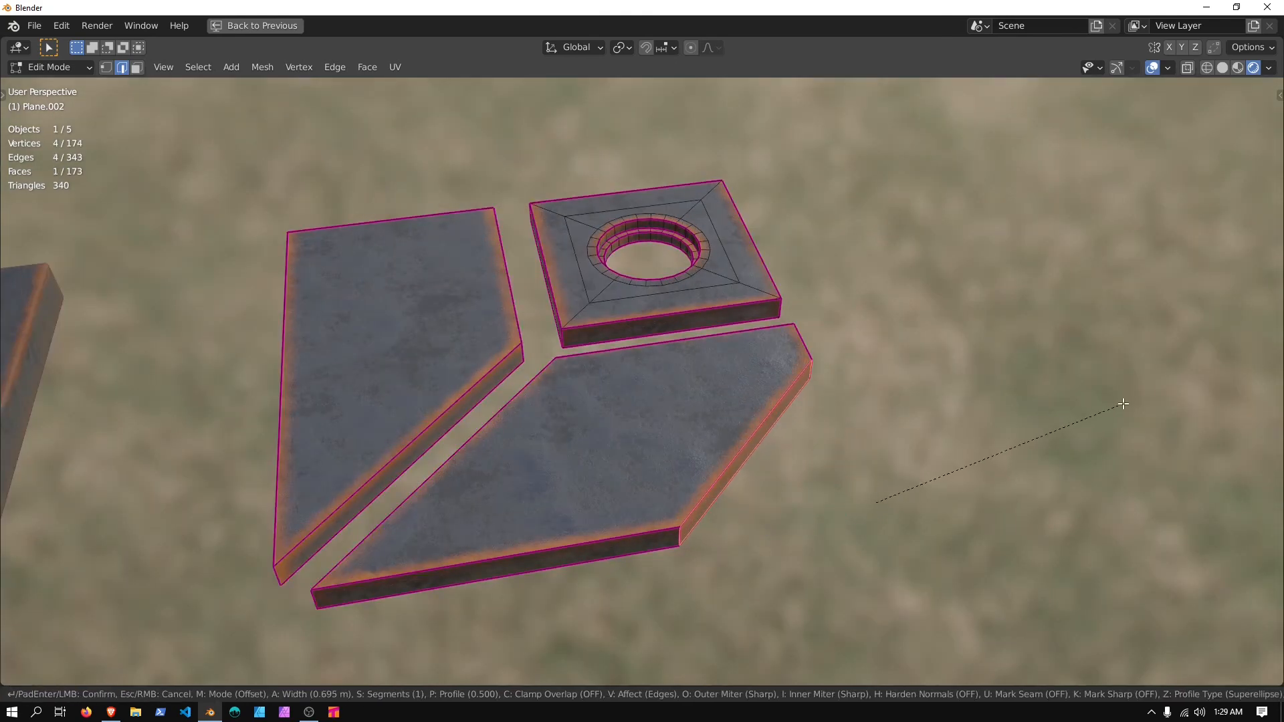
key("n")
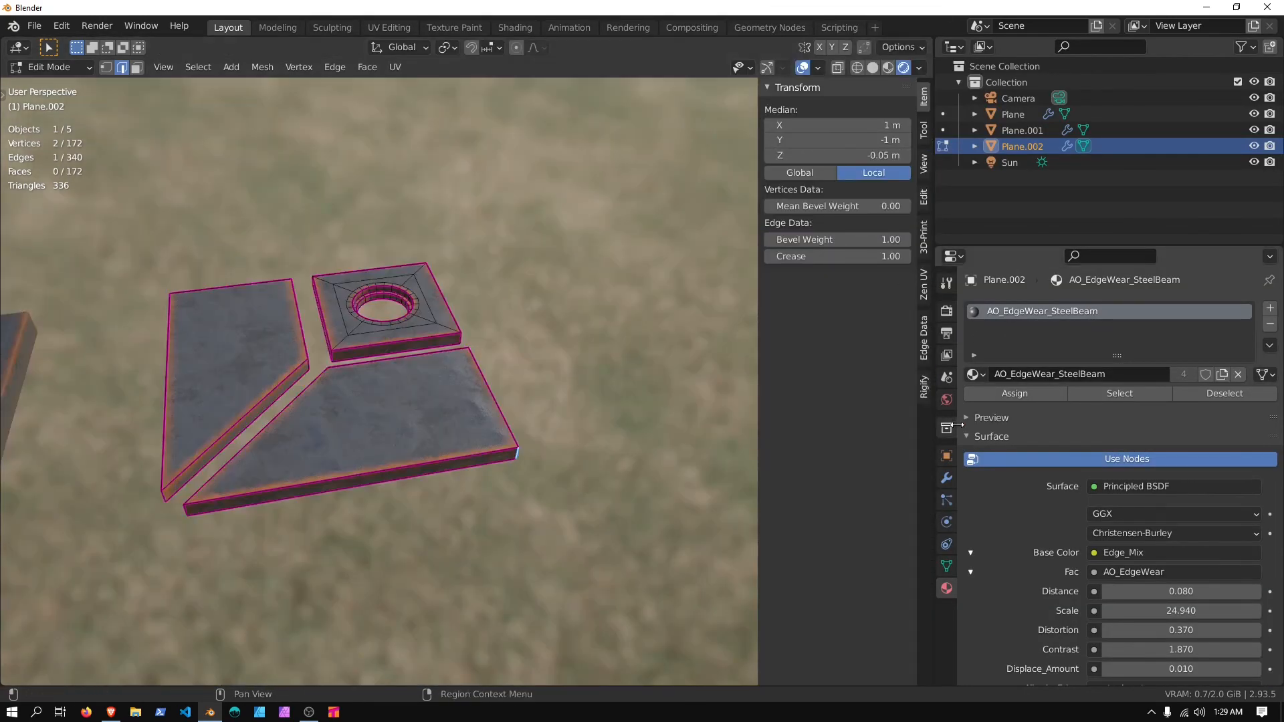
Add a weight-limited Bevel to Plane.002, 0.8 m wide, 8 segments, above Subdivision.
left_click(996, 307)
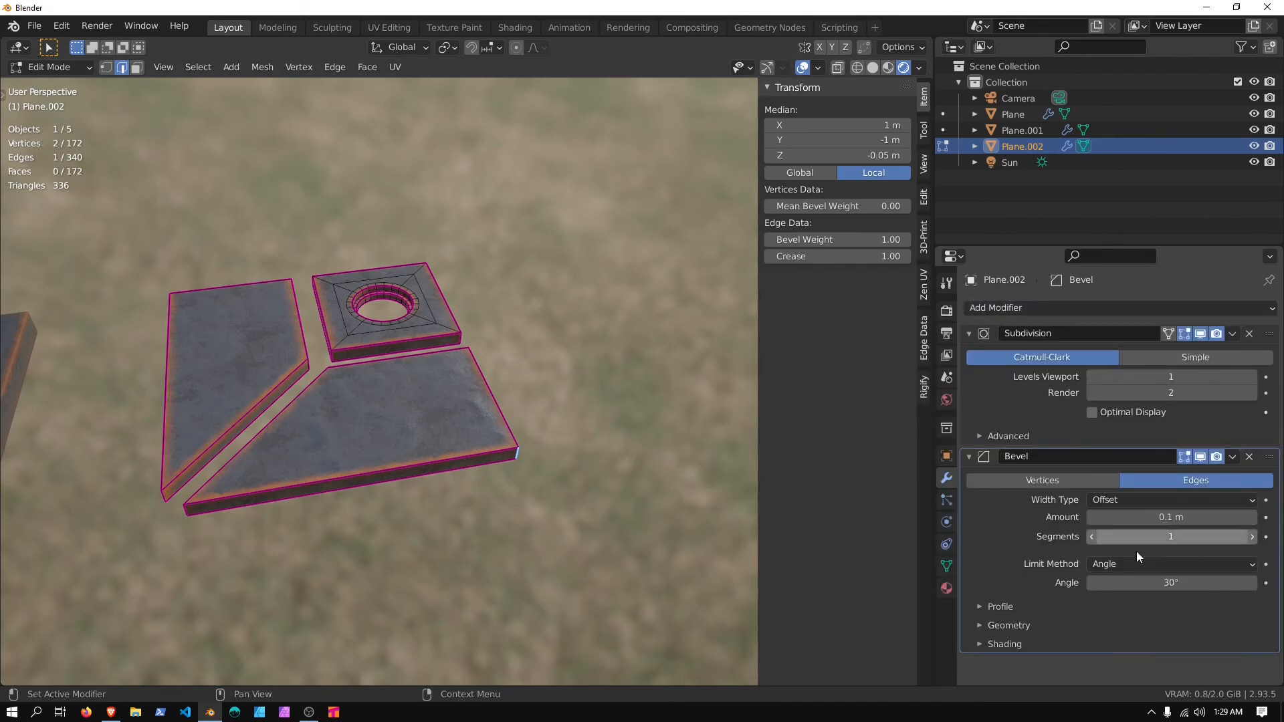
left_click(1170, 564)
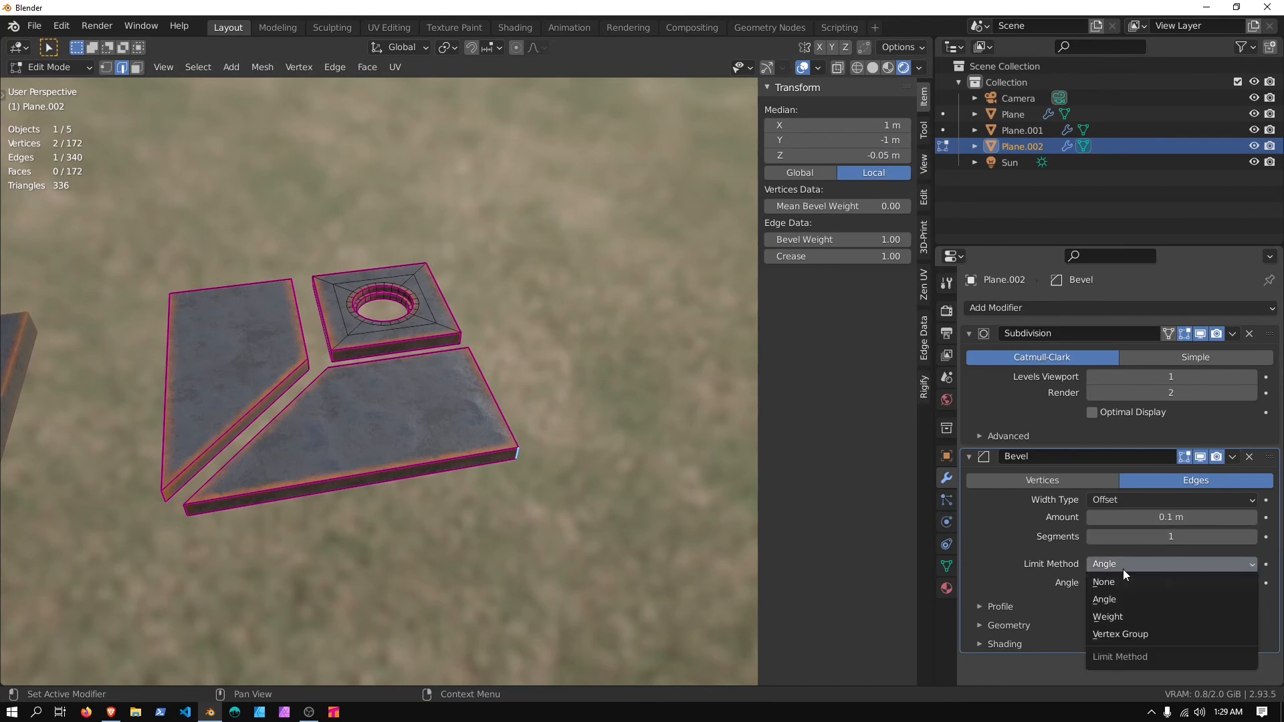
left_click(1107, 616)
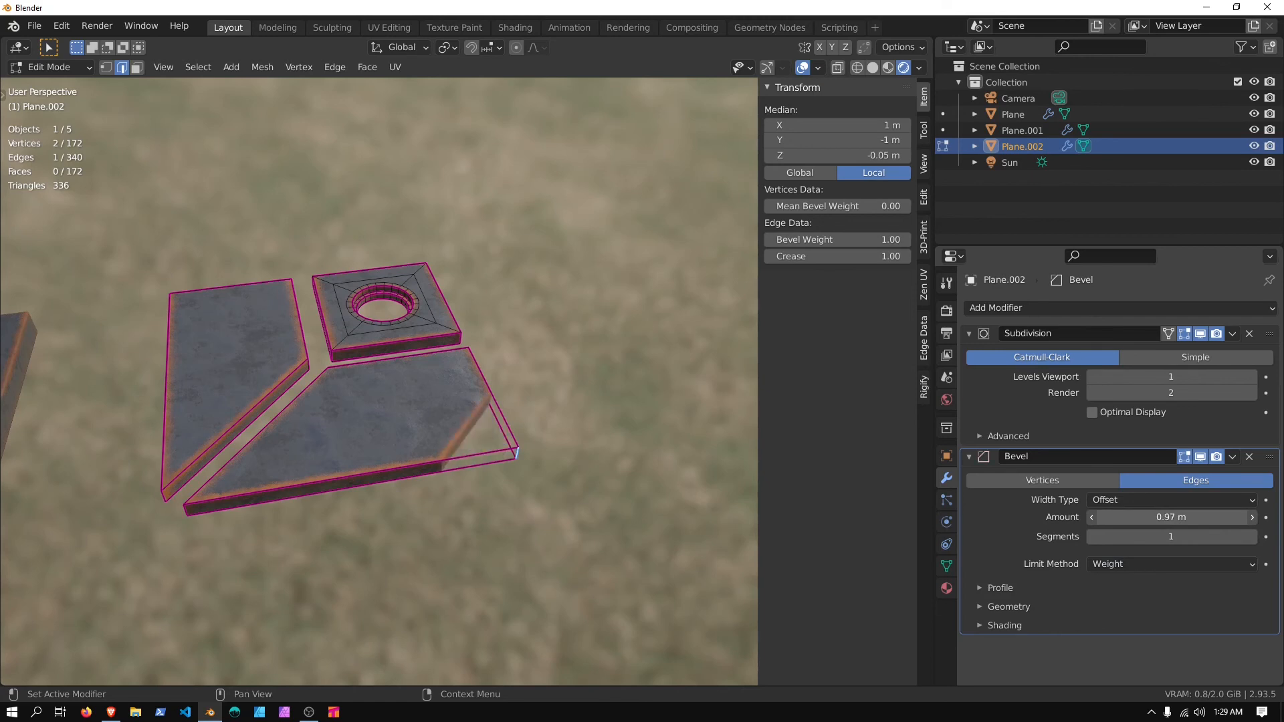
left_click(1251, 536)
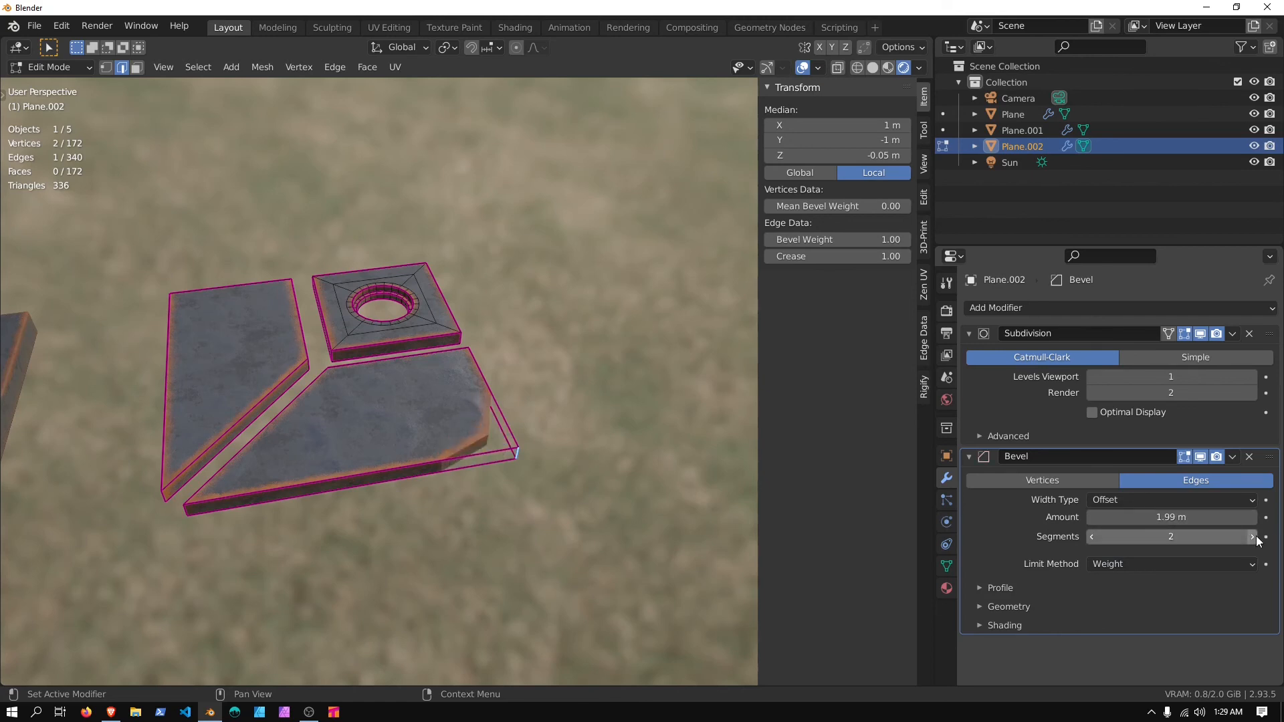
left_click(1251, 537)
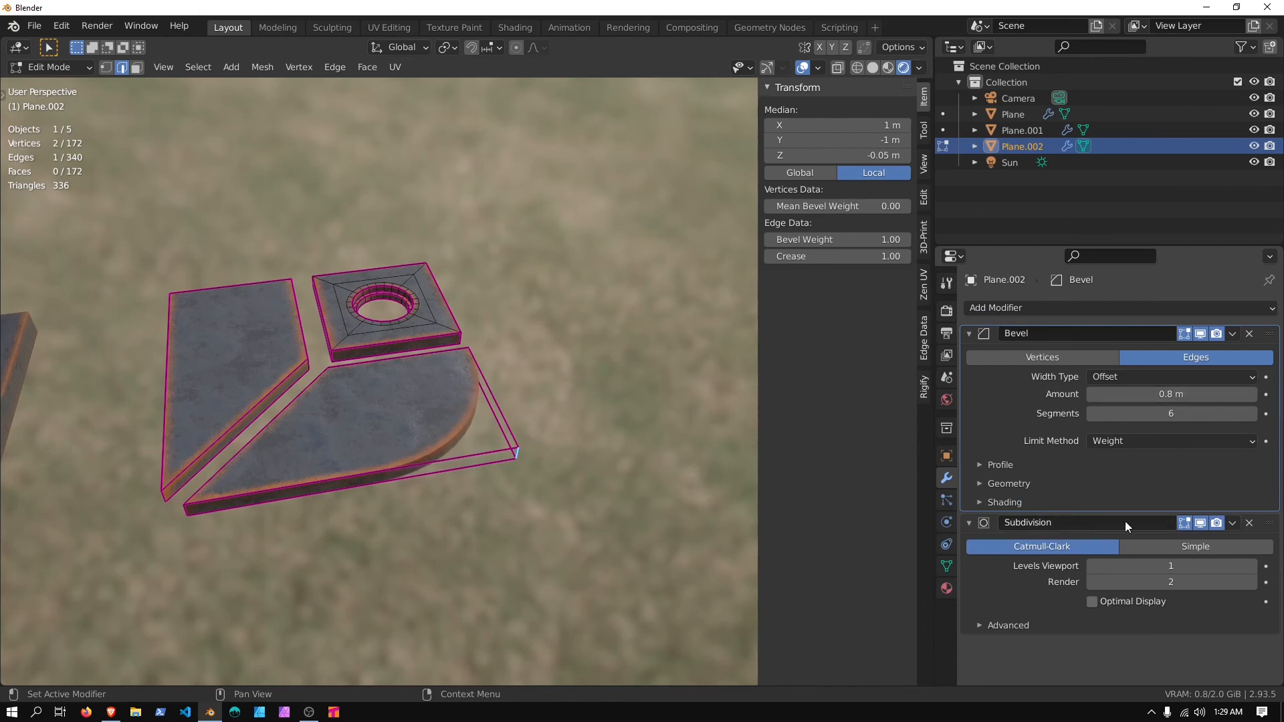
left_click(1263, 414)
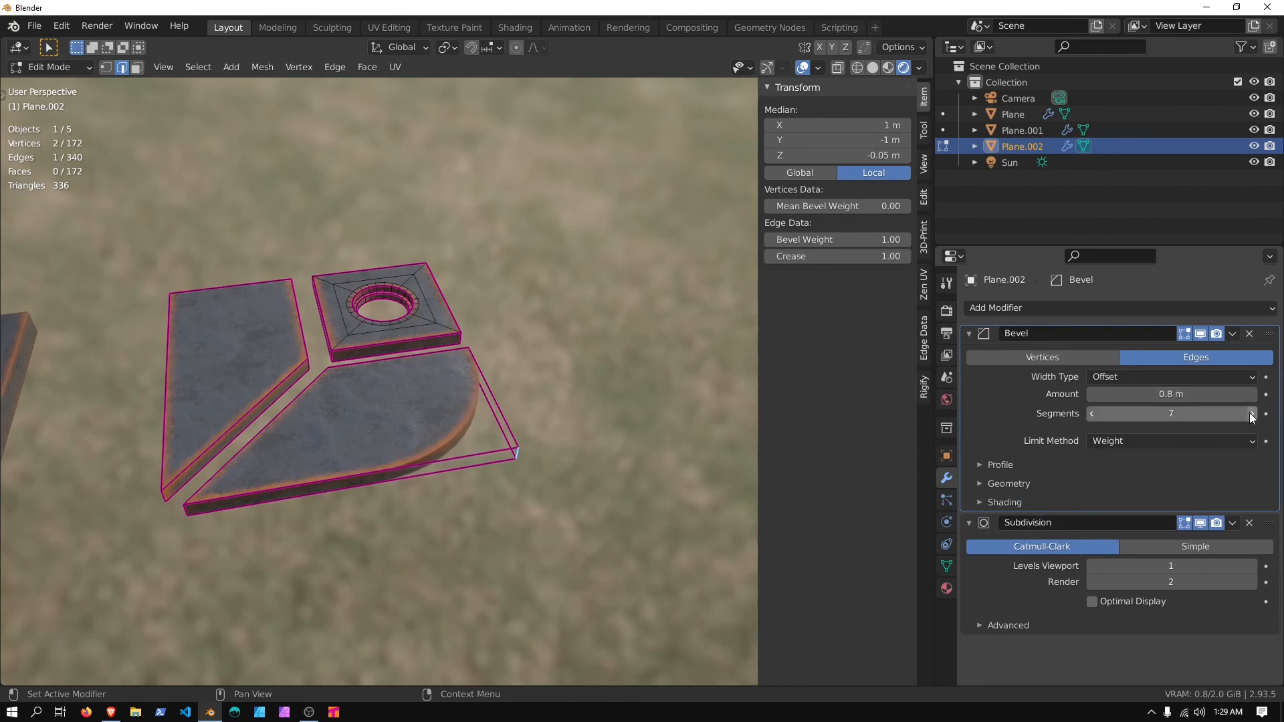
left_click(1251, 413)
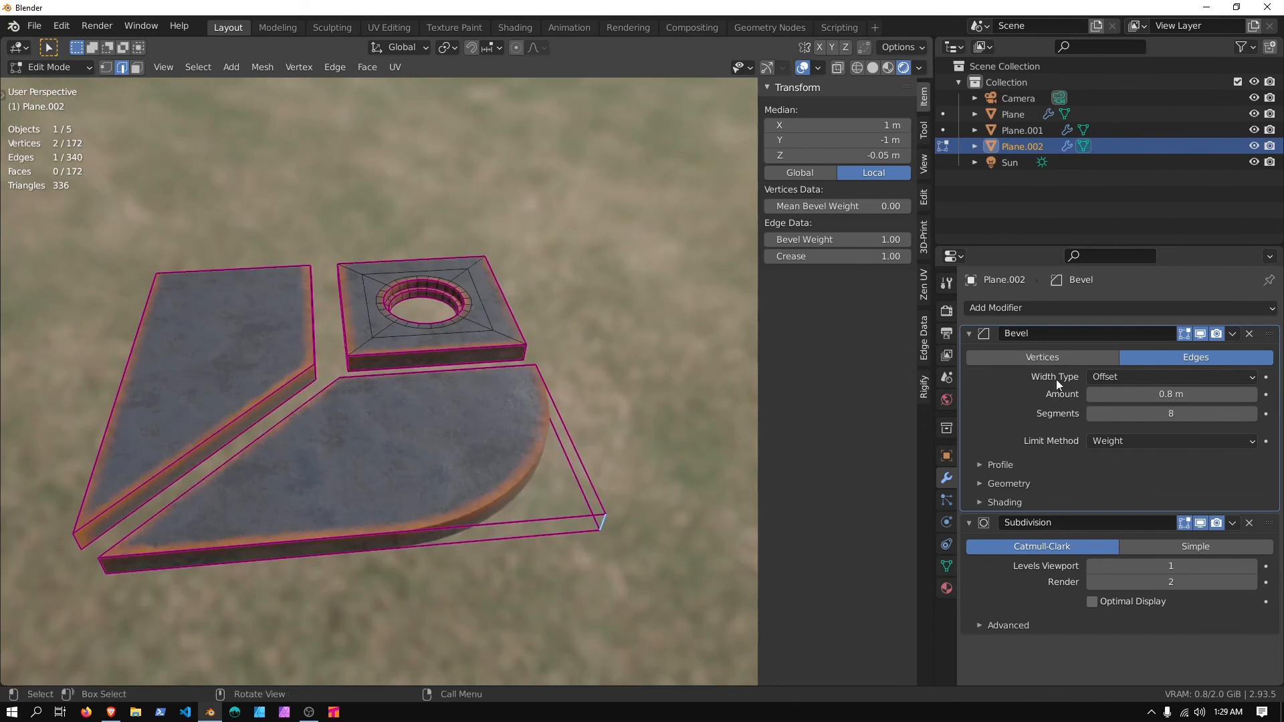
left_click(997, 307)
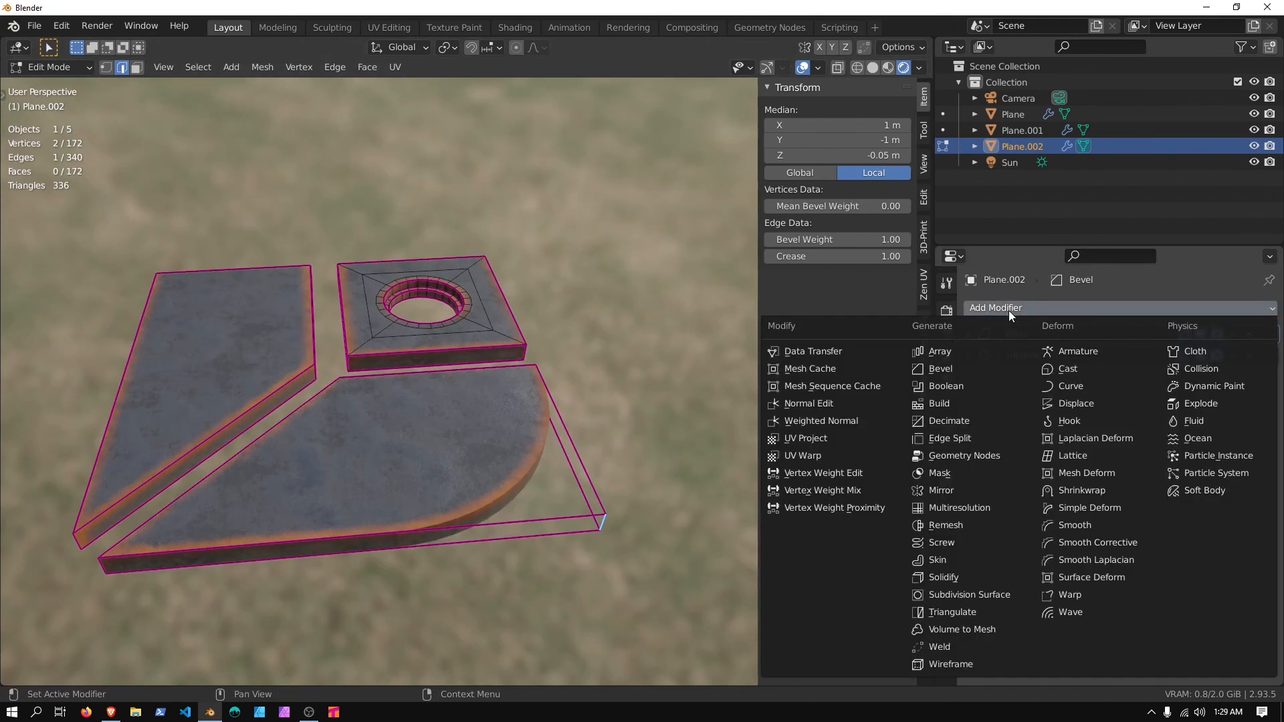
Add a collapsed Weighted Normal modifier to Plane.002 and enable Auto Smooth in Normals.
left_click(816, 420)
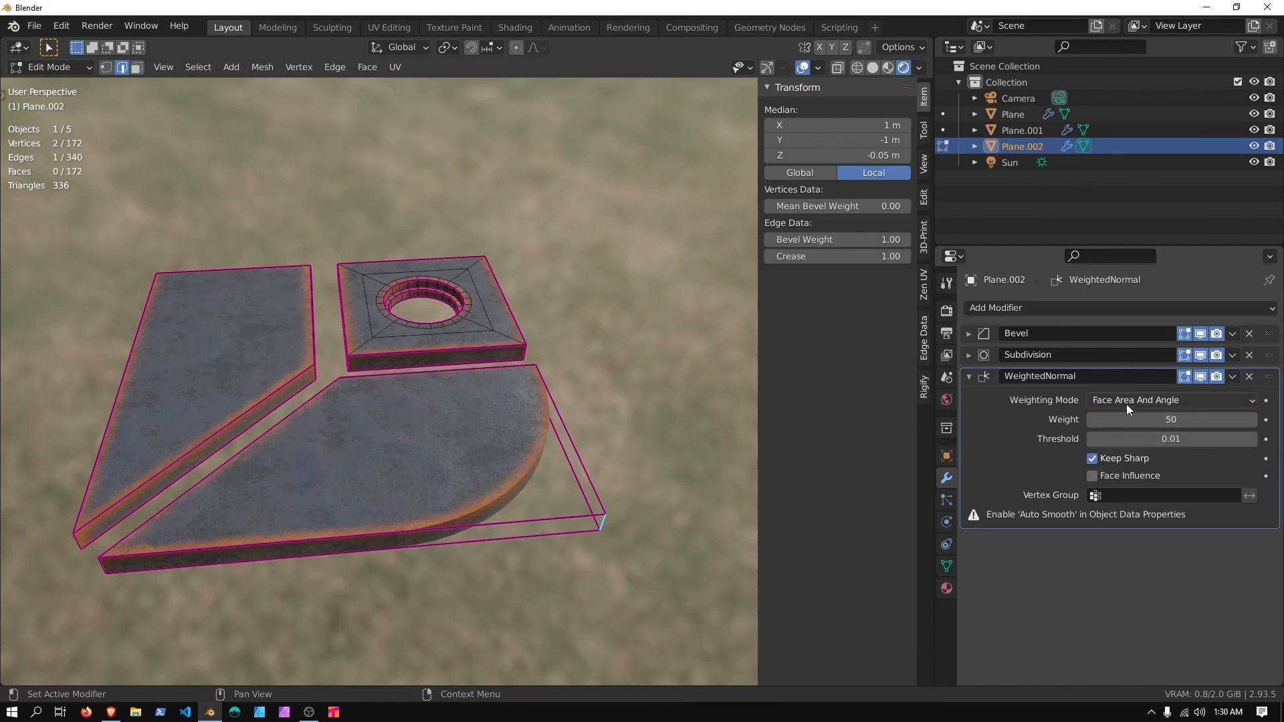
left_click(969, 376)
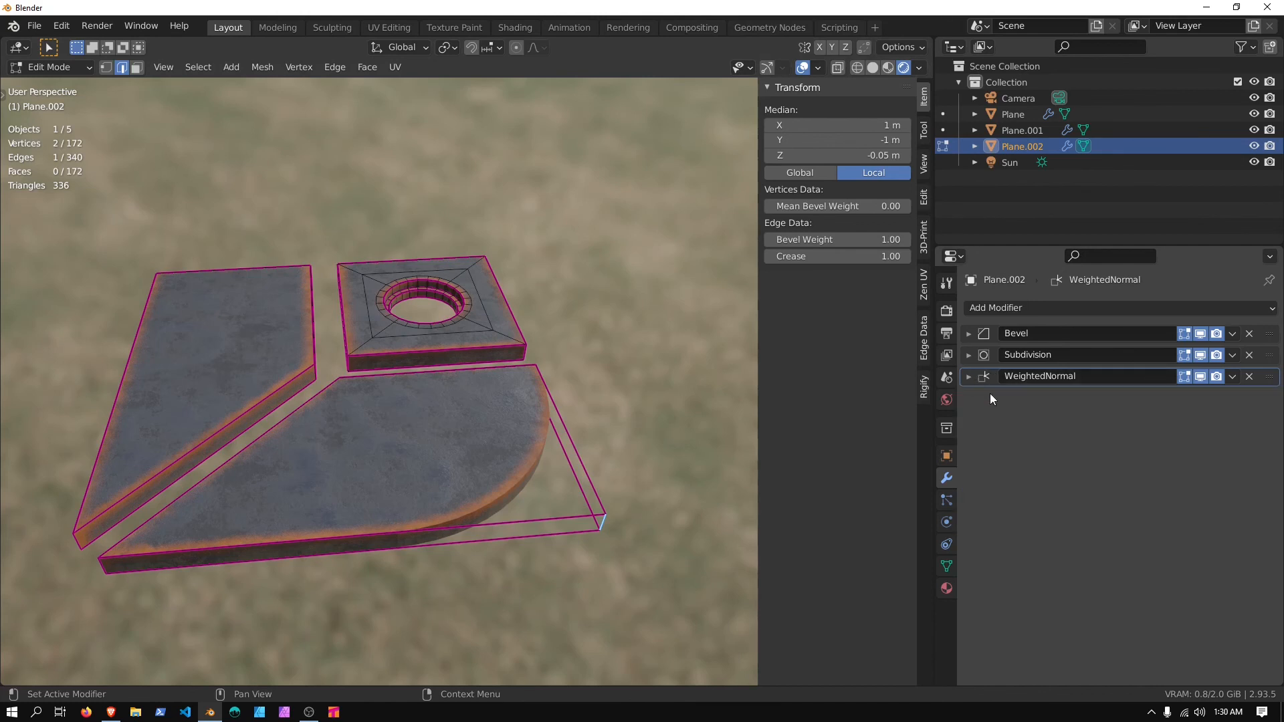
left_click(946, 565)
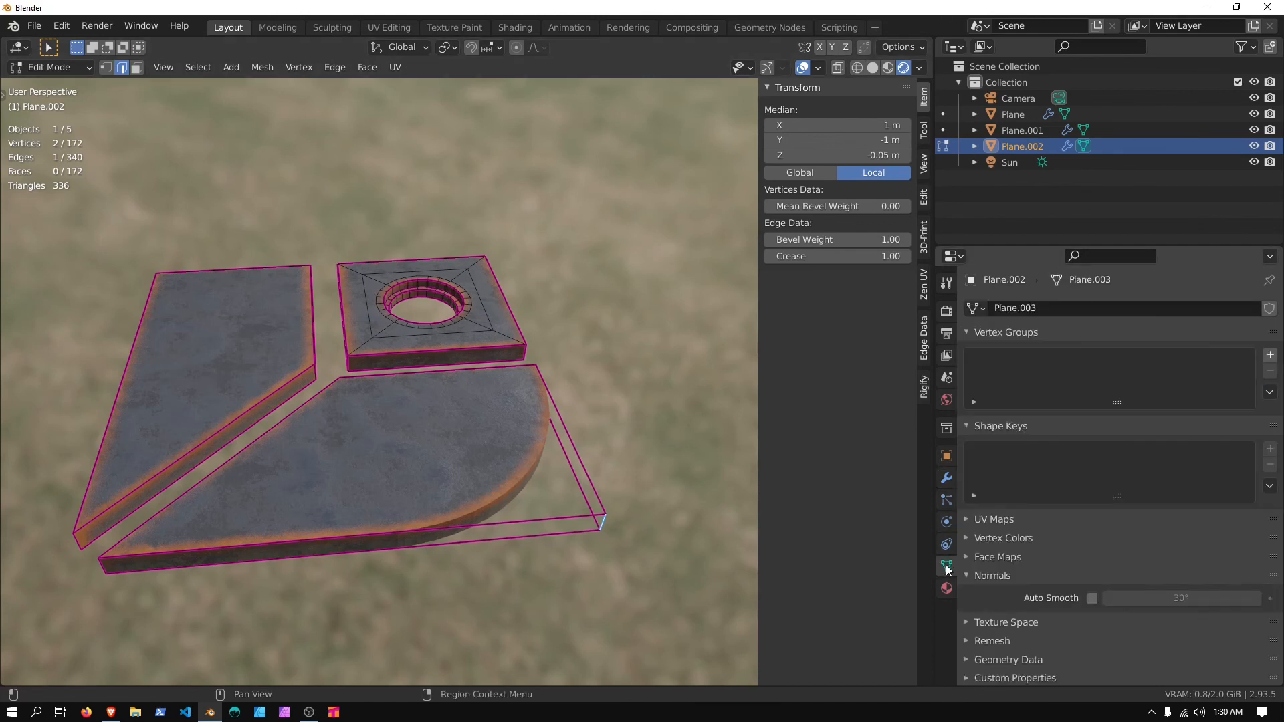
left_click(1091, 598)
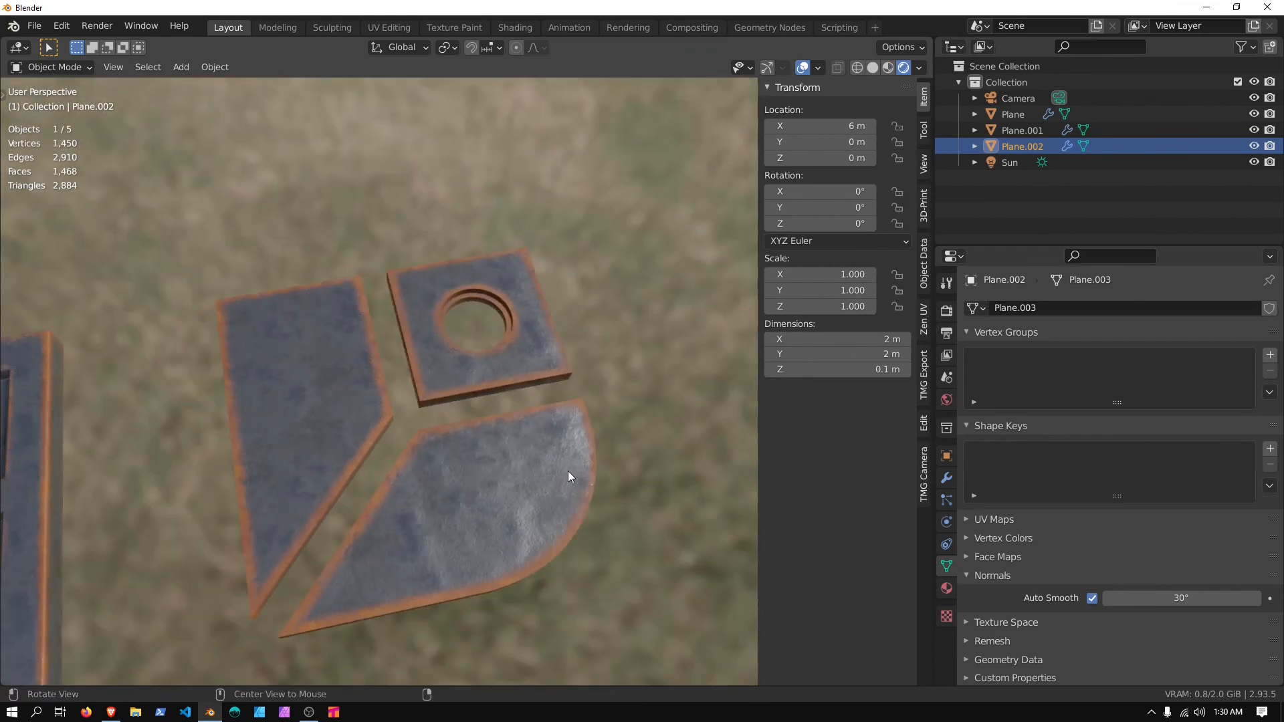
Return to the Modifier tab to adjust Plane.002's bevel.
left_click(945, 478)
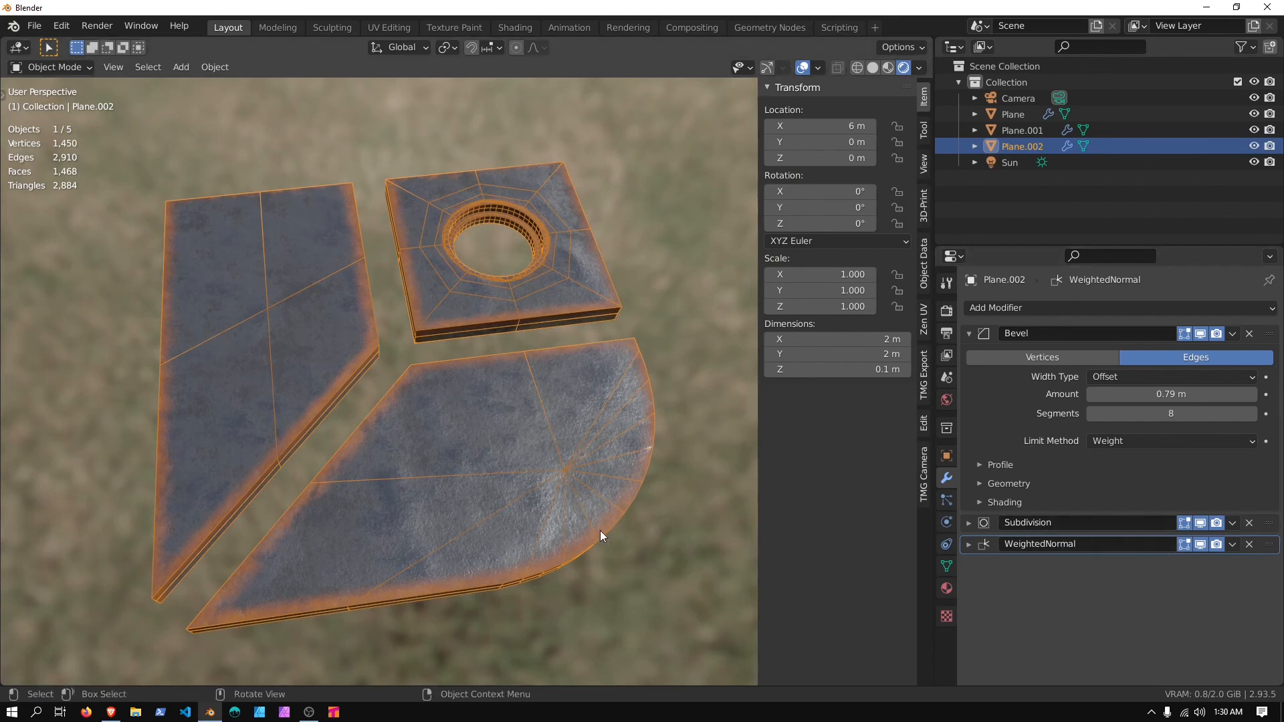
mouse_move(697, 510)
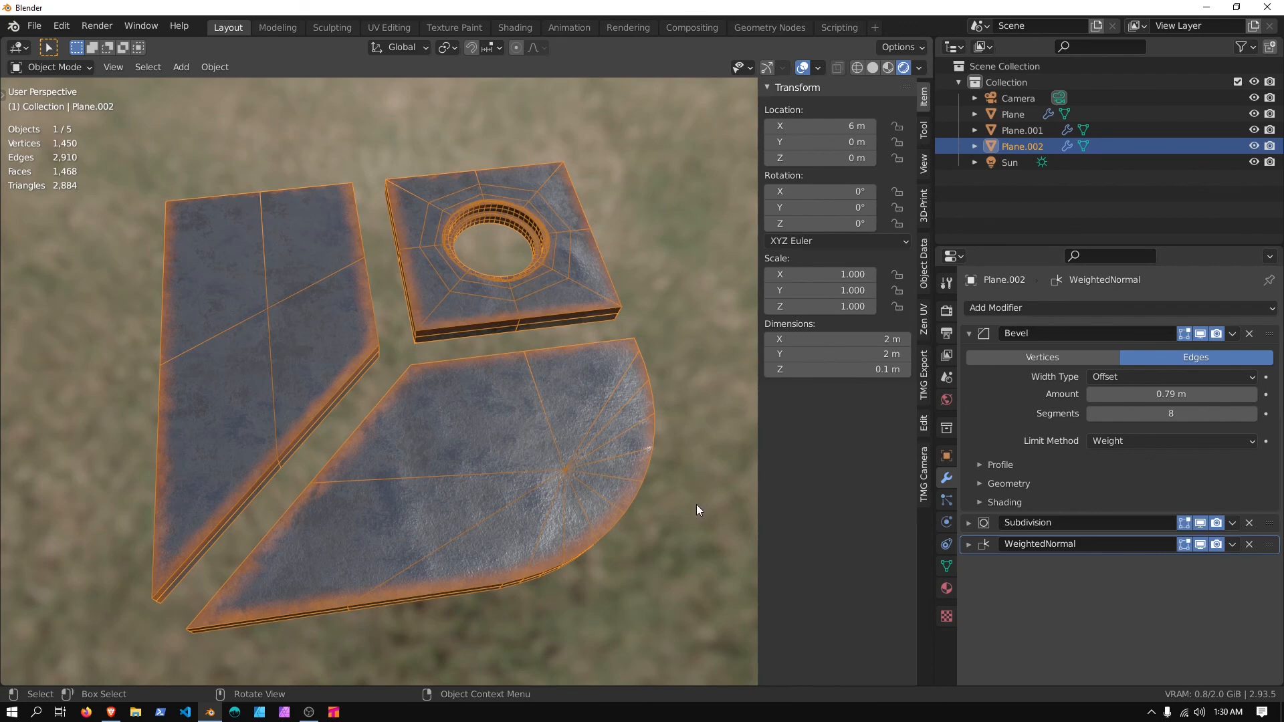